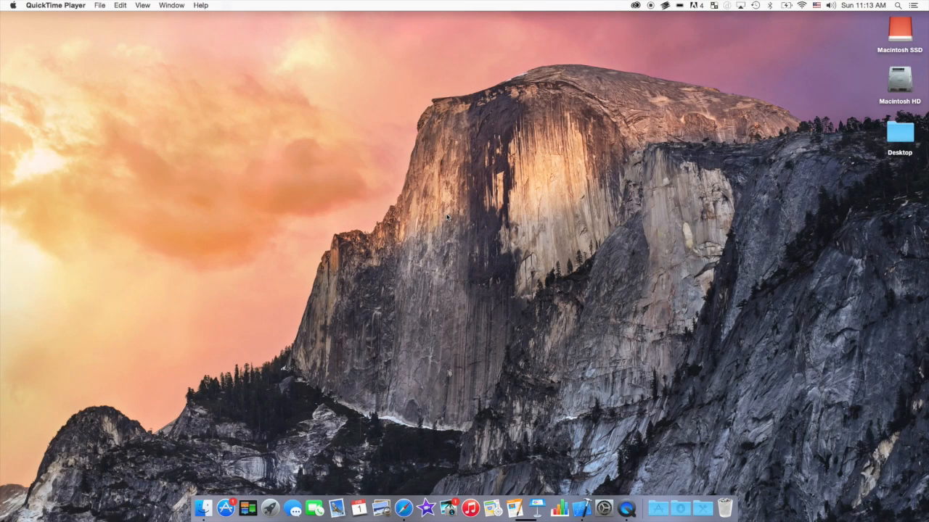
{"action": "mouse_move", "coordinate": [511, 233]}
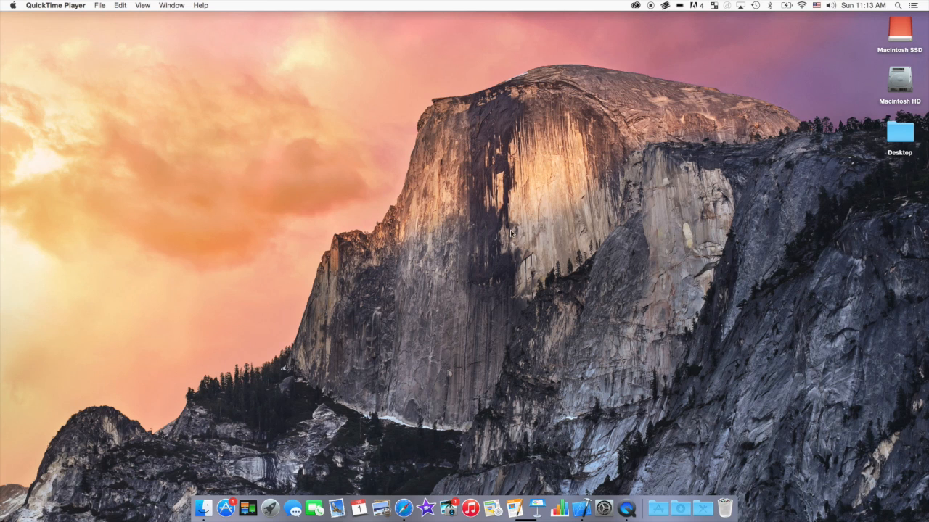
{"action": "mouse_move", "coordinate": [316, 269]}
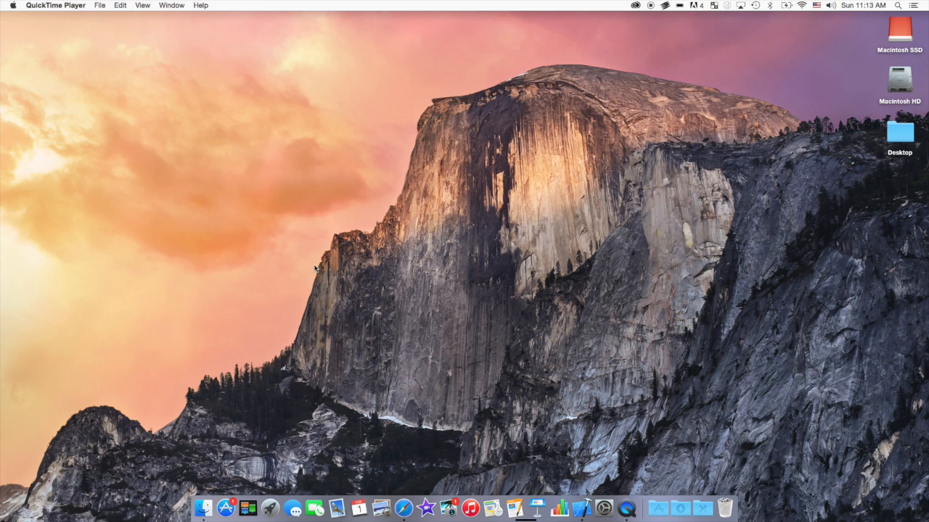
{"action": "mouse_move", "coordinate": [446, 313]}
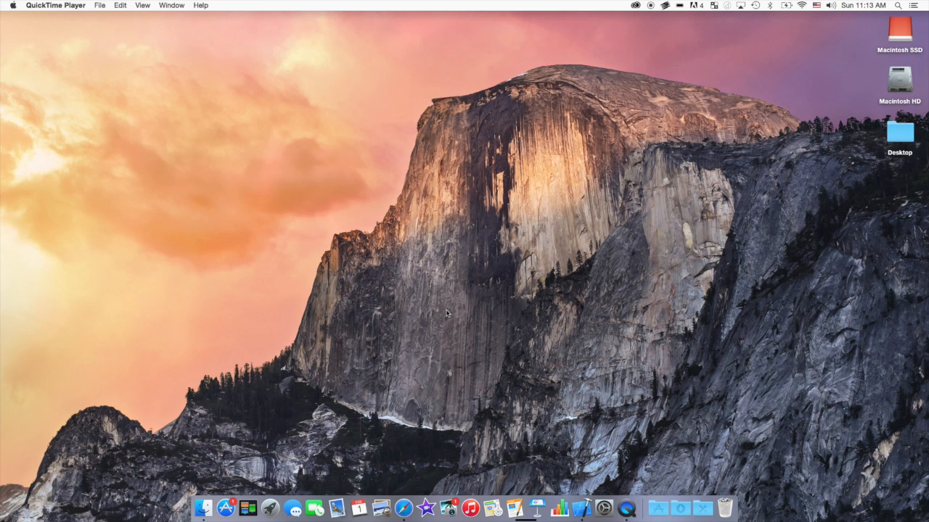
{"action": "mouse_move", "coordinate": [586, 395]}
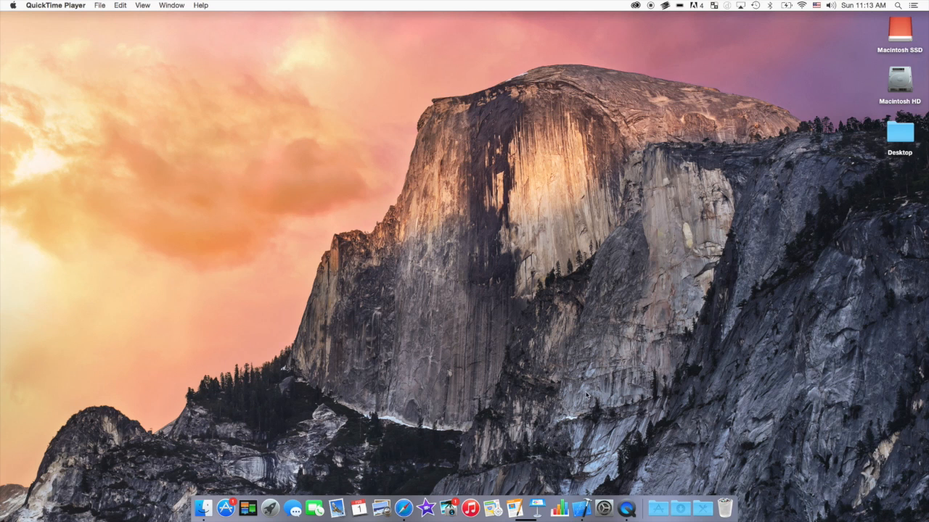
{"action": "mouse_move", "coordinate": [427, 357]}
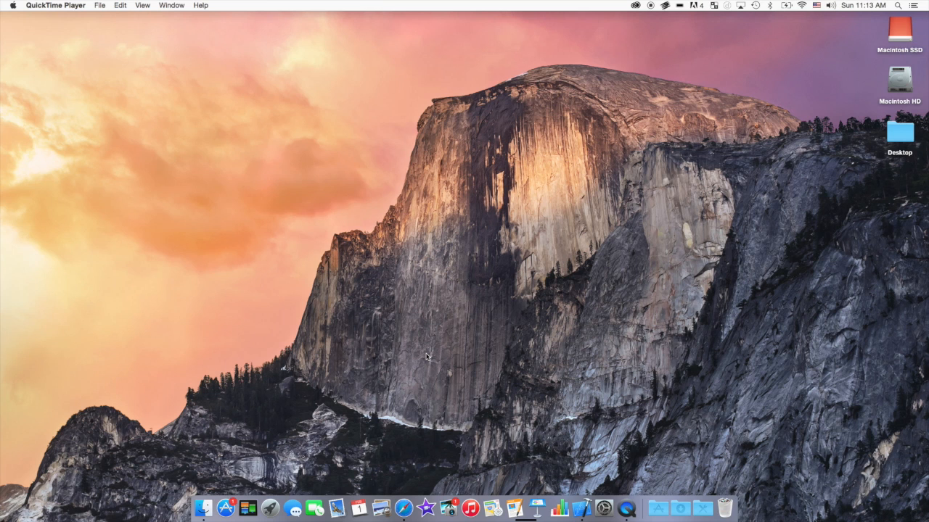
{"action": "mouse_move", "coordinate": [174, 470]}
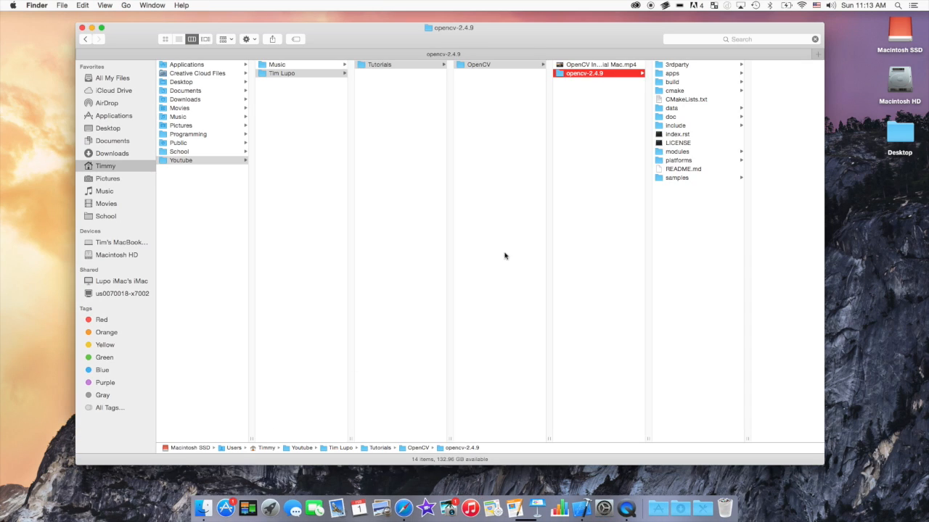
Browse the opencv-2.4.9 apps folder (haartraining, traincascade), then close the Finder window.
{"action": "left_click", "coordinate": [673, 74]}
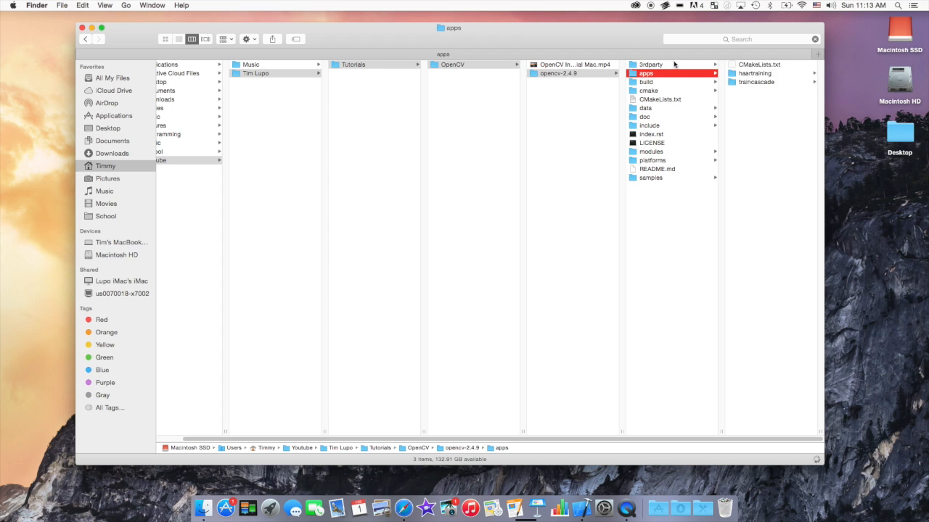
{"action": "left_click", "coordinate": [645, 81]}
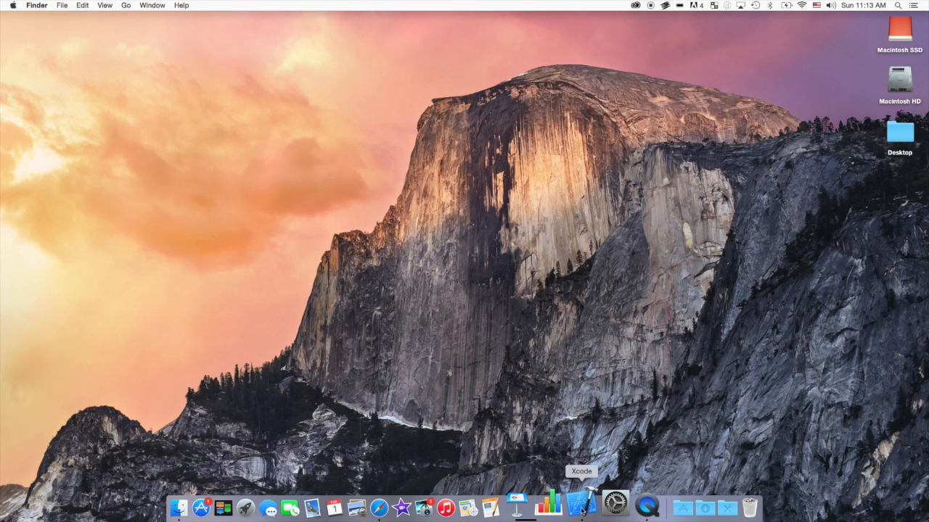
Launch Xcode and set up an OS X Command Line Tool project named 'OpenCV Tutorial' in C++.
{"action": "left_click", "coordinate": [62, 5]}
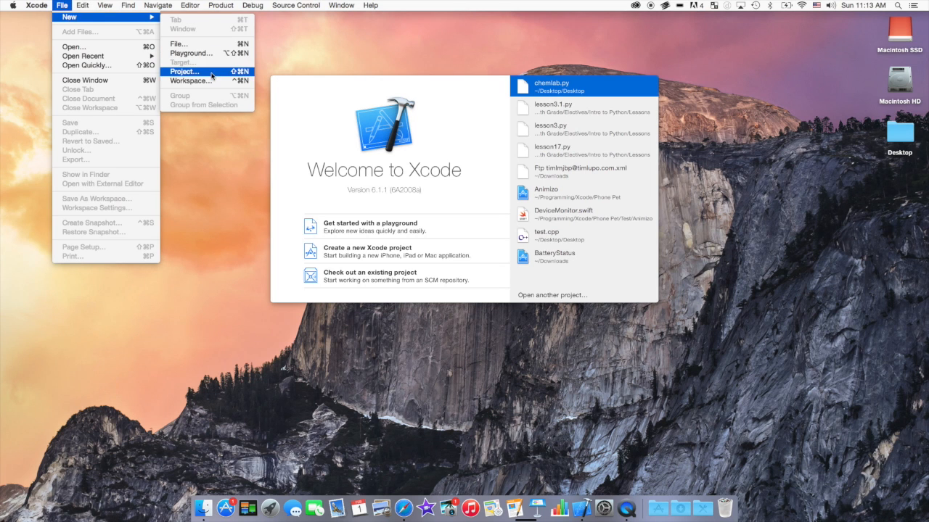
{"action": "left_click", "coordinate": [185, 71]}
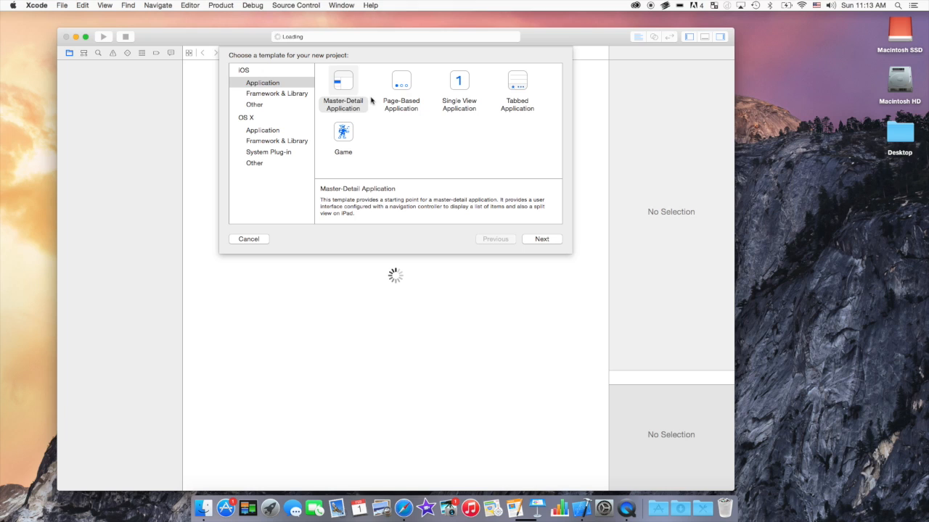
{"action": "mouse_move", "coordinate": [261, 134]}
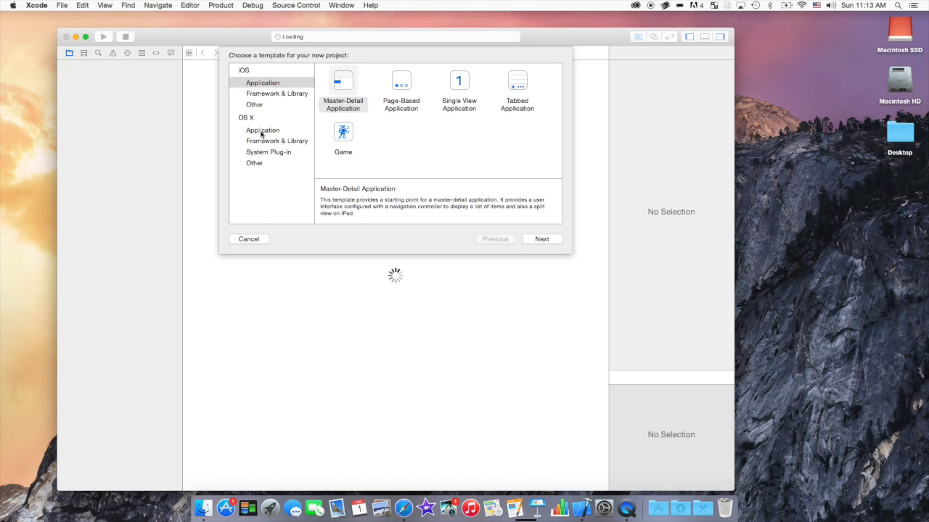
{"action": "left_click", "coordinate": [262, 130]}
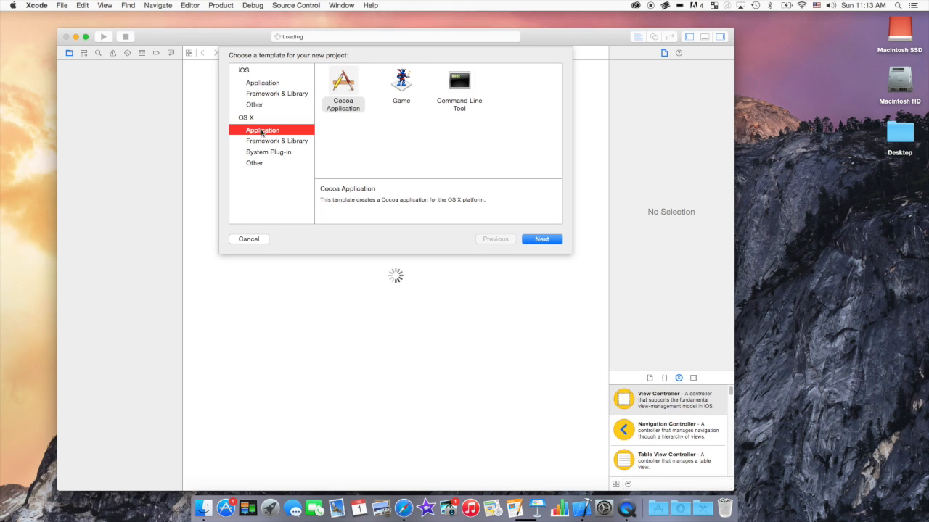
{"action": "left_click", "coordinate": [458, 80]}
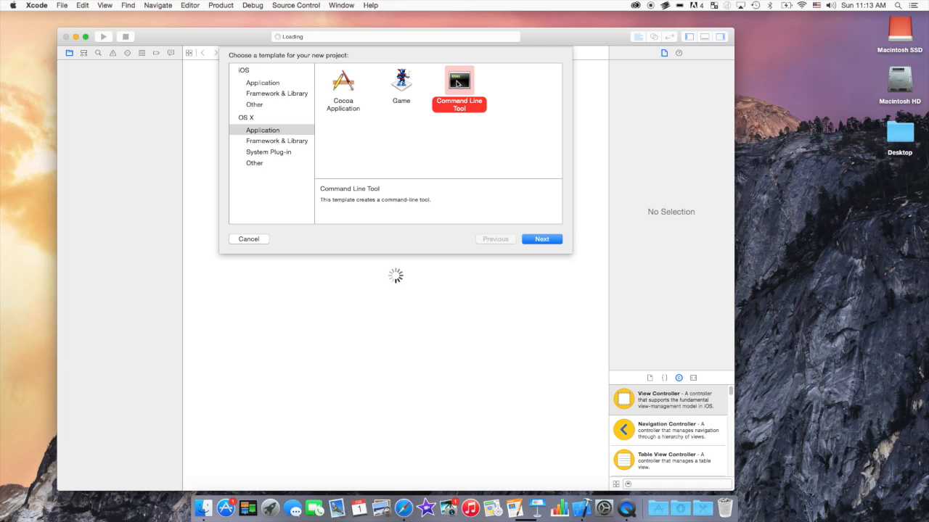
{"action": "left_click", "coordinate": [542, 239]}
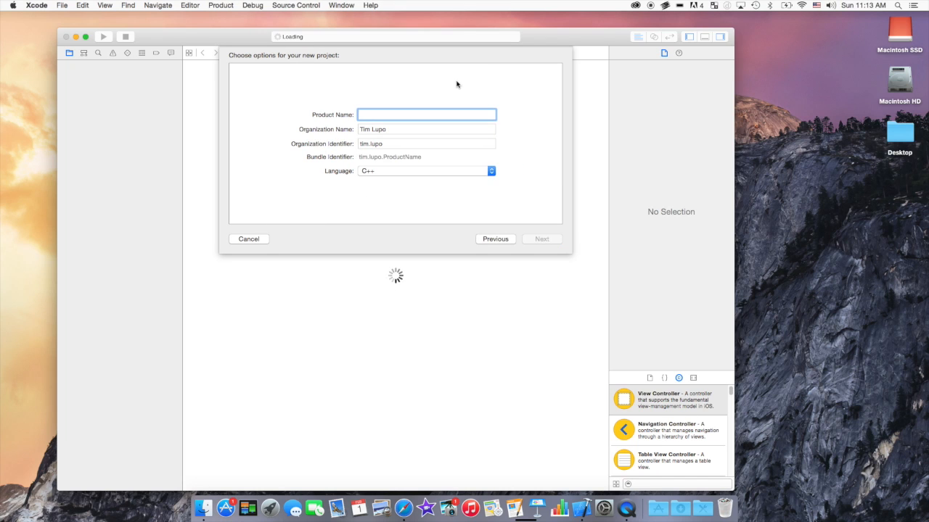
{"action": "mouse_move", "coordinate": [417, 182]}
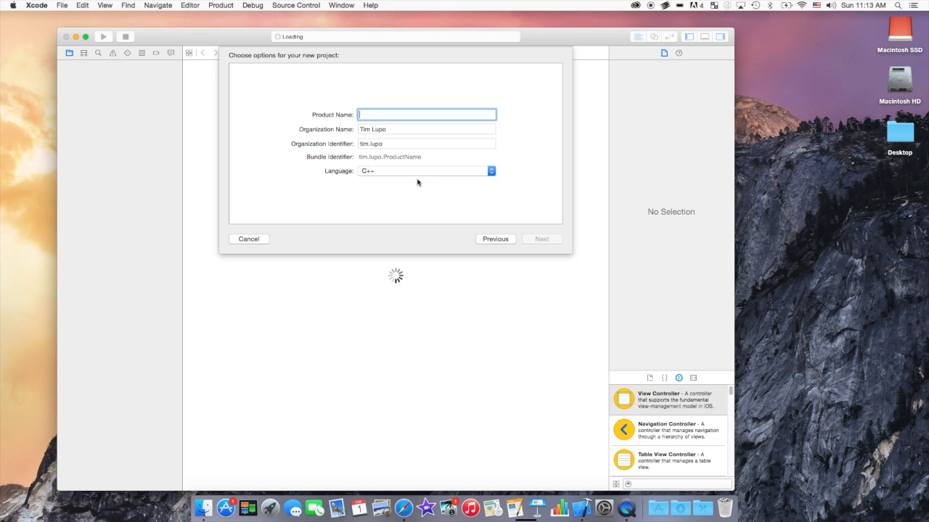
{"action": "mouse_move", "coordinate": [399, 126]}
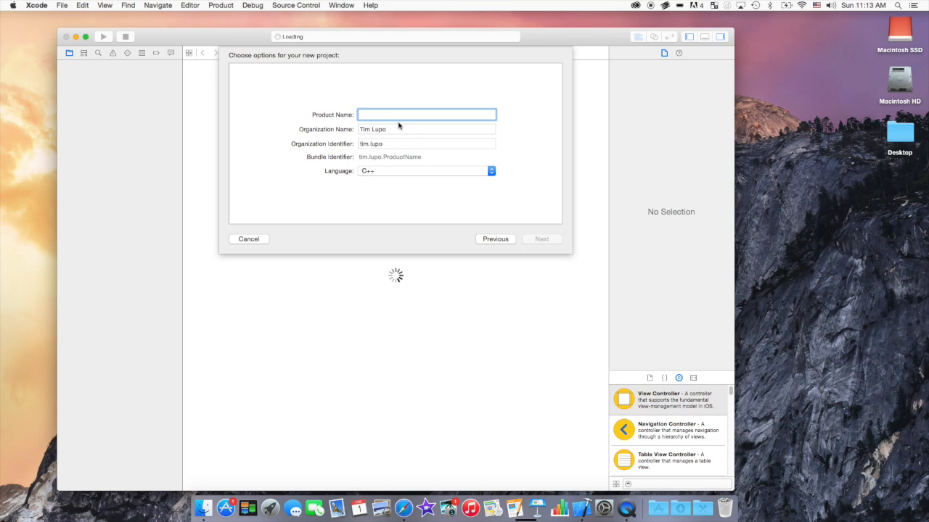
{"action": "type", "text": "OpenCV"}
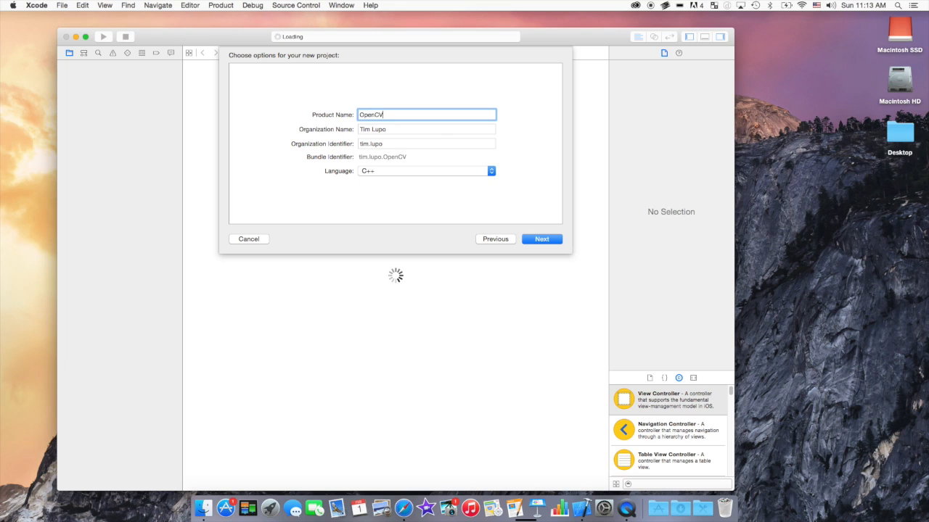
{"action": "type", "text": "Tyt"}
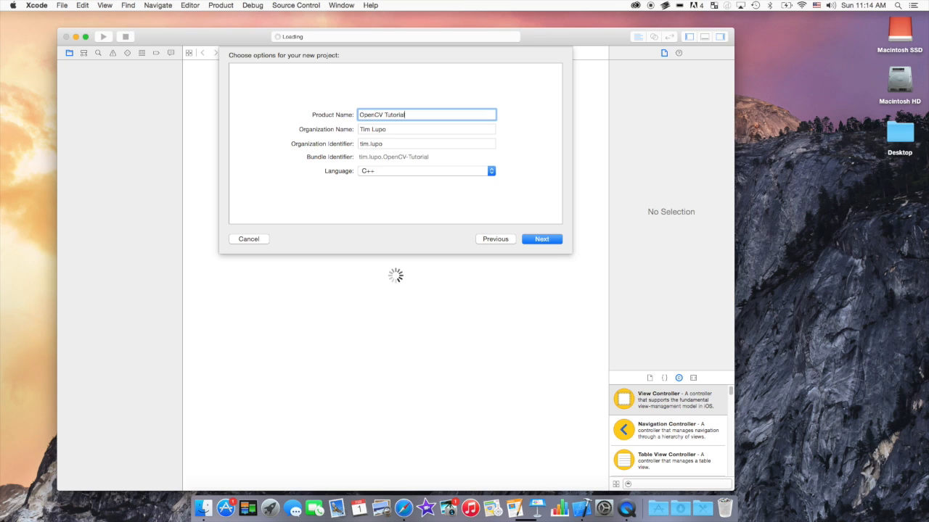
Continue from the project options to the save-location chooser for OpenCV Tutorial.
{"action": "left_click", "coordinate": [541, 238]}
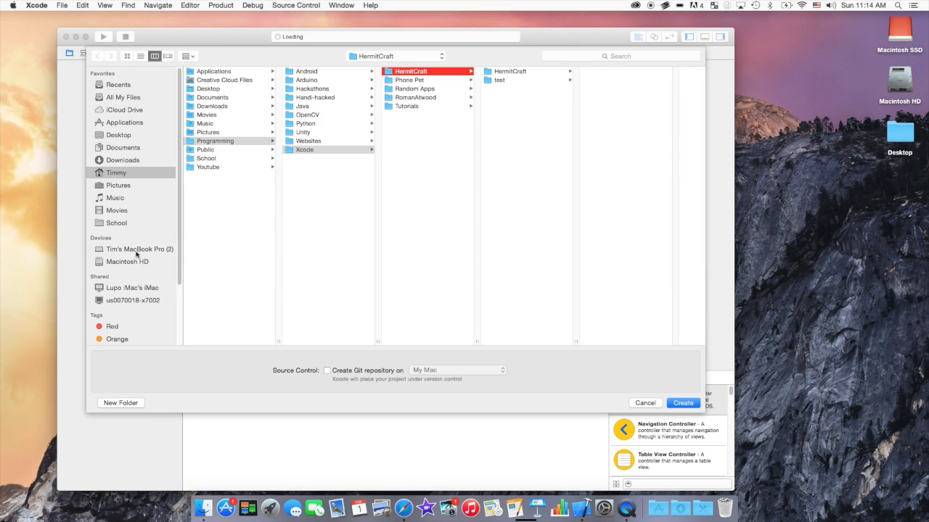
{"action": "mouse_move", "coordinate": [305, 144]}
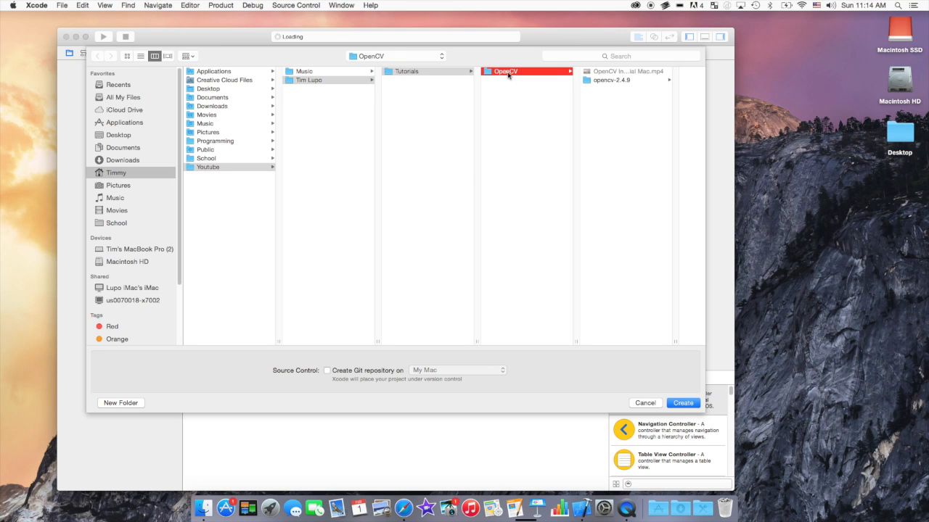
{"action": "mouse_move", "coordinate": [651, 372]}
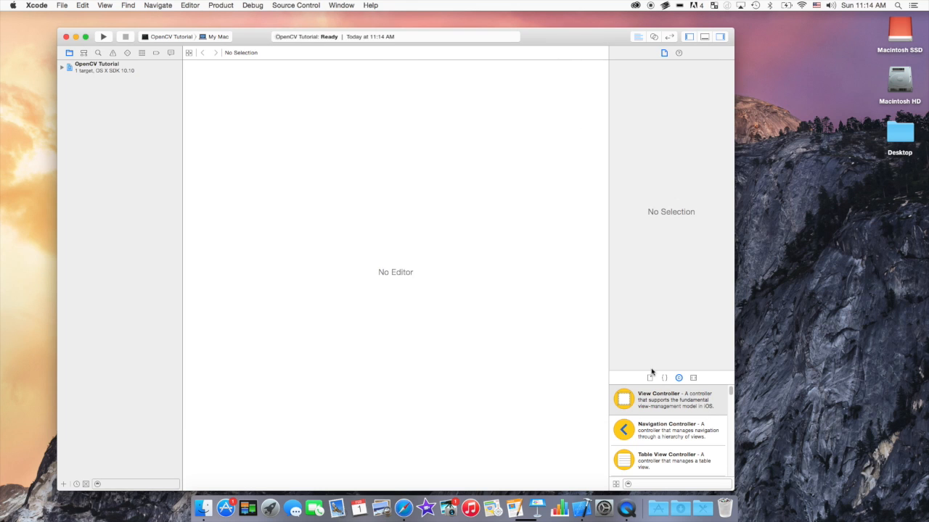
Open main.cpp from the OpenCV Tutorial project navigator to view its Hello World code.
{"action": "left_click", "coordinate": [97, 64]}
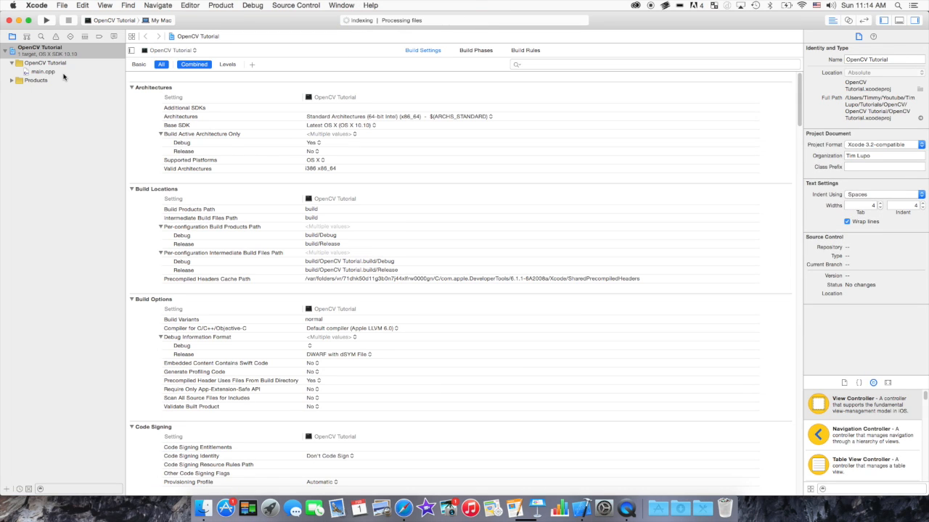
{"action": "left_click", "coordinate": [42, 72]}
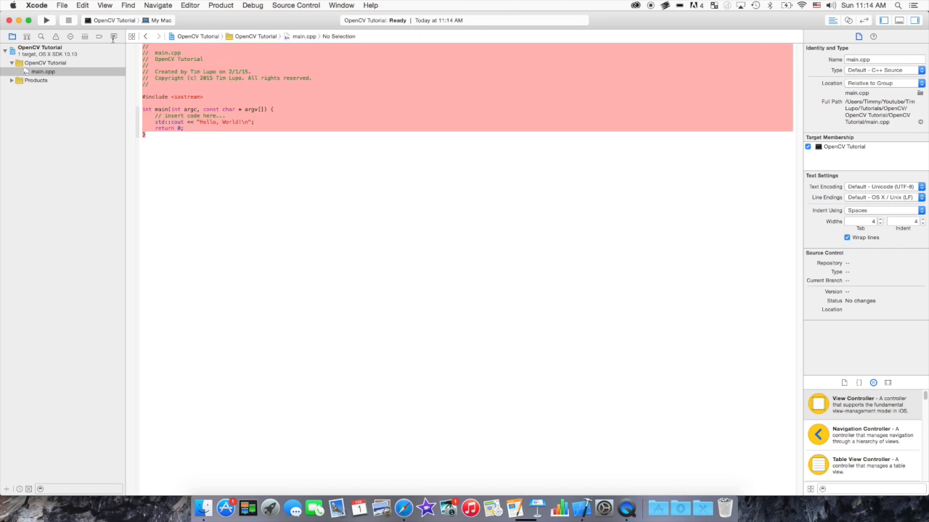
{"action": "mouse_move", "coordinate": [203, 438]}
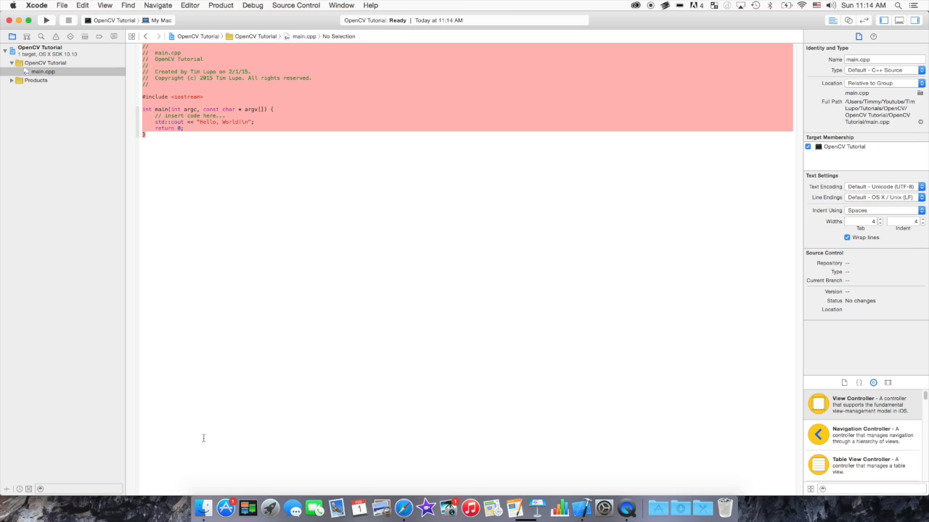
{"action": "left_click", "coordinate": [241, 158]}
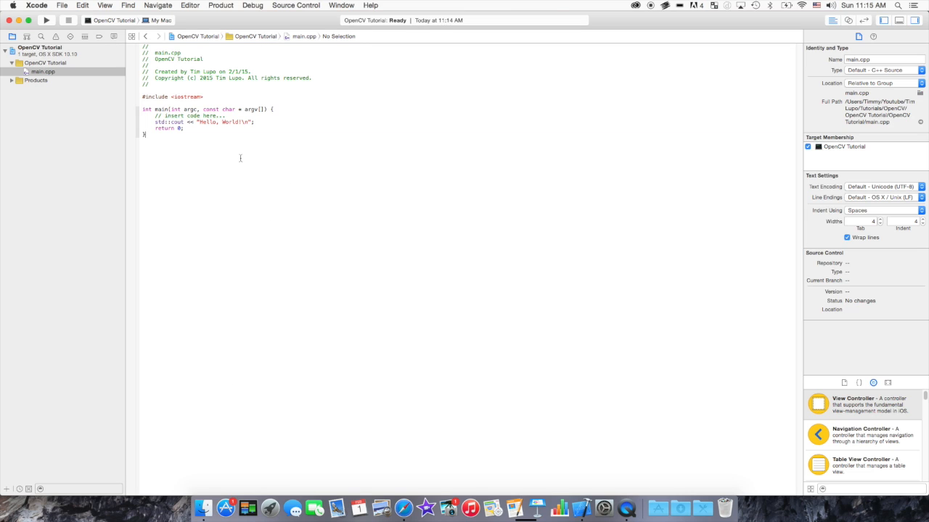
{"action": "left_click", "coordinate": [42, 71]}
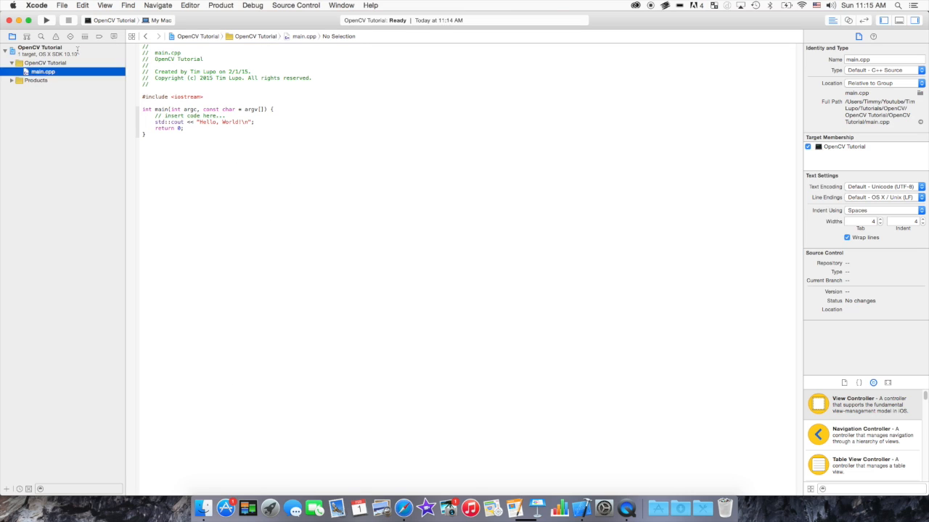
Filter the project's Build Settings by 'search paths' and select Library Search Paths.
{"action": "left_click", "coordinate": [40, 48]}
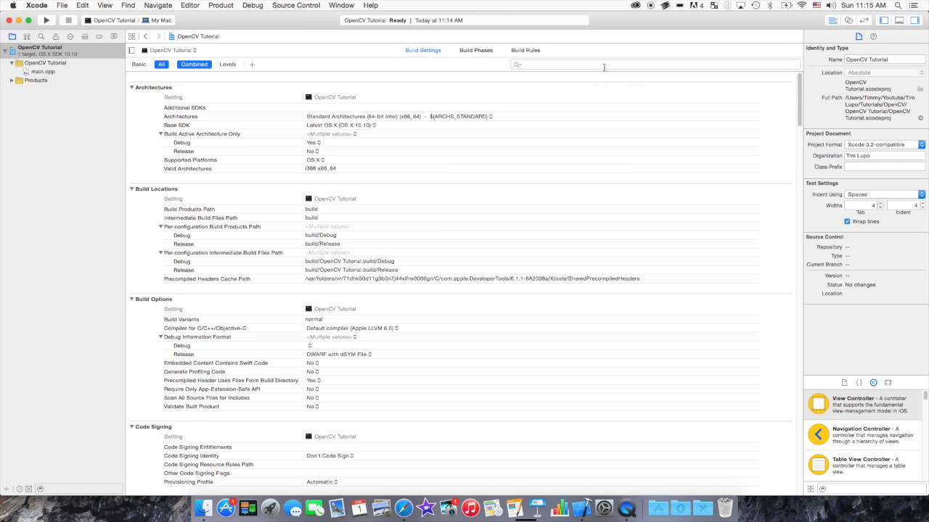
{"action": "type", "text": "sear"}
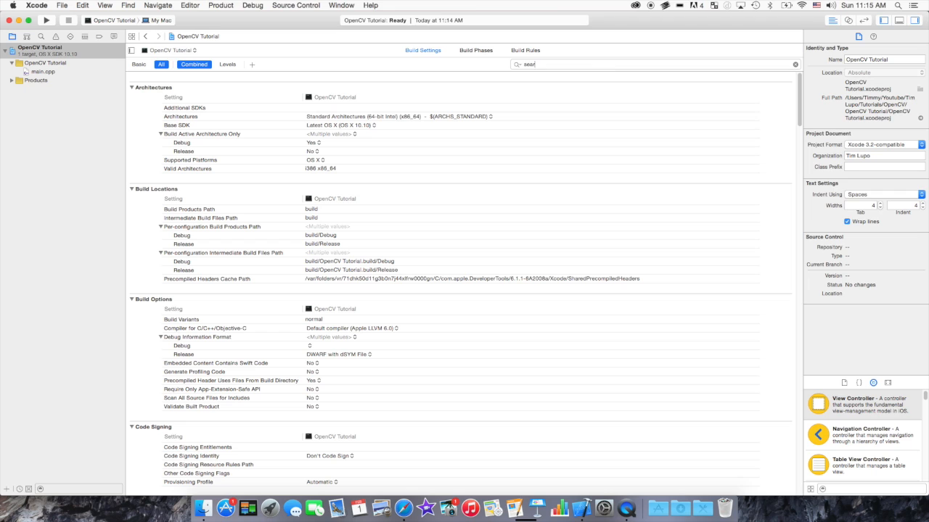
{"action": "type", "text": "search paths"}
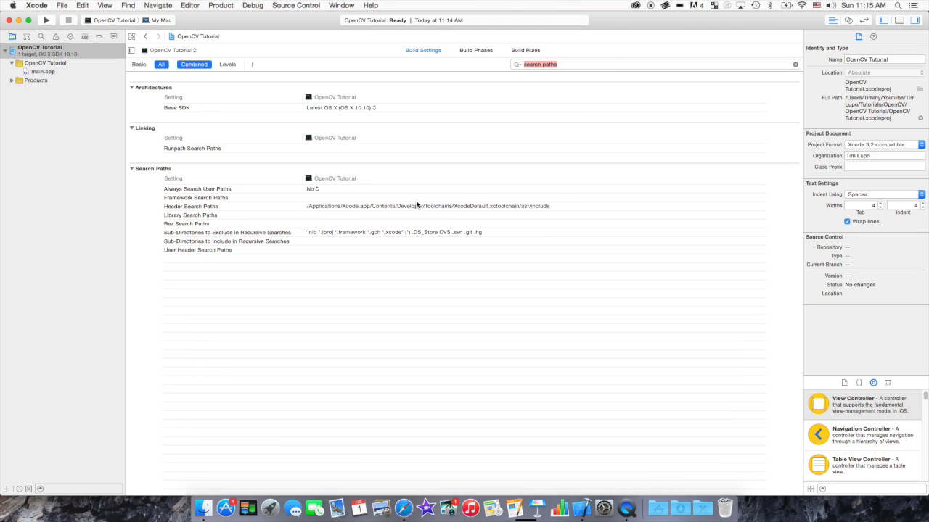
{"action": "left_click", "coordinate": [191, 215]}
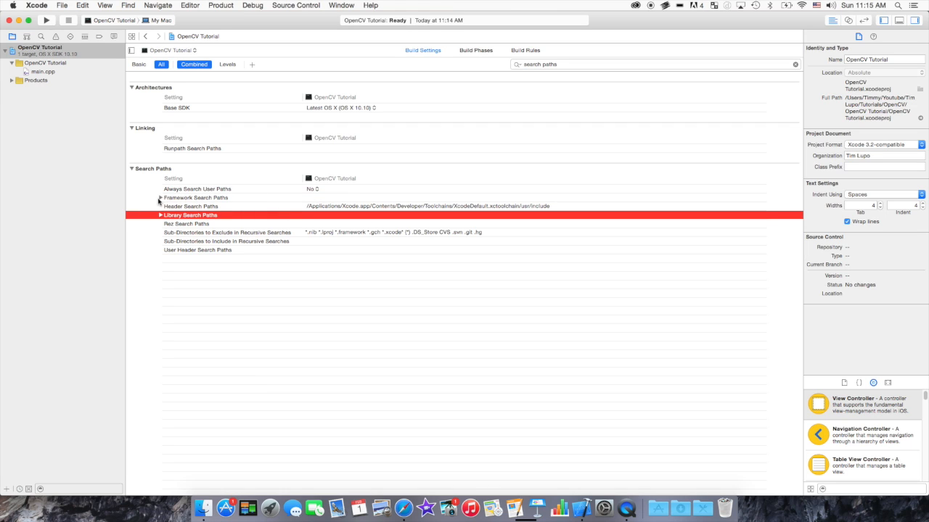
Set Always Search User Paths to Yes and framework search path to /usr/local/lib, starting header paths with /usr.
{"action": "left_click", "coordinate": [158, 198]}
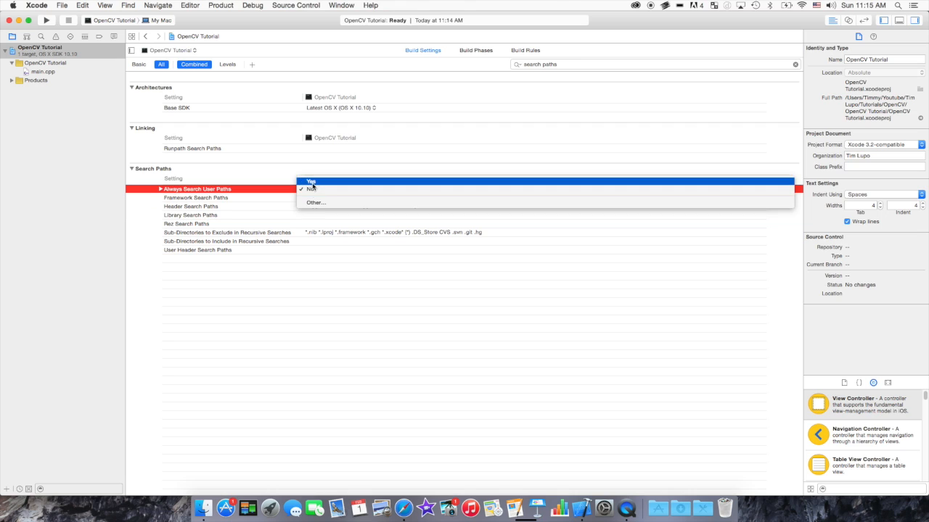
{"action": "left_click", "coordinate": [311, 181]}
{"action": "type", "text": "/usr/loacl"}
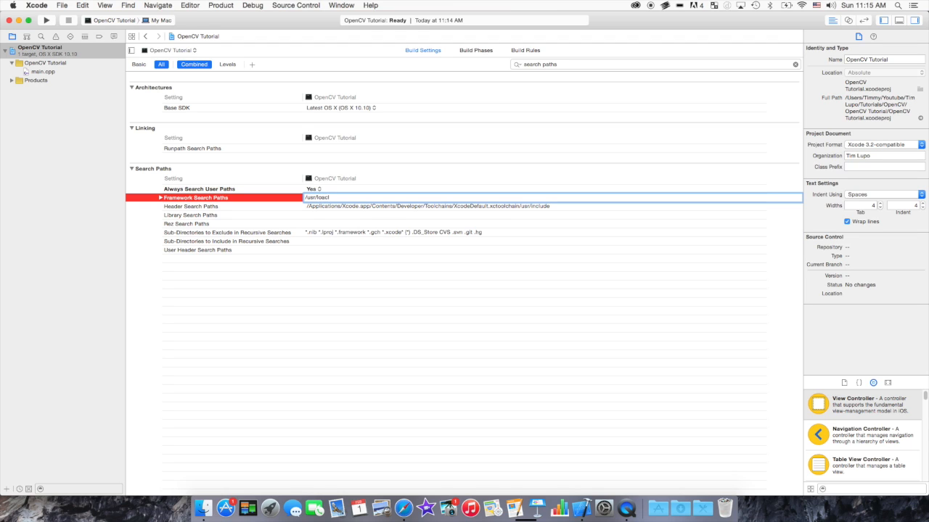
{"action": "key", "text": "backspace"}
{"action": "type", "text": "cal/lib"}
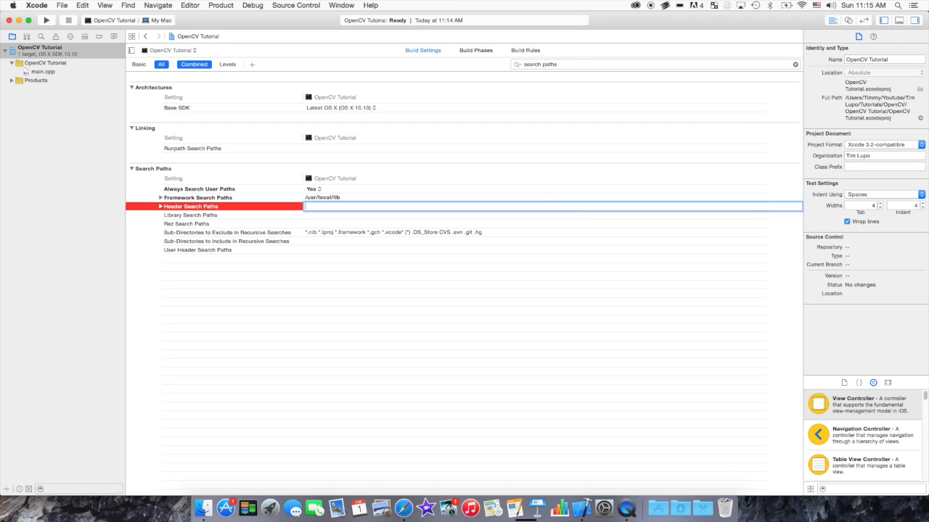
{"action": "type", "text": "/usr"}
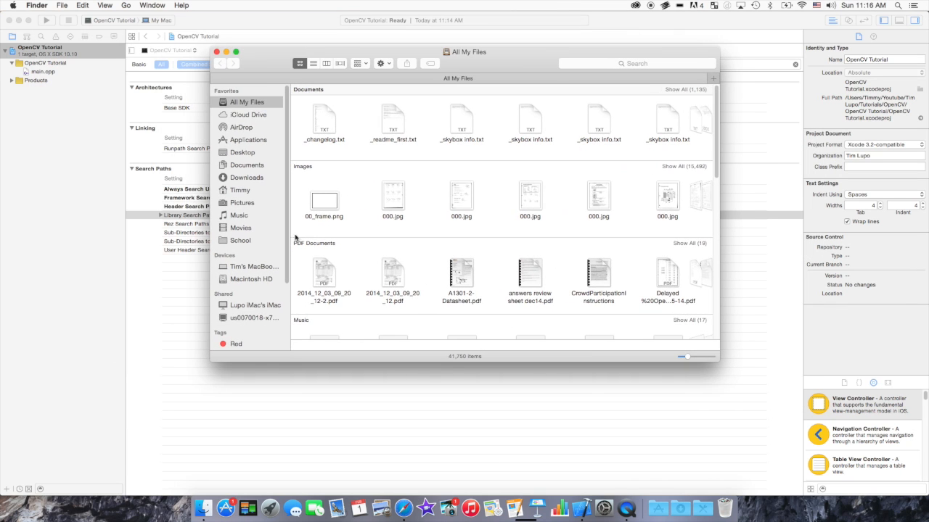
Navigate Finder from the home folder through Youtube and the OpenCV tutorials folder into opencv-2.4.9.
{"action": "left_click", "coordinate": [239, 191]}
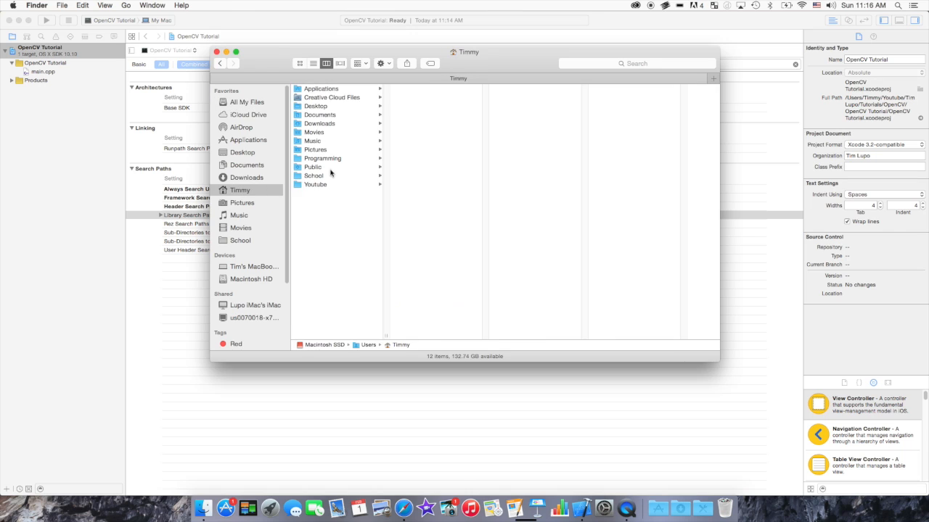
{"action": "left_click", "coordinate": [316, 184]}
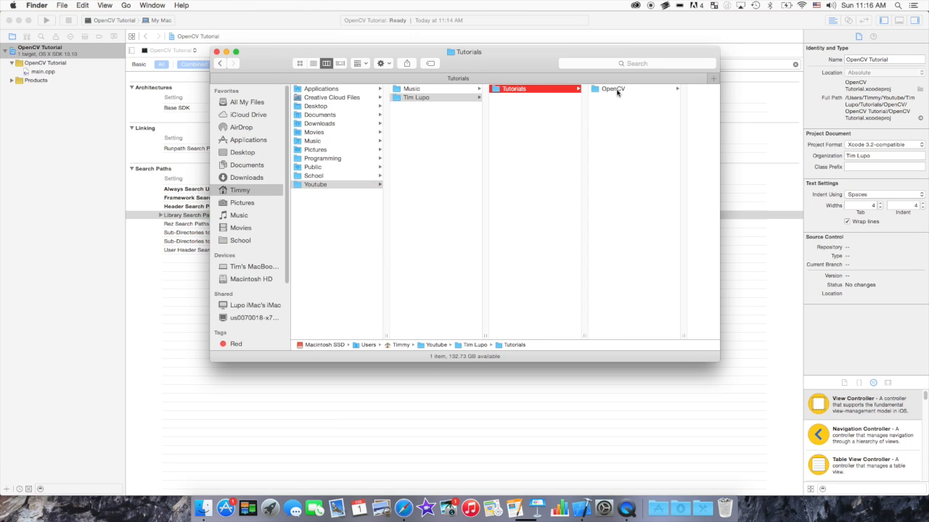
{"action": "left_click", "coordinate": [612, 89]}
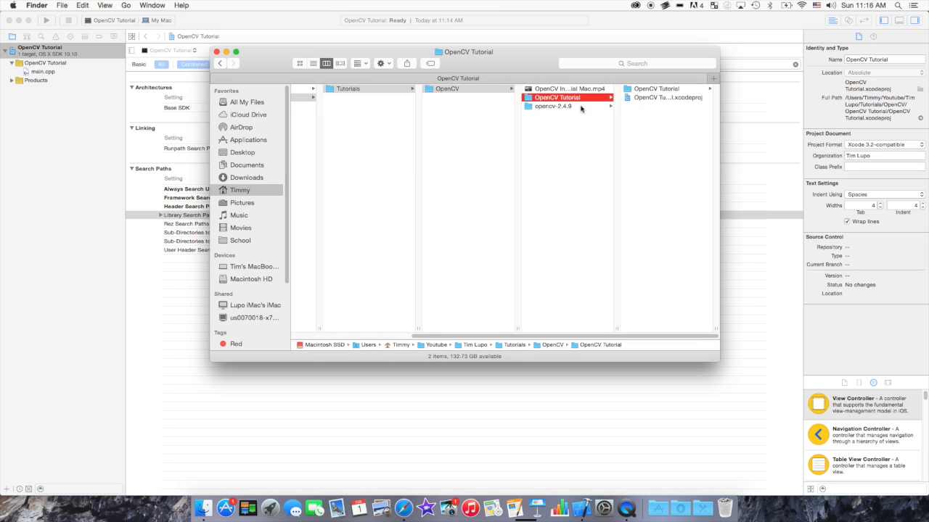
{"action": "left_click", "coordinate": [553, 106]}
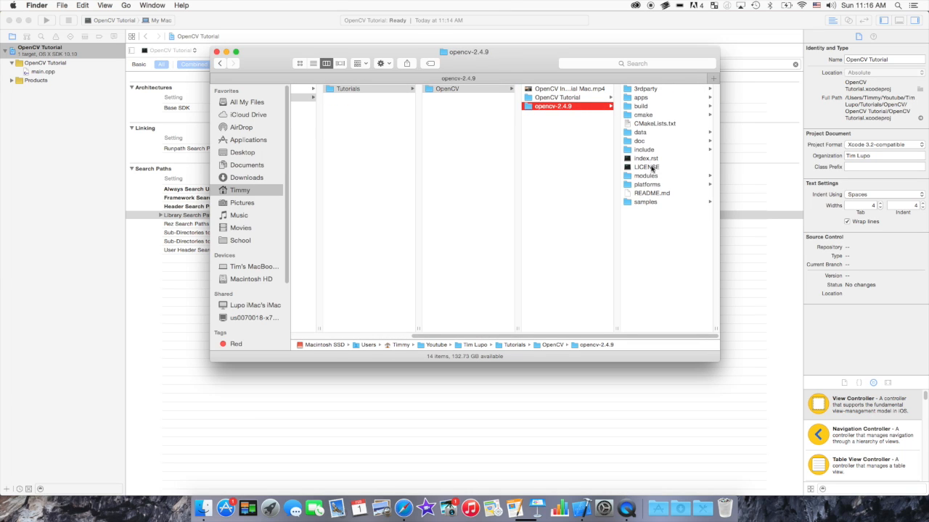
{"action": "mouse_move", "coordinate": [344, 52]}
{"action": "type", "text": "/Use"}
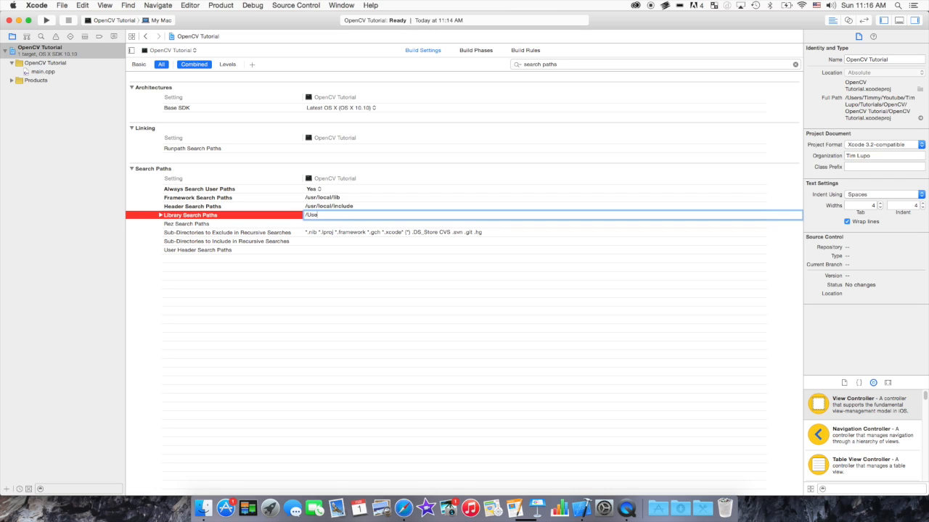
Type the library search path /Users/Timmy/Youtube/Tim Lupo/Tutorials/OpenCV/, verifying folder names in Finder.
{"action": "type", "text": "rs/Timmy"}
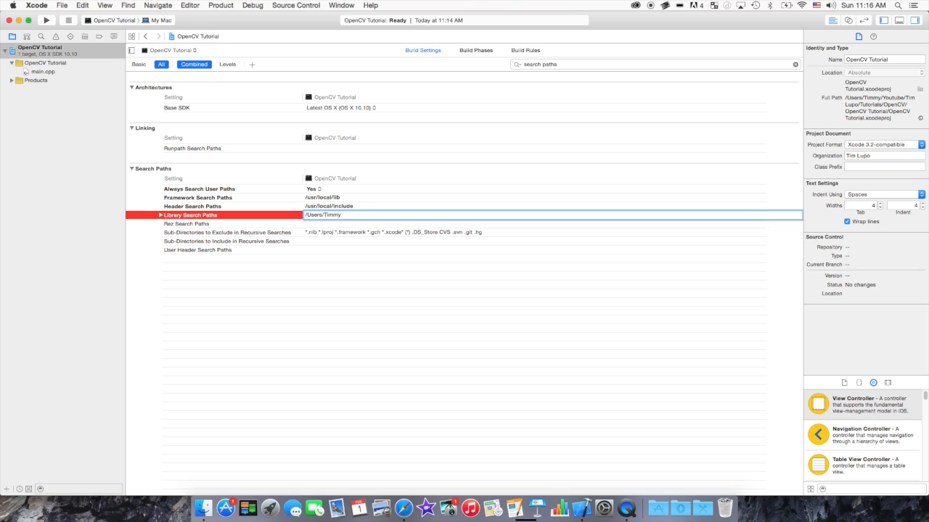
{"action": "type", "text": "/Youtube"}
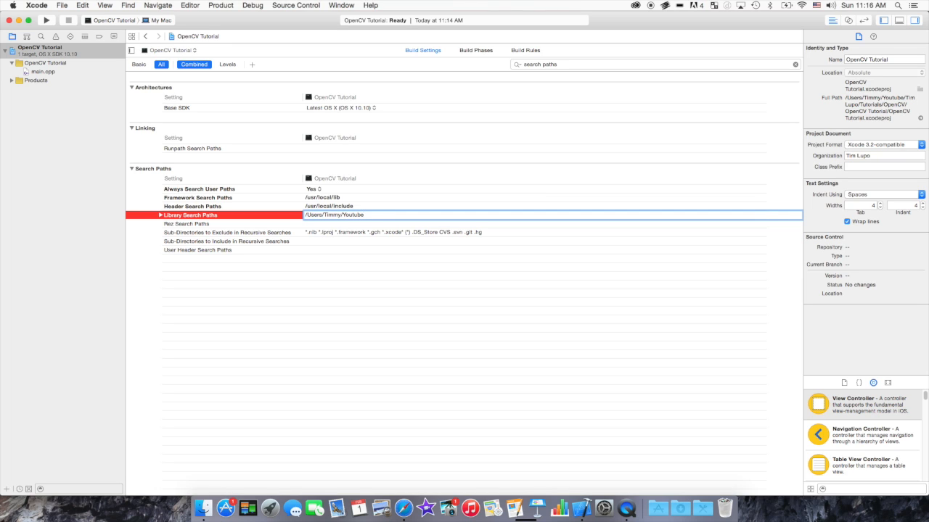
{"action": "type", "text": "/Tim Lup"}
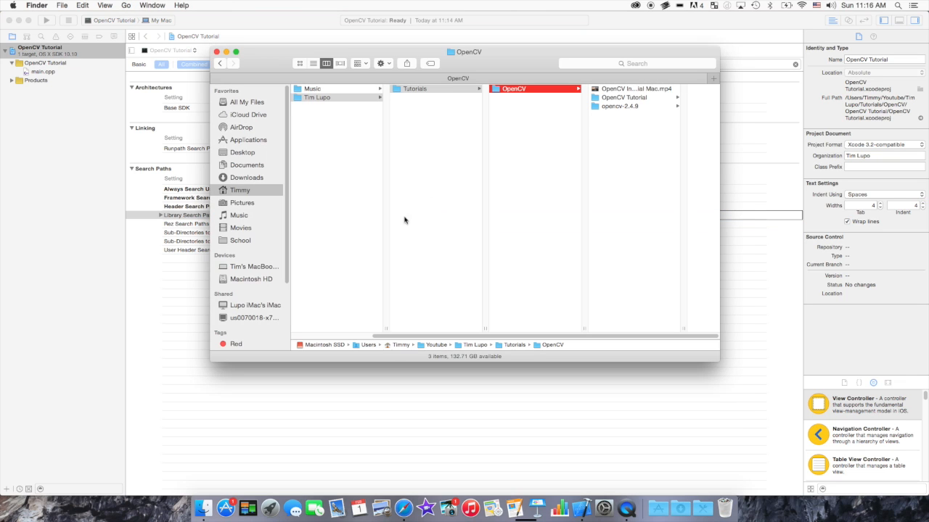
{"action": "left_click", "coordinate": [622, 97]}
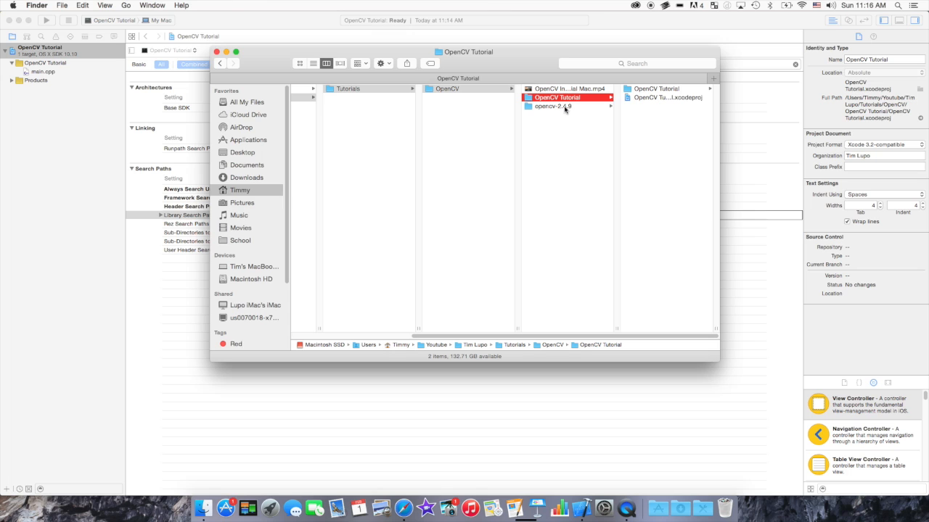
{"action": "left_click", "coordinate": [553, 105]}
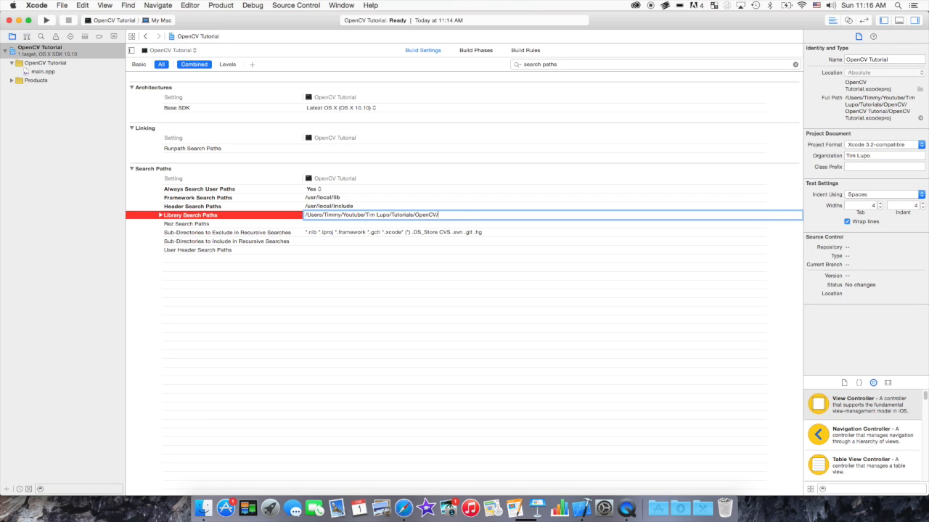
Complete the library search path with opencv-2.4.9/build/lib, confirming the folder contents in Finder.
{"action": "type", "text": "opencv"}
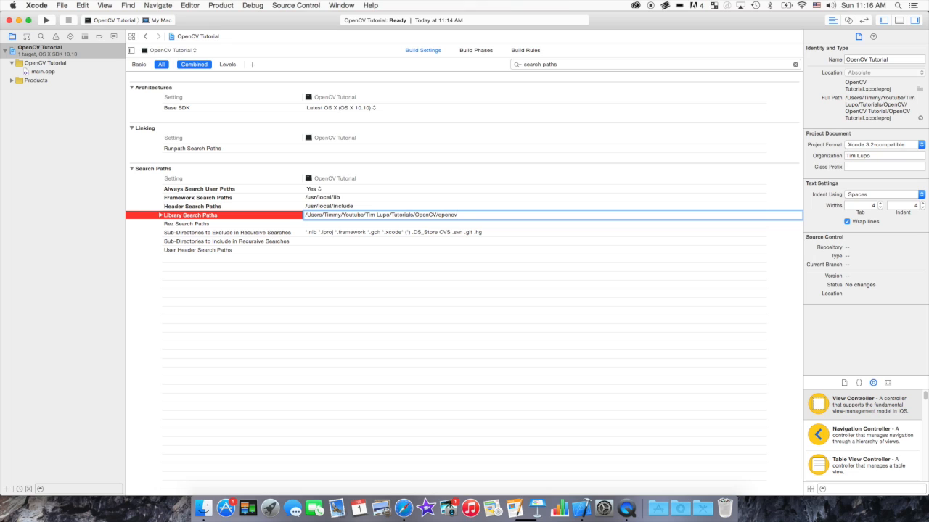
{"action": "type", "text": "-2.4."}
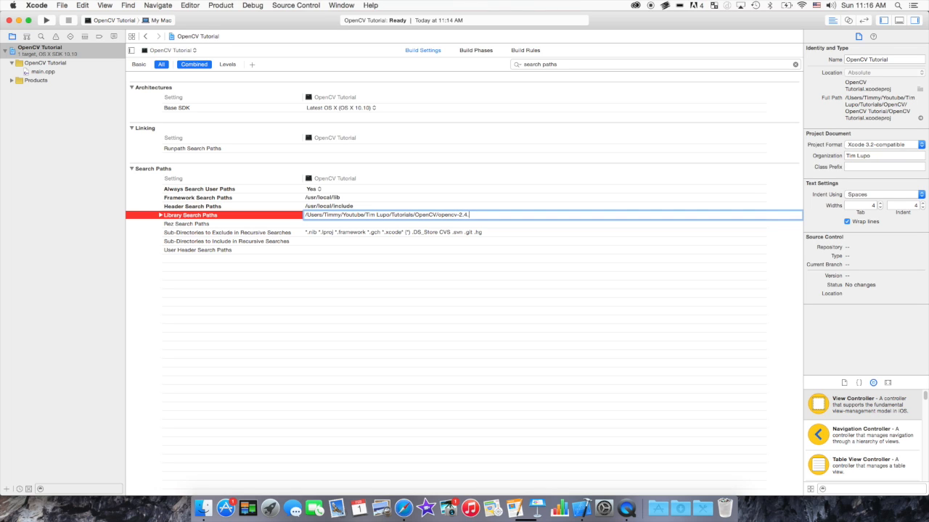
{"action": "type", "text": "9"}
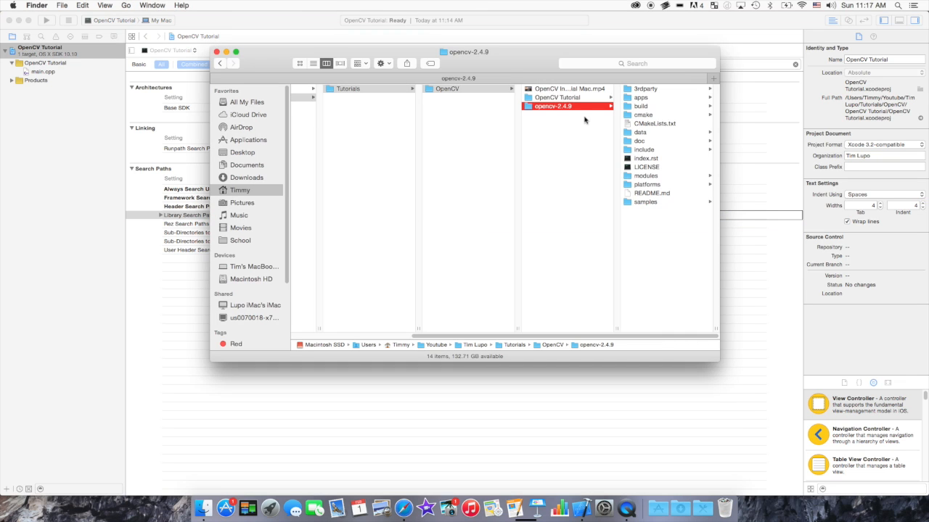
{"action": "left_click", "coordinate": [641, 106]}
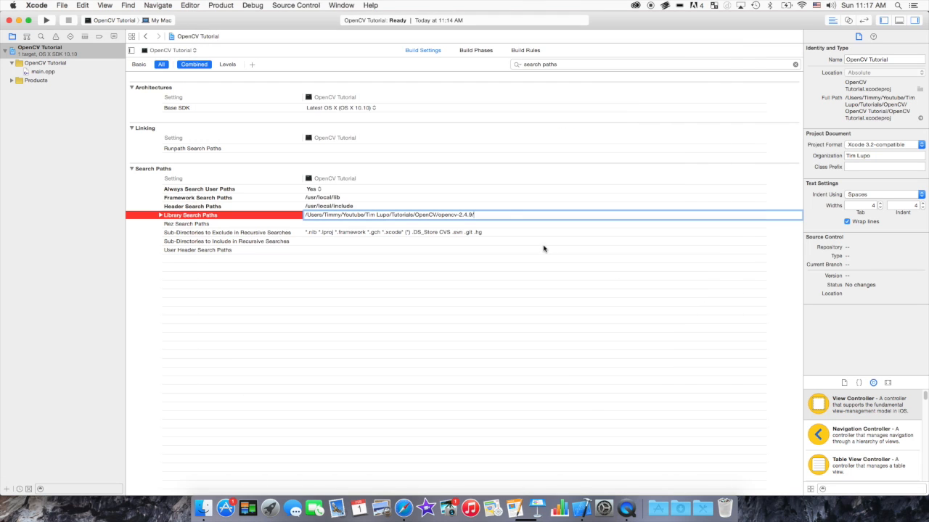
{"action": "type", "text": "build/"}
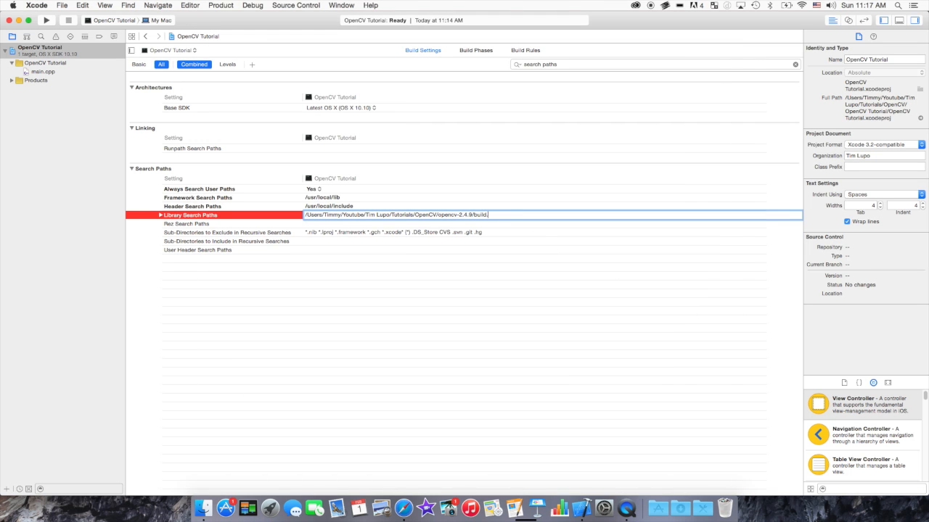
{"action": "type", "text": "lib"}
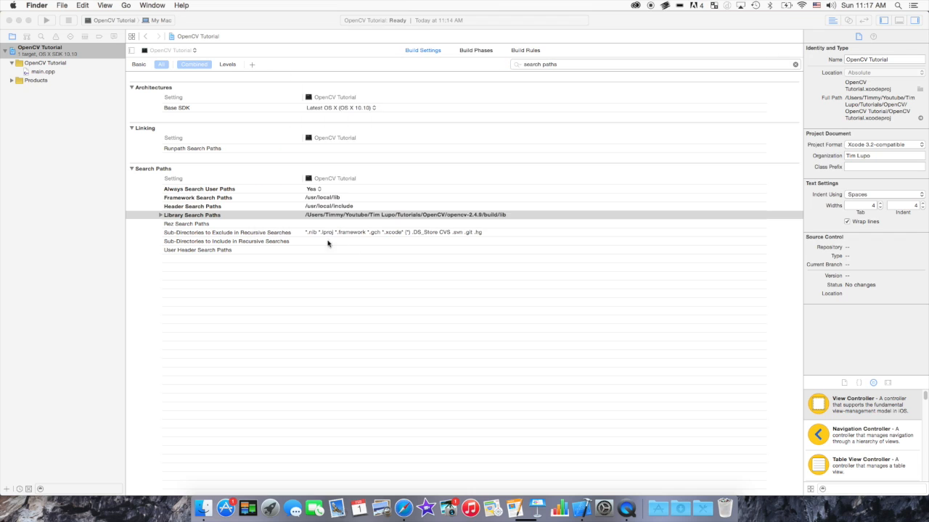
{"action": "left_click", "coordinate": [192, 215]}
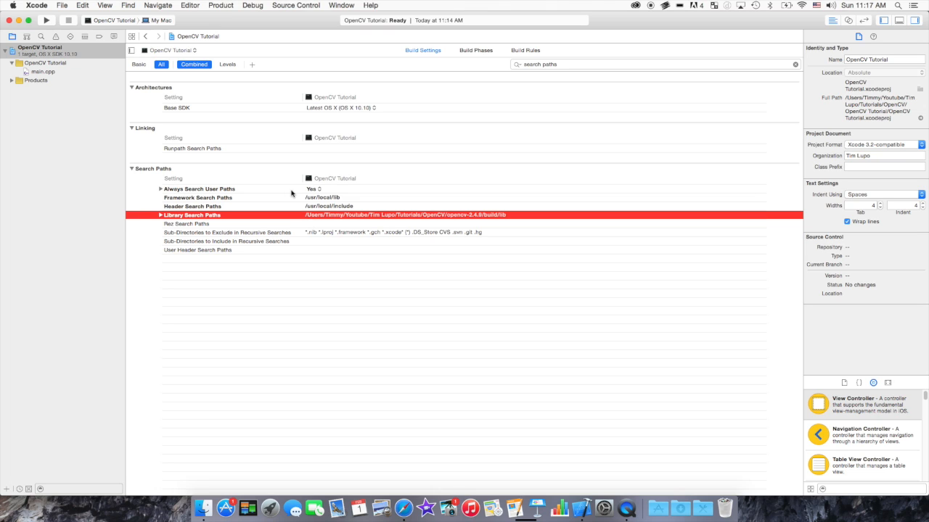
{"action": "mouse_move", "coordinate": [308, 215]}
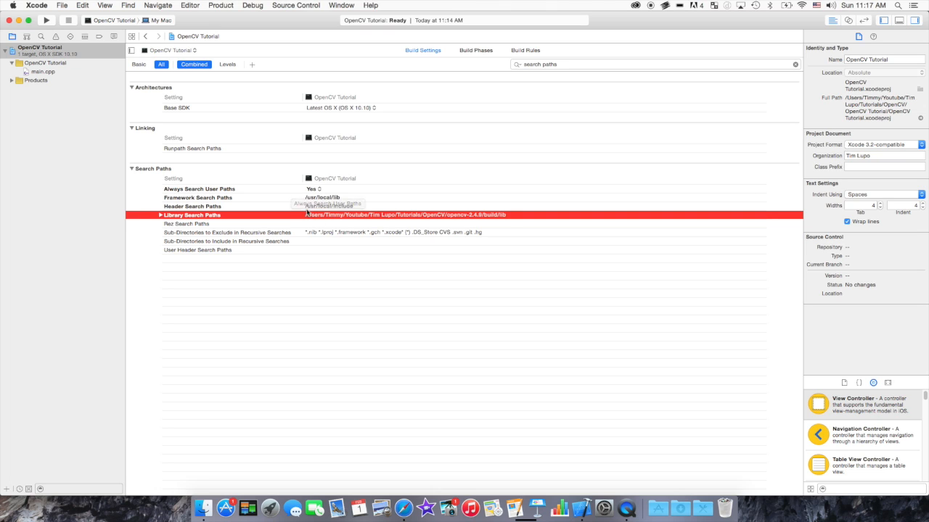
{"action": "left_click", "coordinate": [187, 223]}
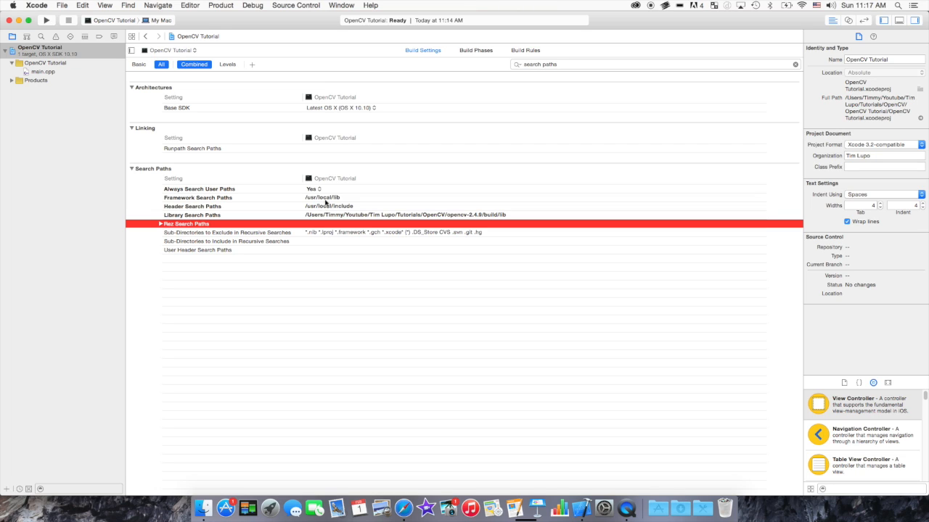
{"action": "left_click", "coordinate": [192, 215]}
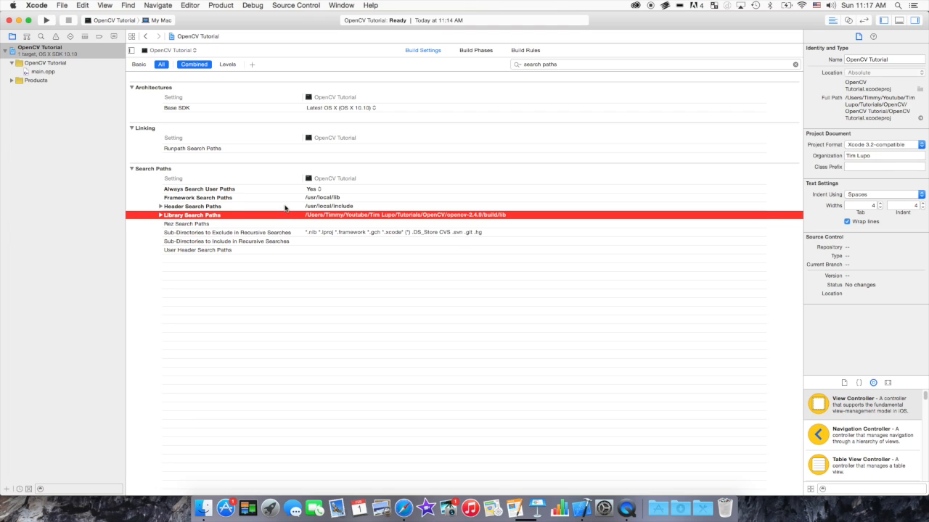
{"action": "left_click", "coordinate": [198, 198]}
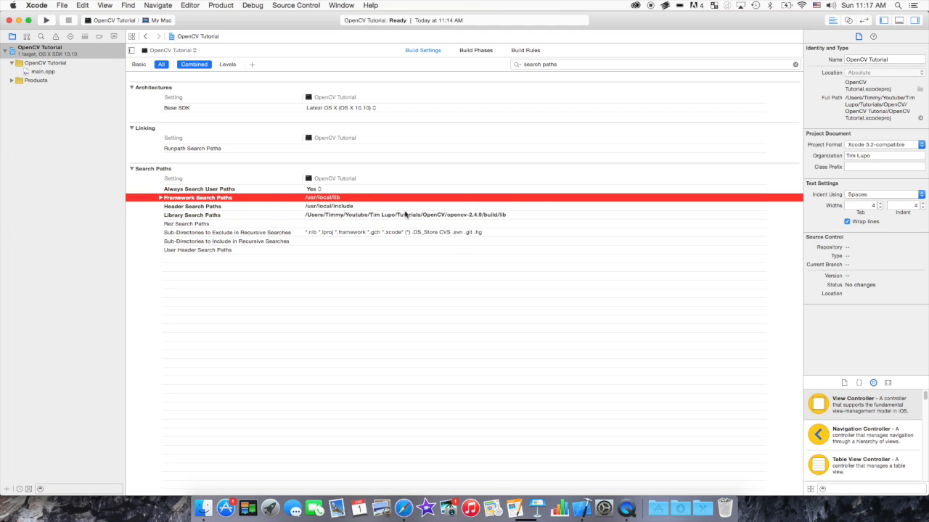
{"action": "left_click", "coordinate": [191, 215]}
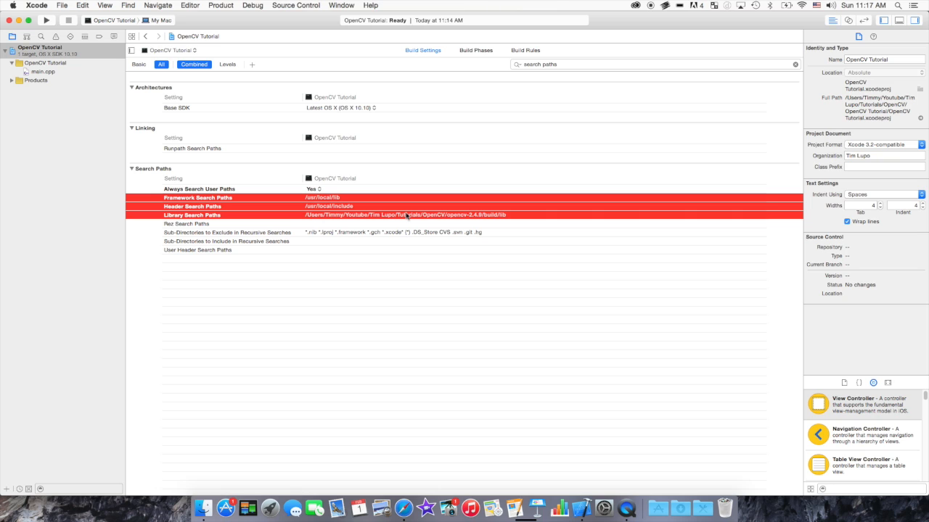
{"action": "left_click", "coordinate": [199, 189]}
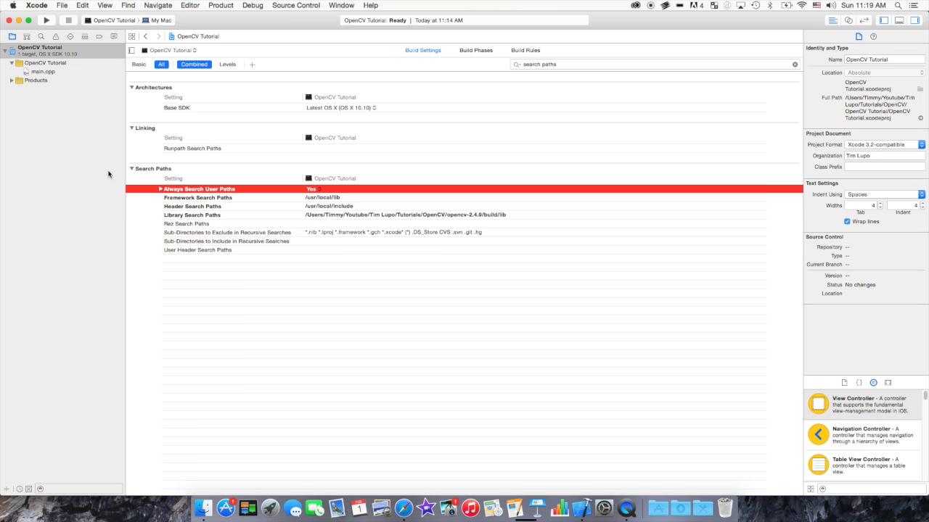
{"action": "mouse_move", "coordinate": [178, 176]}
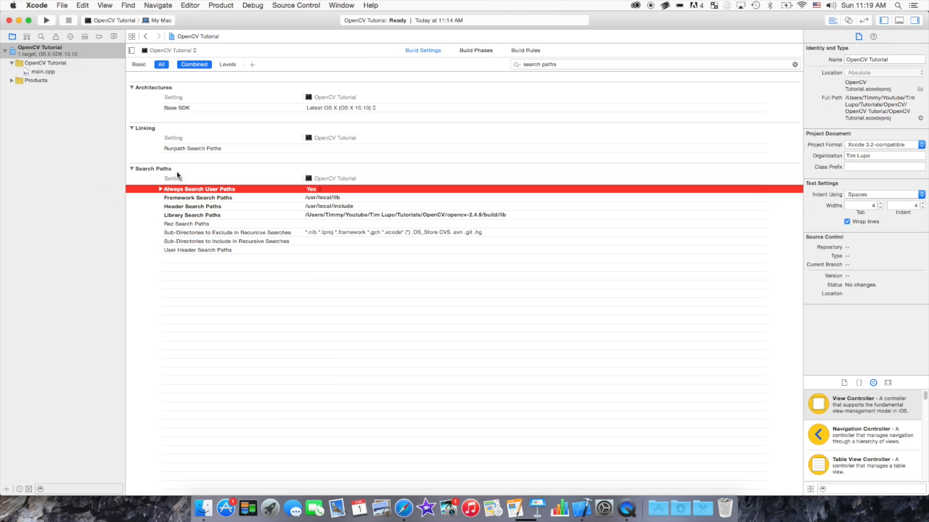
{"action": "mouse_move", "coordinate": [59, 125]}
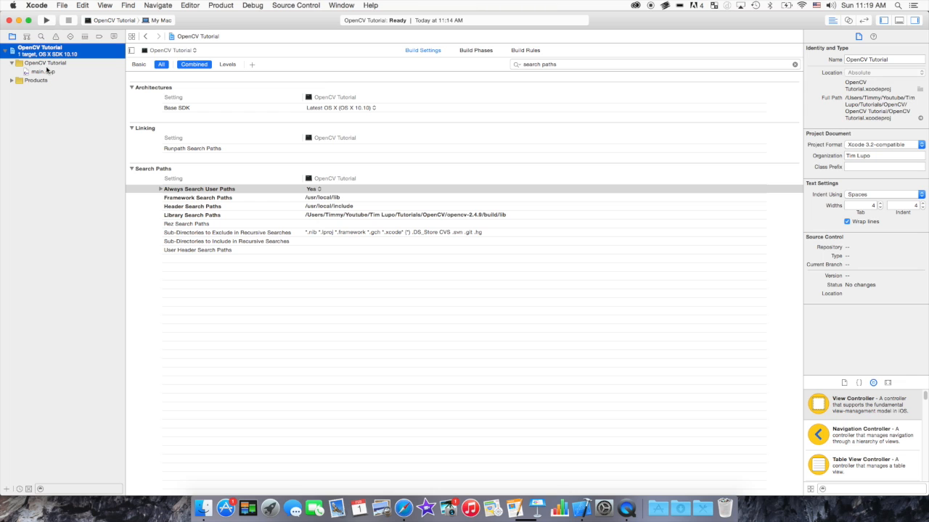
Reopen main.cpp in the editor, then bring up a Finder window showing All My Files.
{"action": "left_click", "coordinate": [43, 71]}
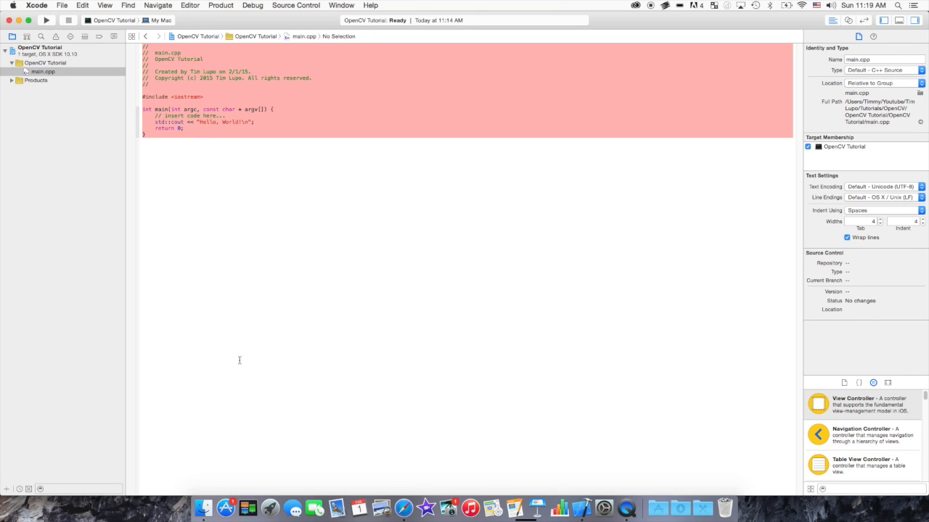
{"action": "left_click", "coordinate": [204, 508]}
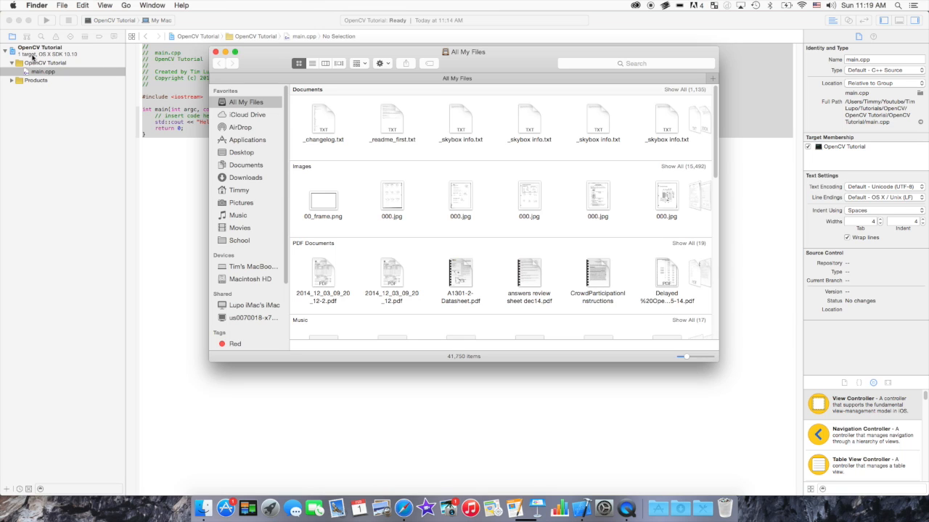
{"action": "mouse_move", "coordinate": [242, 152]}
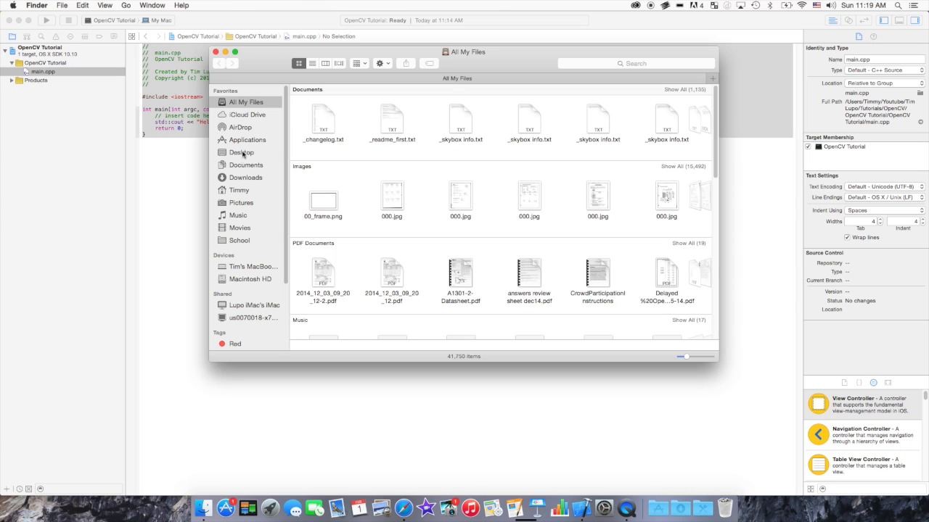
In column view, navigate Finder from the home folder to opencv-2.4.9/build/lib.
{"action": "left_click", "coordinate": [239, 190]}
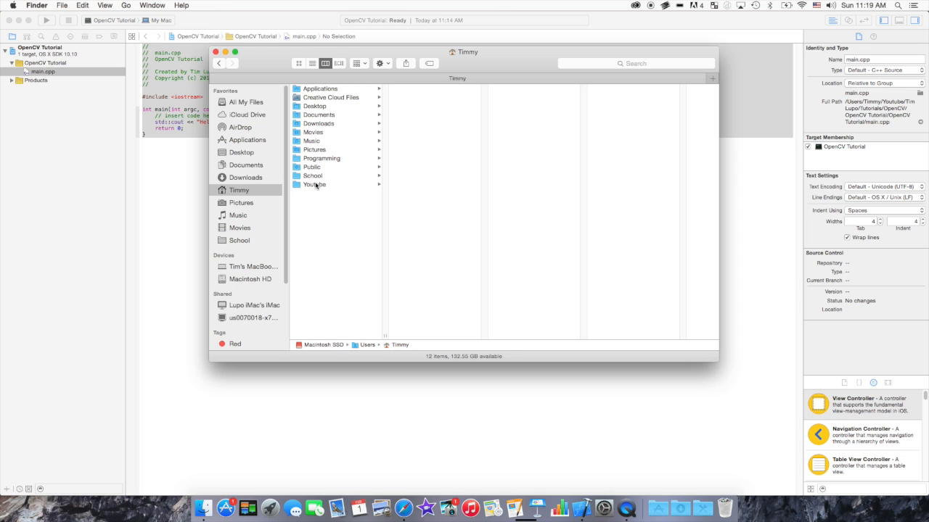
{"action": "left_click", "coordinate": [314, 185]}
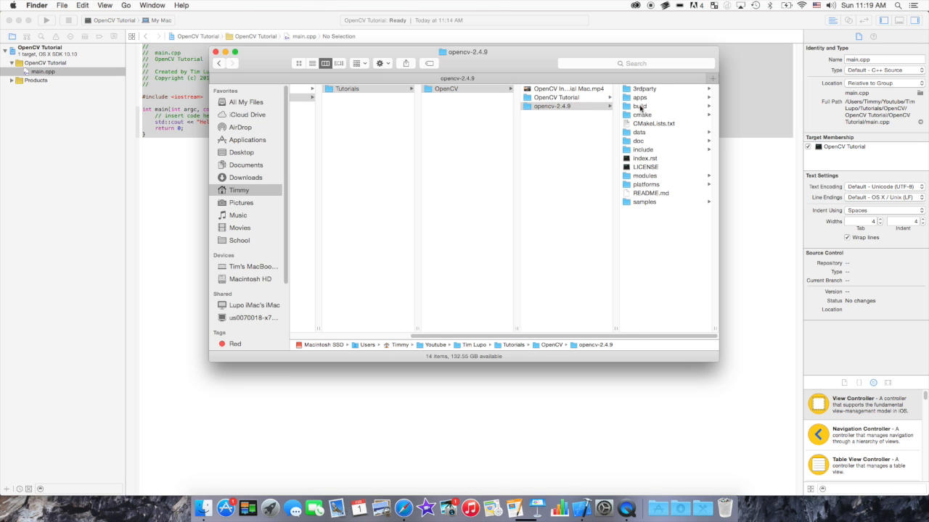
{"action": "left_click", "coordinate": [639, 106]}
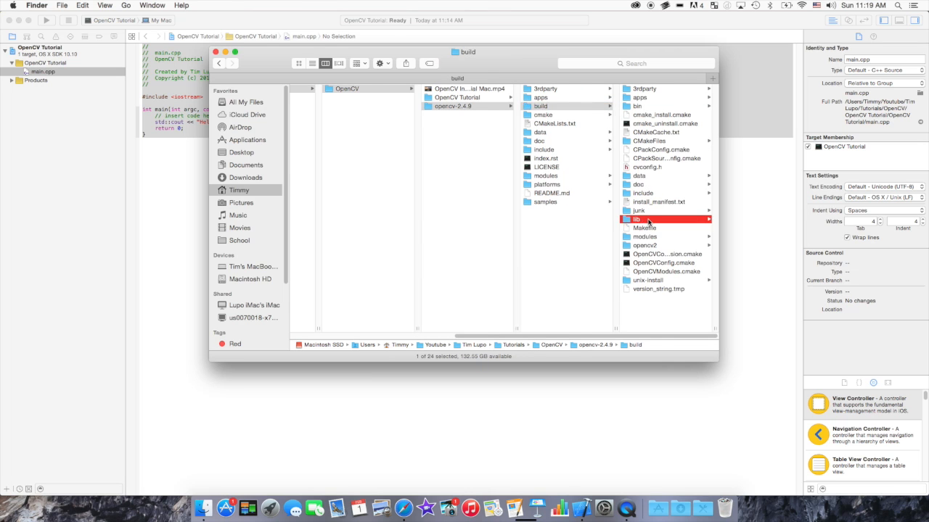
{"action": "left_click", "coordinate": [637, 219]}
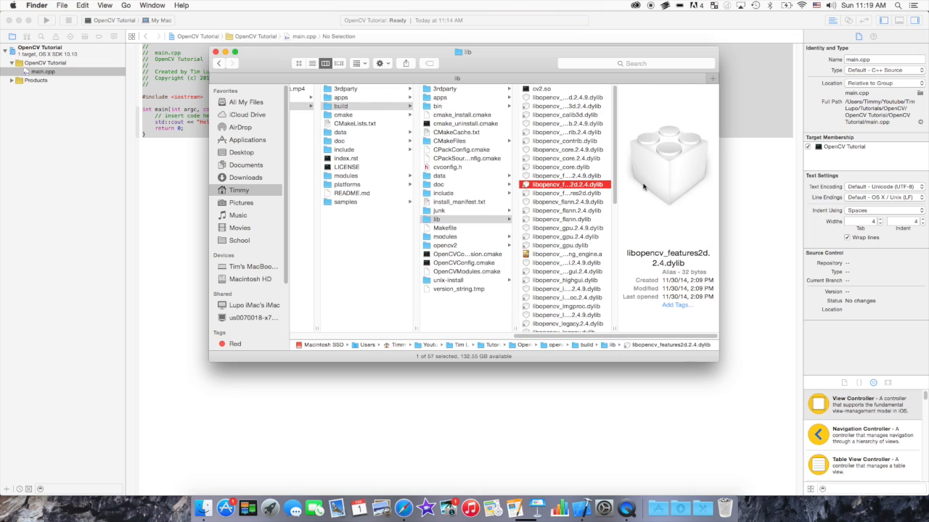
Browse the libopencv dylib files, then add lib to the sidebar Favorites.
{"action": "left_click", "coordinate": [566, 132]}
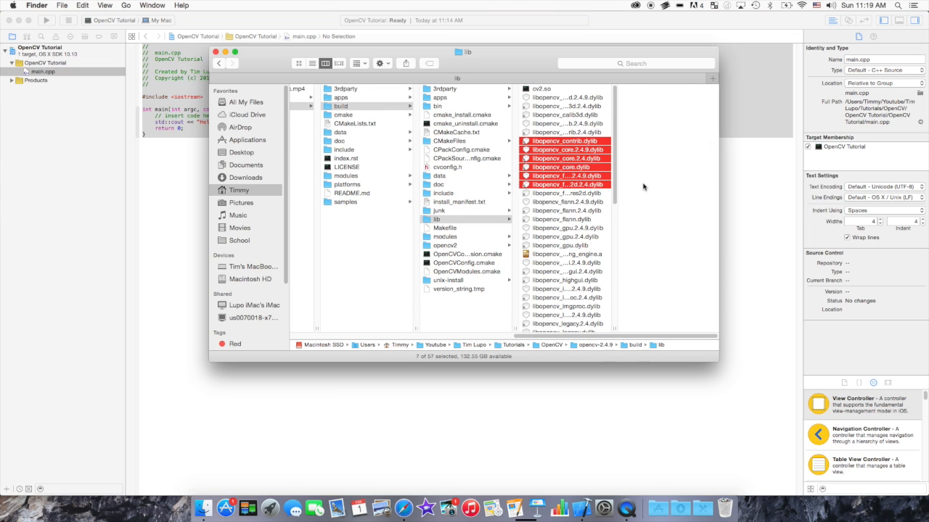
{"action": "left_click", "coordinate": [565, 140]}
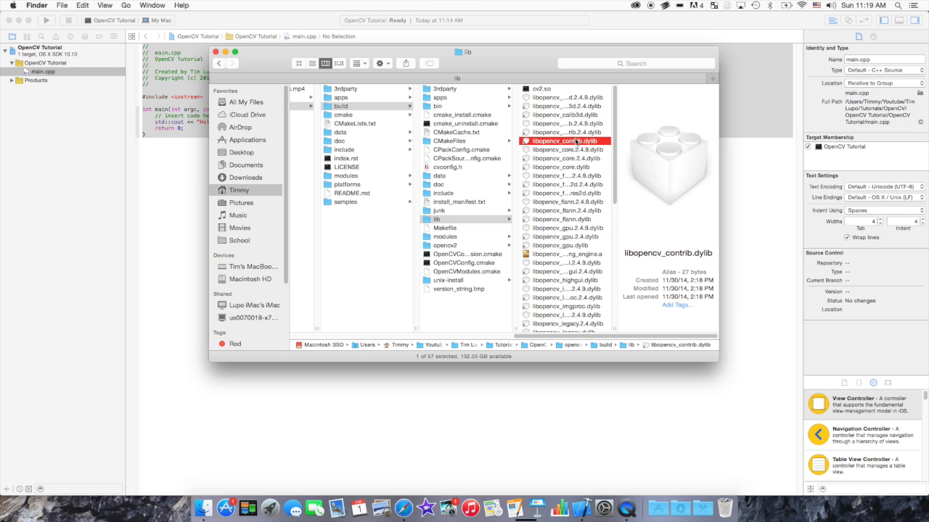
{"action": "scroll", "scroll_direction": "down", "scroll_amount": 3}
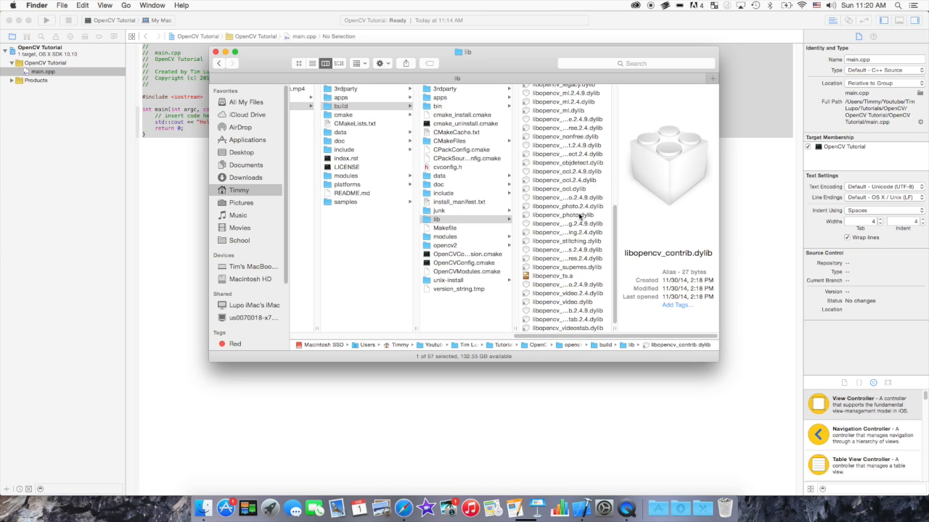
{"action": "left_click", "coordinate": [566, 319]}
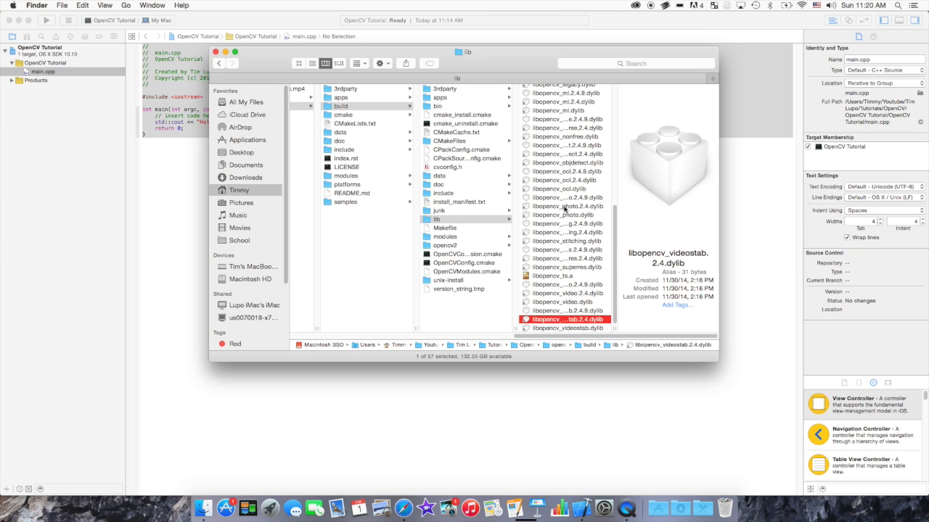
{"action": "left_click", "coordinate": [566, 171]}
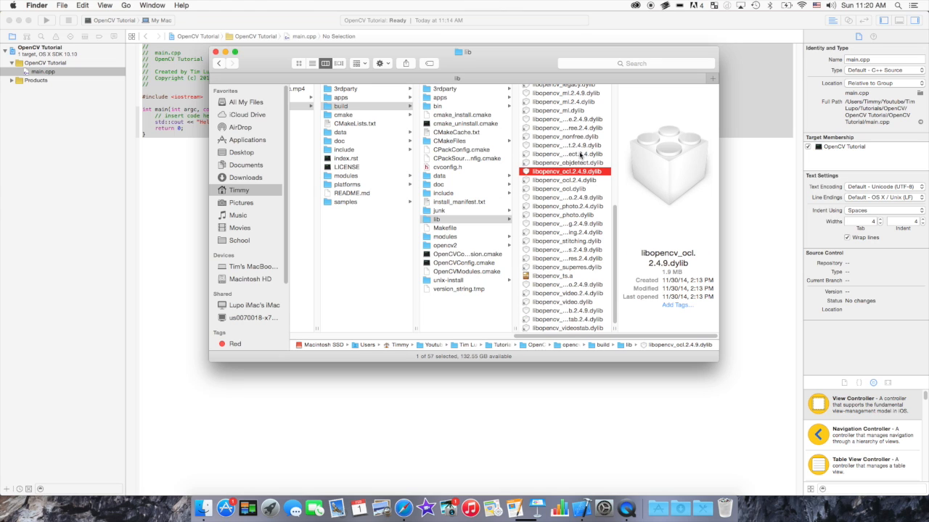
{"action": "left_click", "coordinate": [566, 129]}
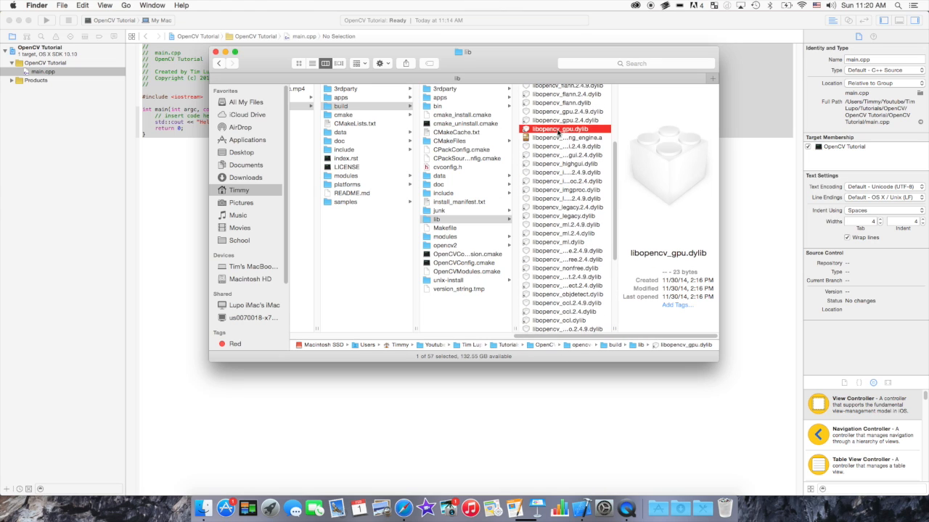
{"action": "left_click", "coordinate": [566, 119]}
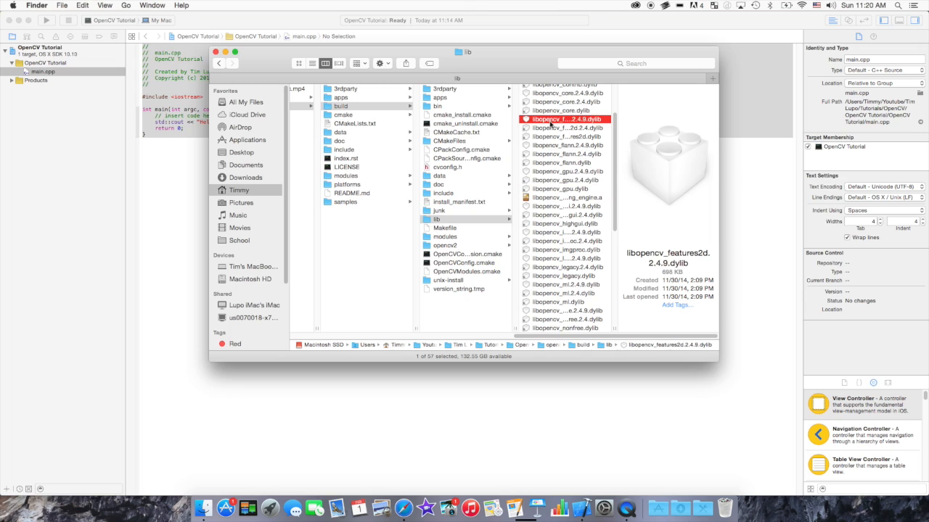
{"action": "left_click", "coordinate": [561, 110]}
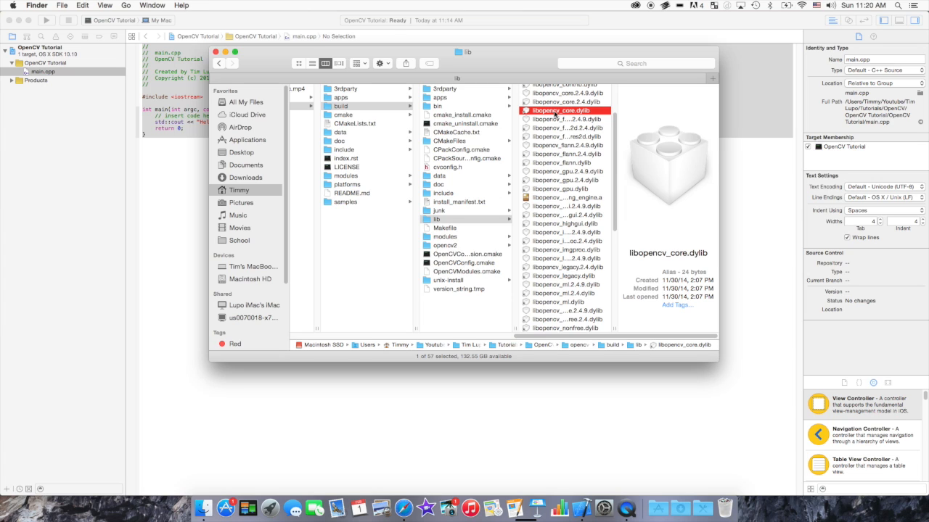
{"action": "mouse_move", "coordinate": [512, 199]}
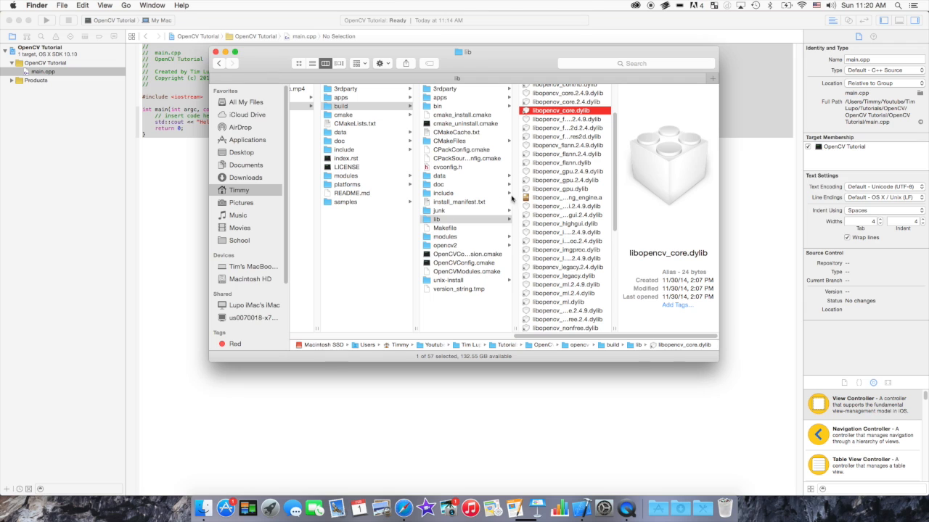
{"action": "left_click", "coordinate": [438, 220]}
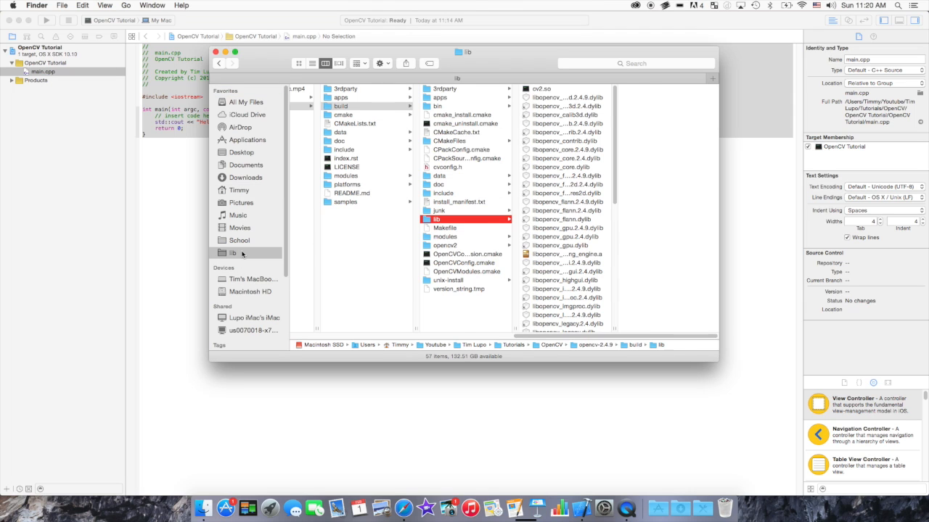
Open lib from its new sidebar shortcut, check School, return to lib, and close Finder.
{"action": "left_click", "coordinate": [298, 63]}
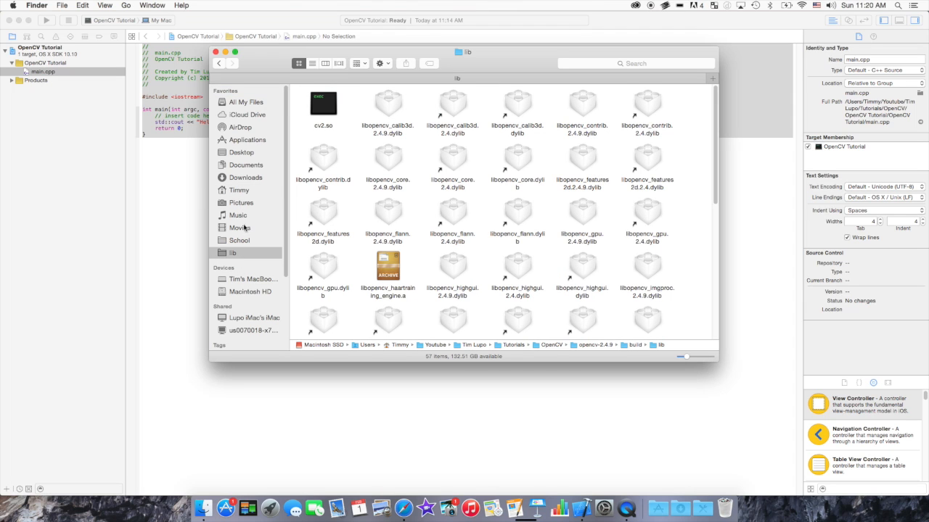
{"action": "left_click", "coordinate": [239, 240]}
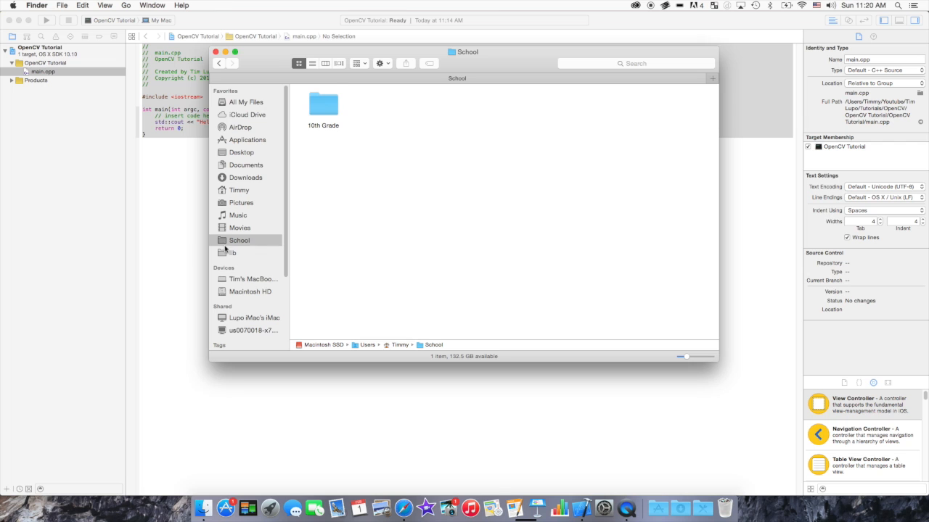
{"action": "left_click", "coordinate": [234, 252]}
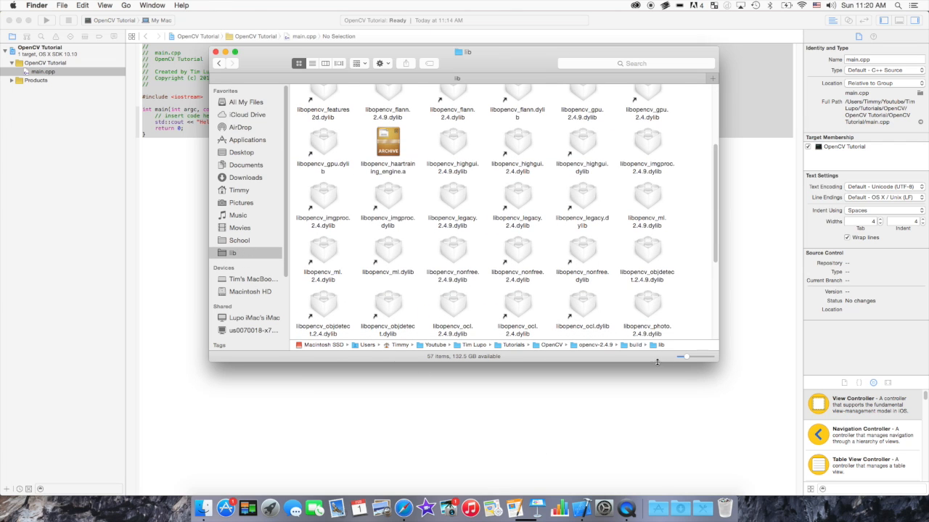
{"action": "mouse_move", "coordinate": [681, 341]}
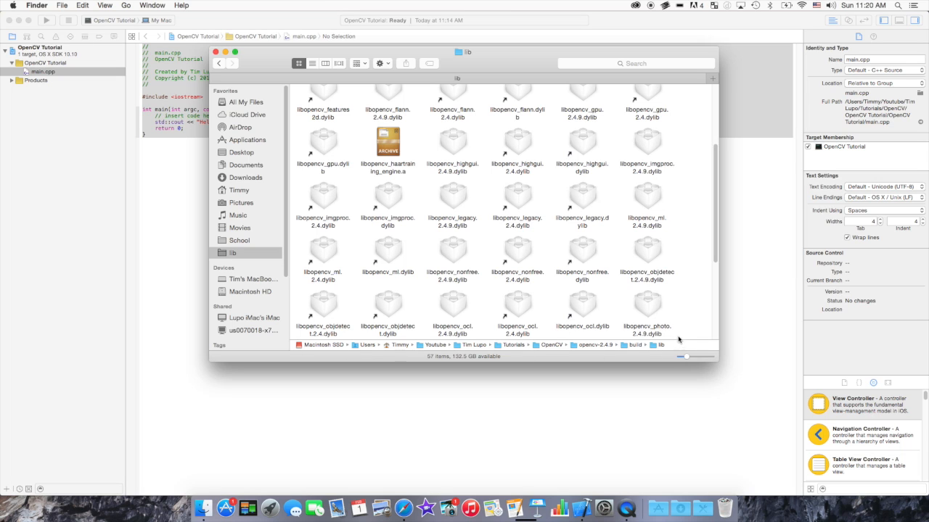
{"action": "mouse_move", "coordinate": [216, 52]}
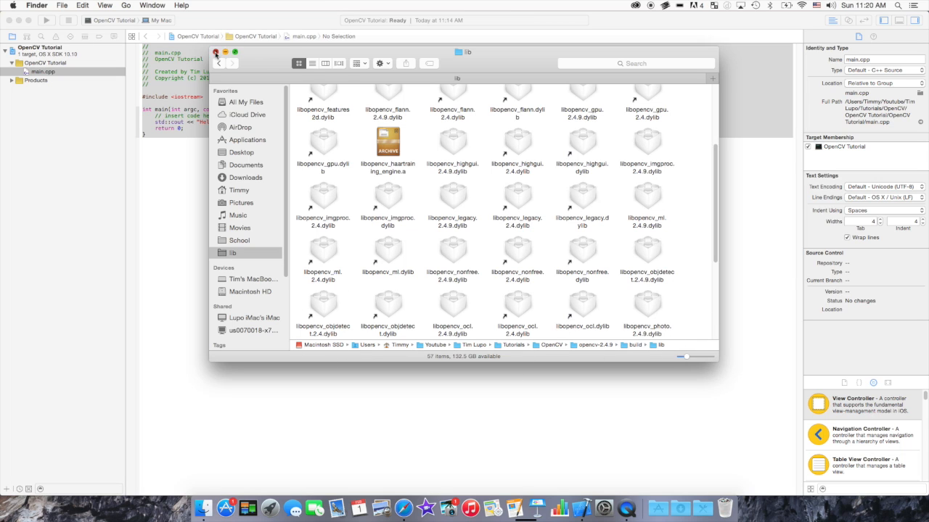
{"action": "left_click", "coordinate": [216, 51]}
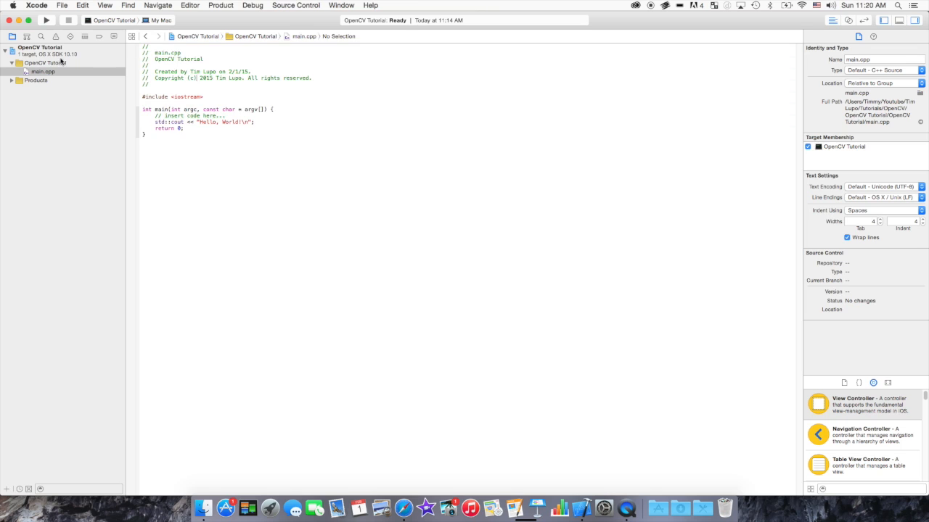
Use Add Files on the OpenCV Tutorial project to add libopencv_core.2.4.9.dylib from lib.
{"action": "right_click", "coordinate": [39, 47]}
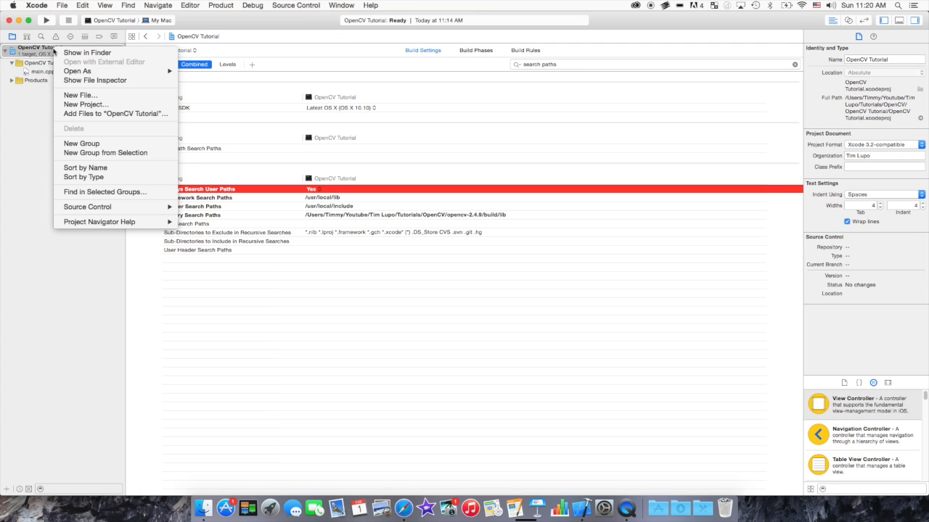
{"action": "mouse_move", "coordinate": [89, 116]}
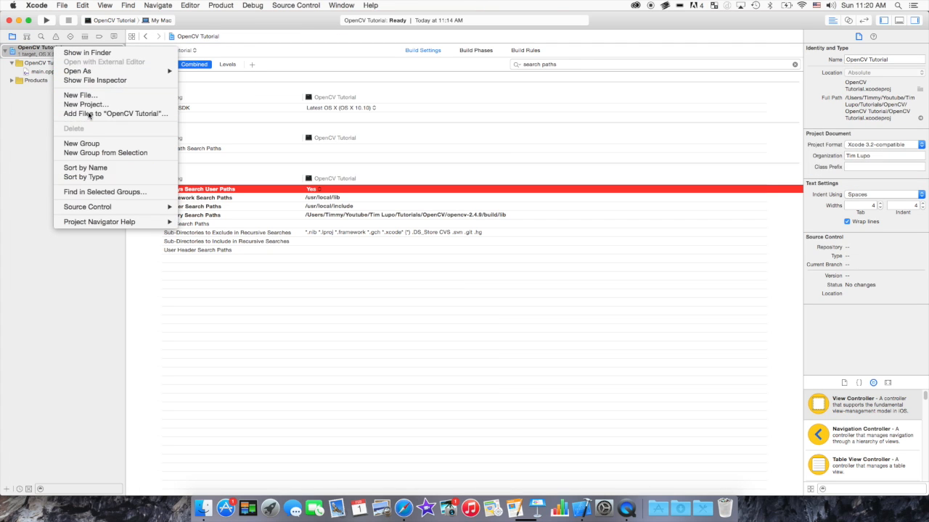
{"action": "left_click", "coordinate": [116, 114]}
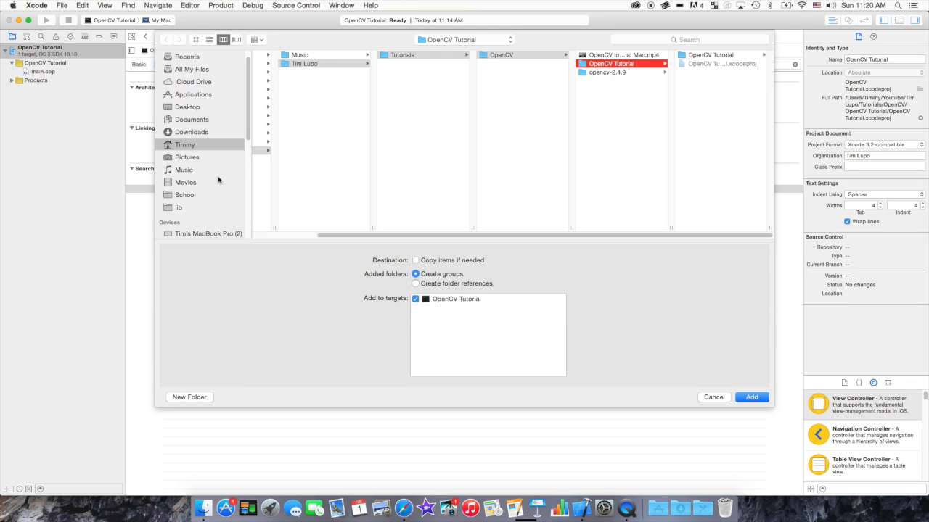
{"action": "left_click", "coordinate": [179, 207]}
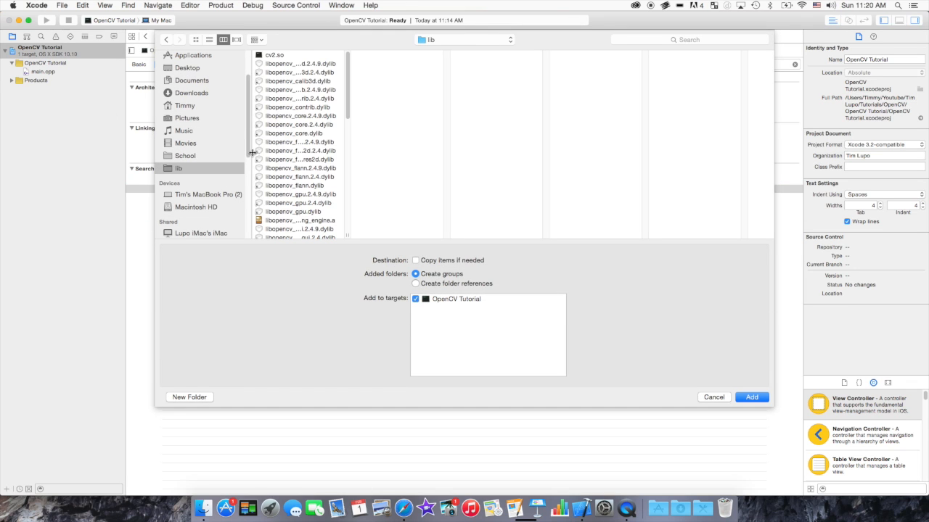
{"action": "mouse_move", "coordinate": [296, 153]}
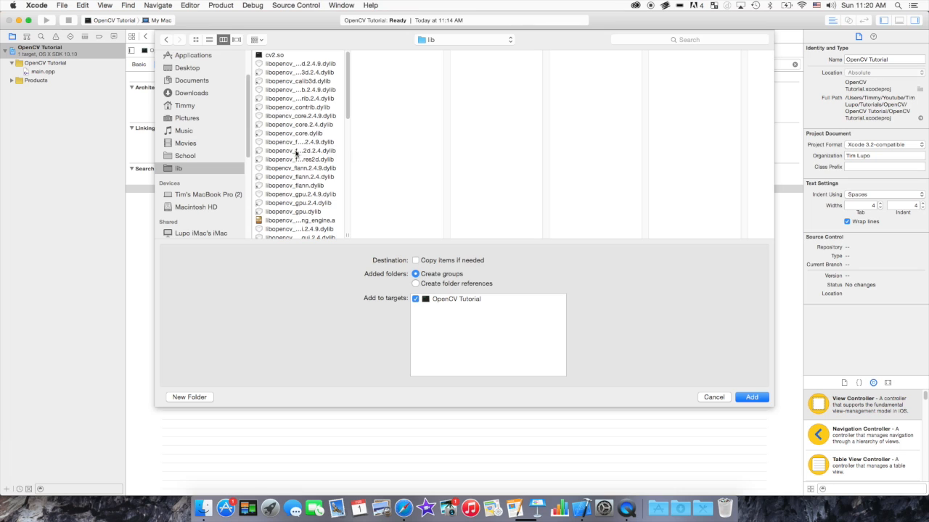
{"action": "left_click", "coordinate": [300, 116]}
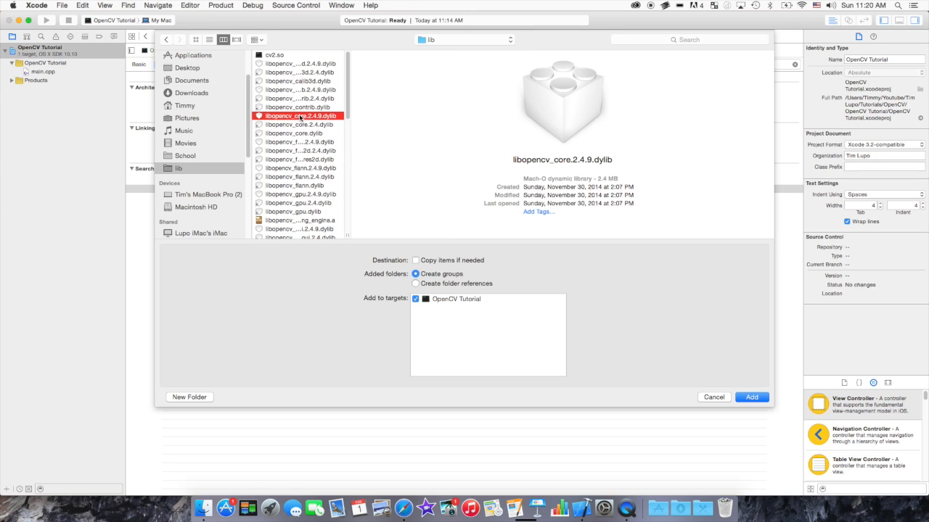
{"action": "mouse_move", "coordinate": [503, 151]}
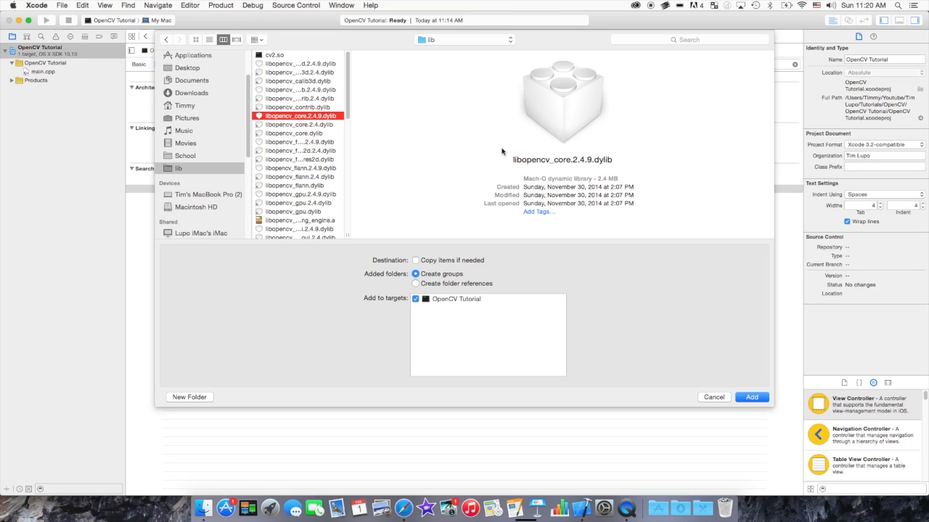
{"action": "left_click", "coordinate": [297, 124]}
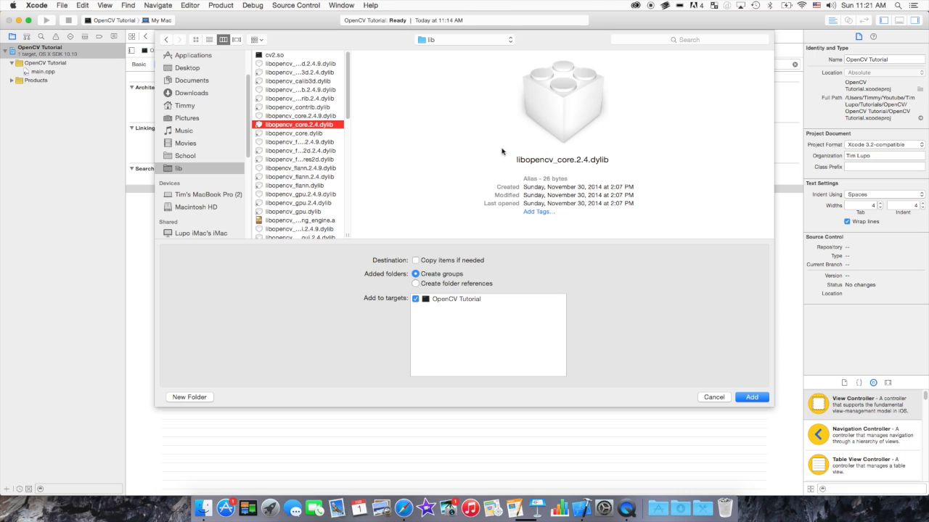
{"action": "left_click", "coordinate": [298, 115]}
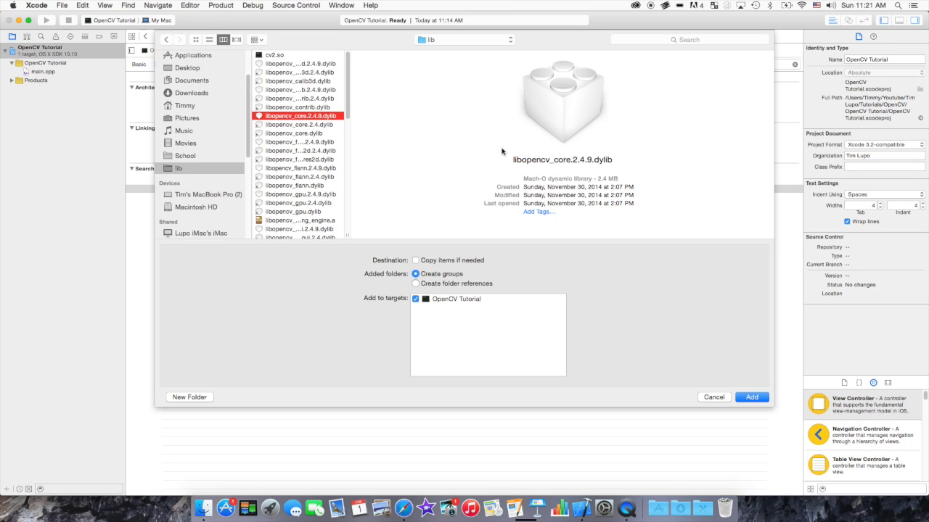
{"action": "mouse_move", "coordinate": [592, 161]}
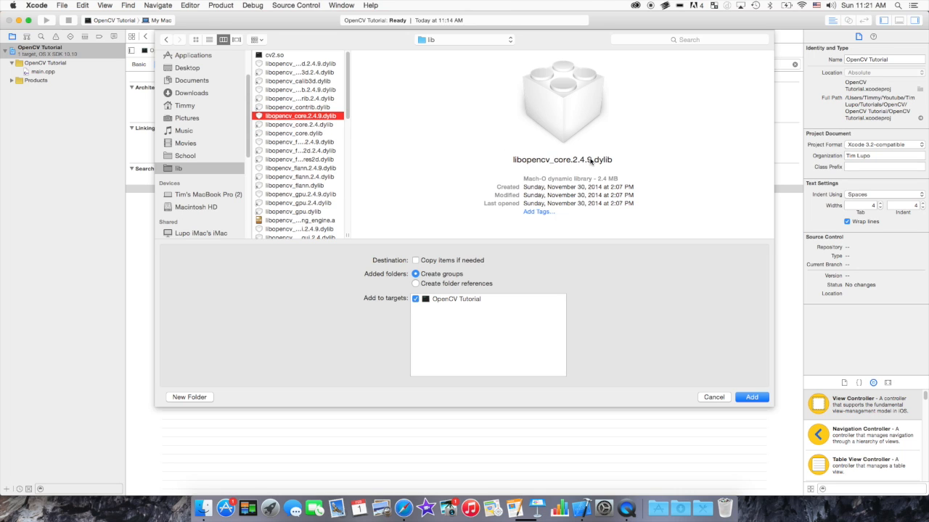
{"action": "left_click", "coordinate": [299, 124]}
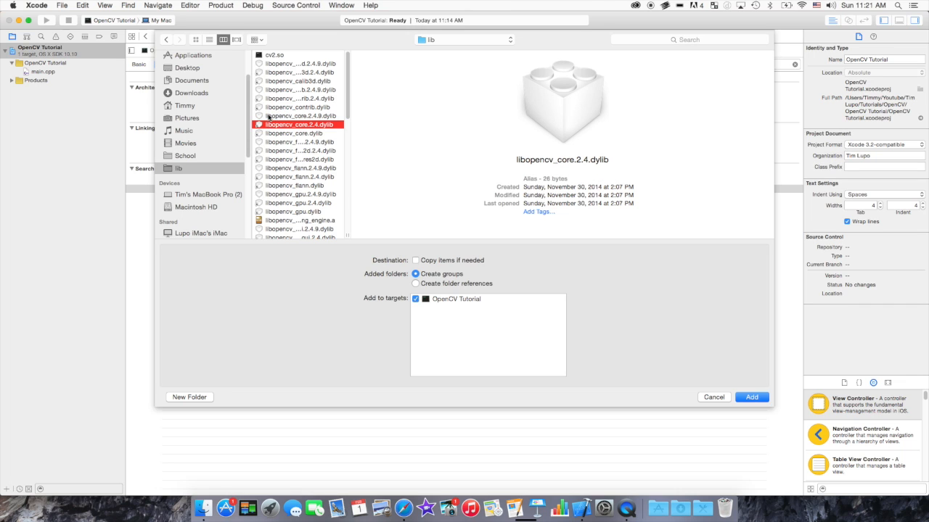
{"action": "left_click", "coordinate": [300, 116]}
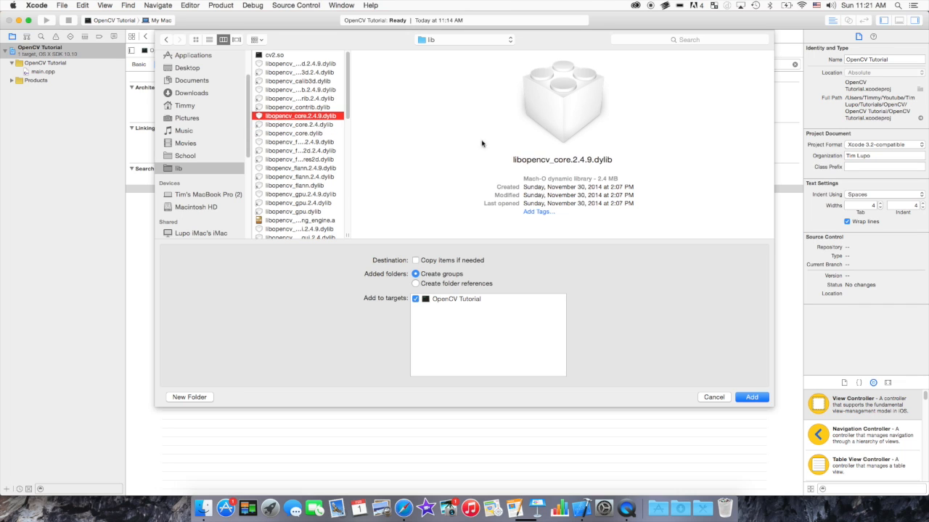
{"action": "mouse_move", "coordinate": [504, 159]}
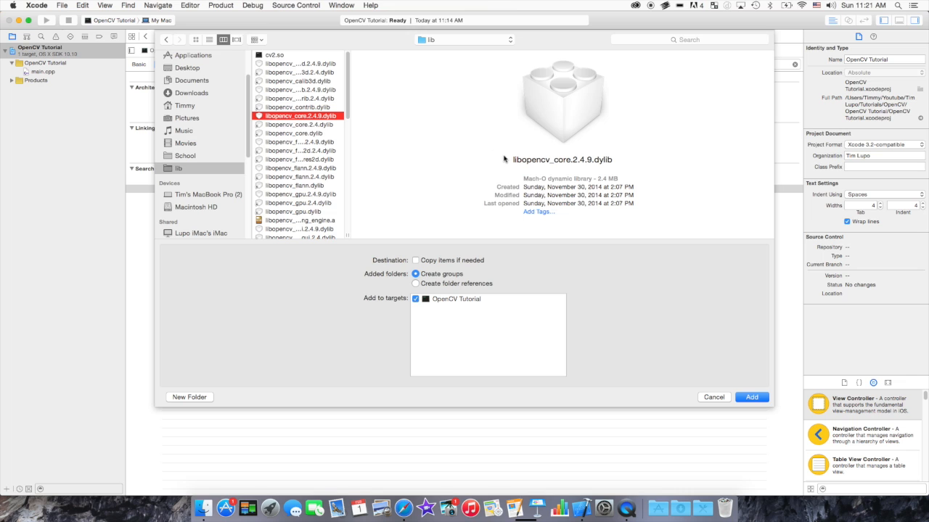
{"action": "left_click", "coordinate": [751, 397]}
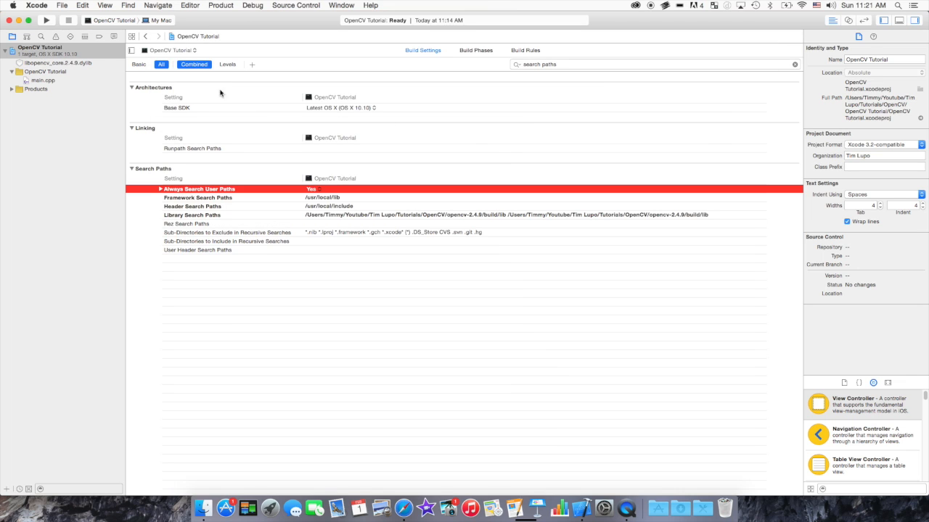
Open the Add Files sheet from the project's context menu and browse the lib folder.
{"action": "left_click", "coordinate": [54, 54]}
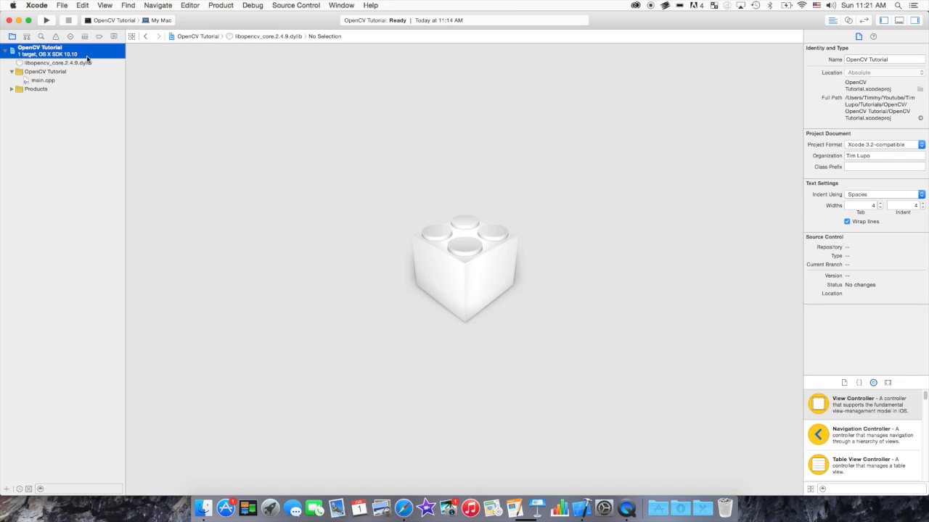
{"action": "right_click", "coordinate": [39, 49]}
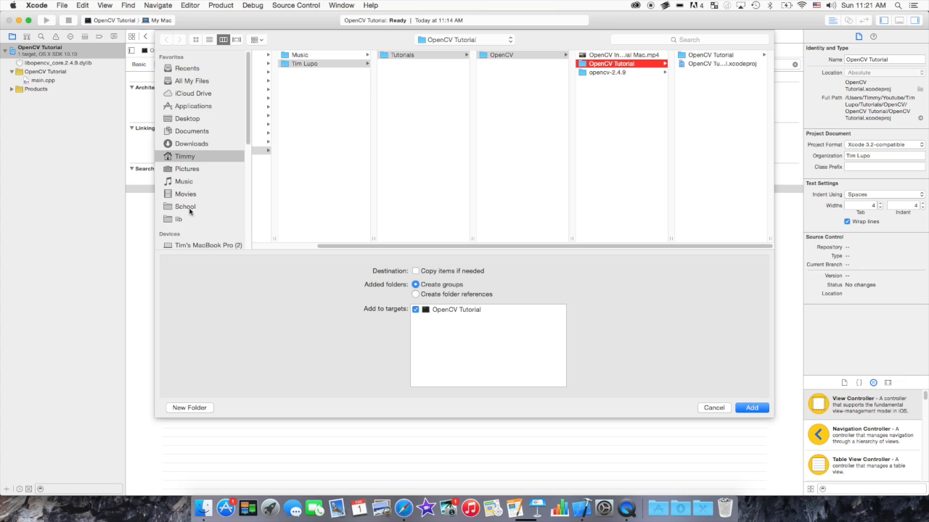
{"action": "left_click", "coordinate": [179, 219]}
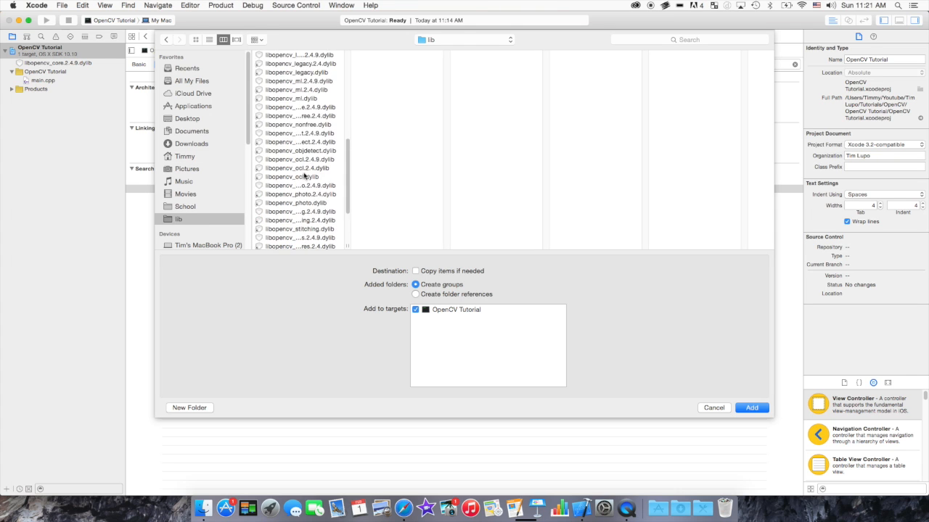
{"action": "scroll", "scroll_direction": "down", "scroll_amount": 3}
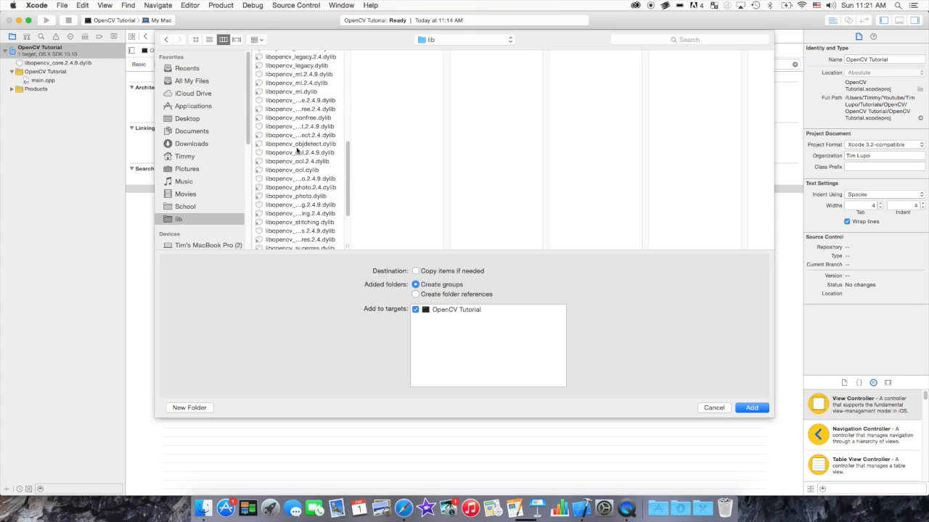
{"action": "scroll", "scroll_direction": "up", "scroll_amount": 3}
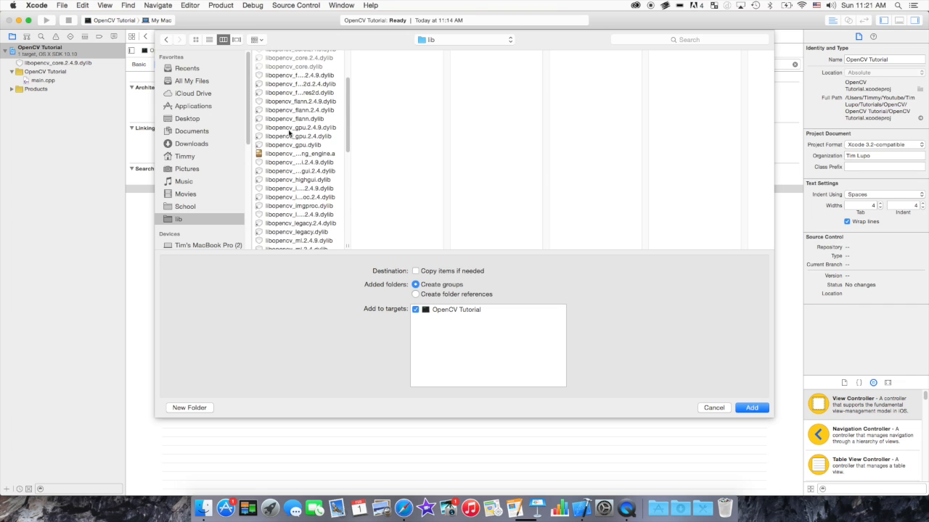
{"action": "scroll", "scroll_direction": "up", "scroll_amount": 3}
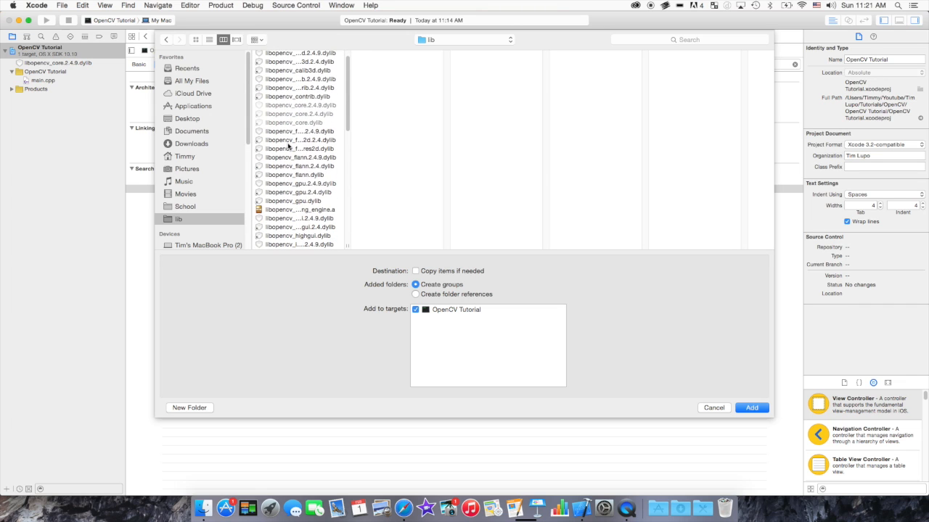
{"action": "mouse_move", "coordinate": [290, 127]}
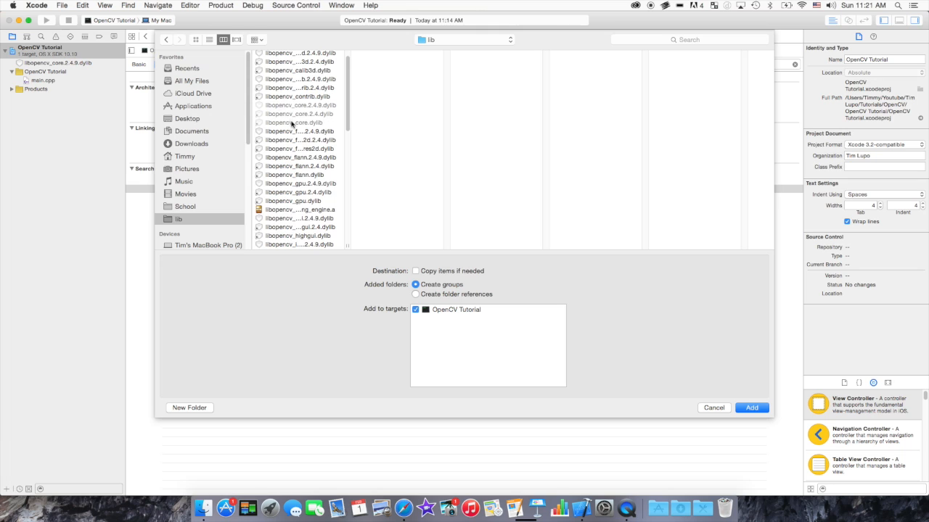
{"action": "mouse_move", "coordinate": [305, 196]}
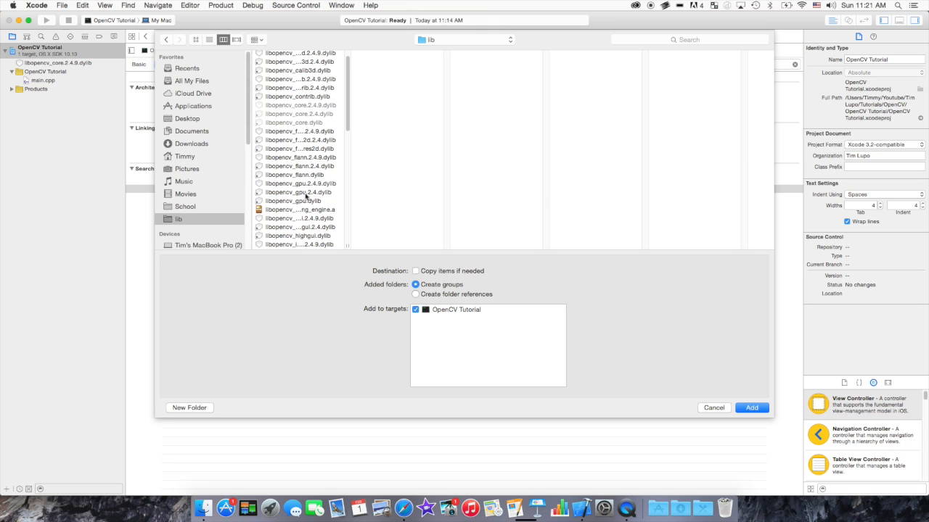
Scroll past the legacy library, select libopencv_highgui.2.4.9.dylib, and add it.
{"action": "scroll", "scroll_direction": "down", "scroll_amount": 3}
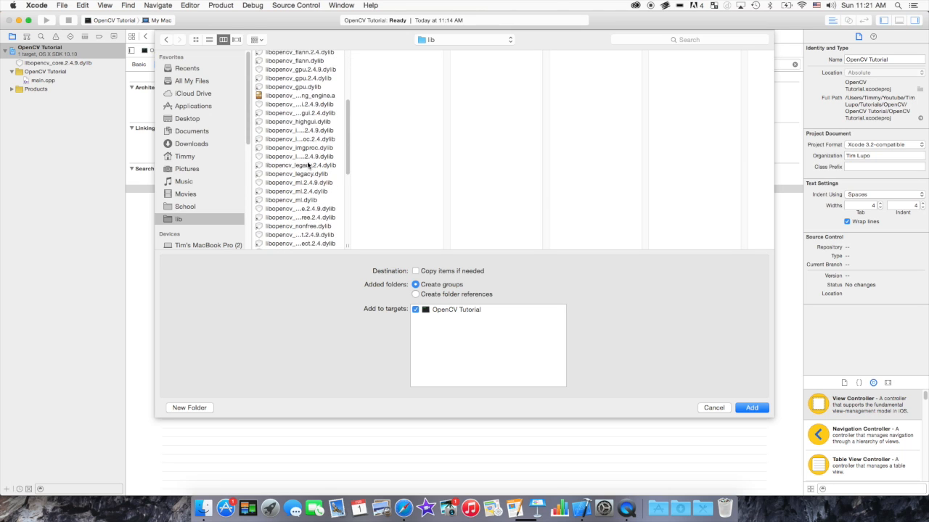
{"action": "left_click", "coordinate": [297, 165]}
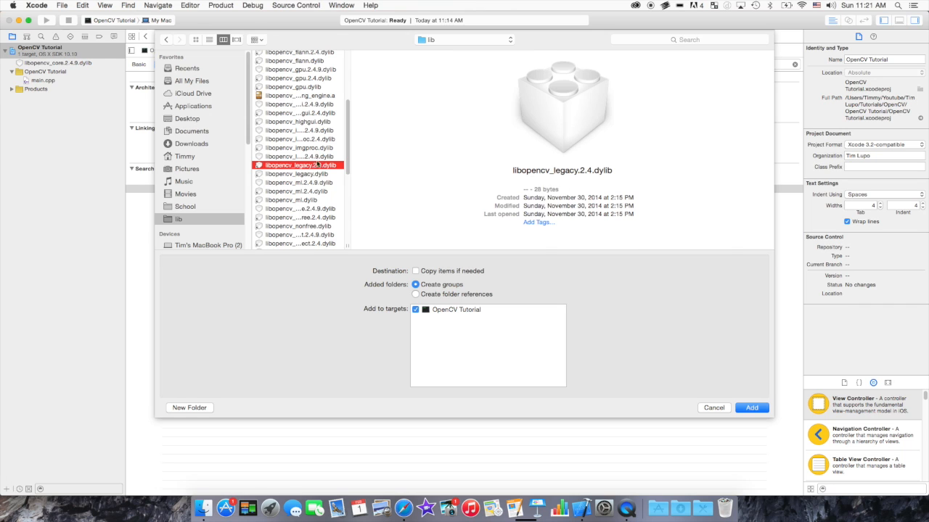
{"action": "left_click", "coordinate": [299, 156]}
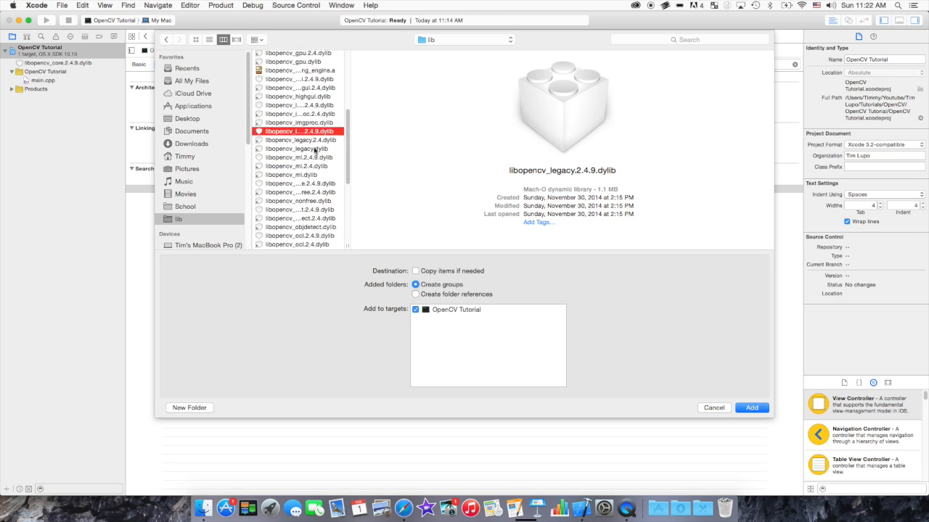
{"action": "scroll", "scroll_direction": "down", "scroll_amount": 3}
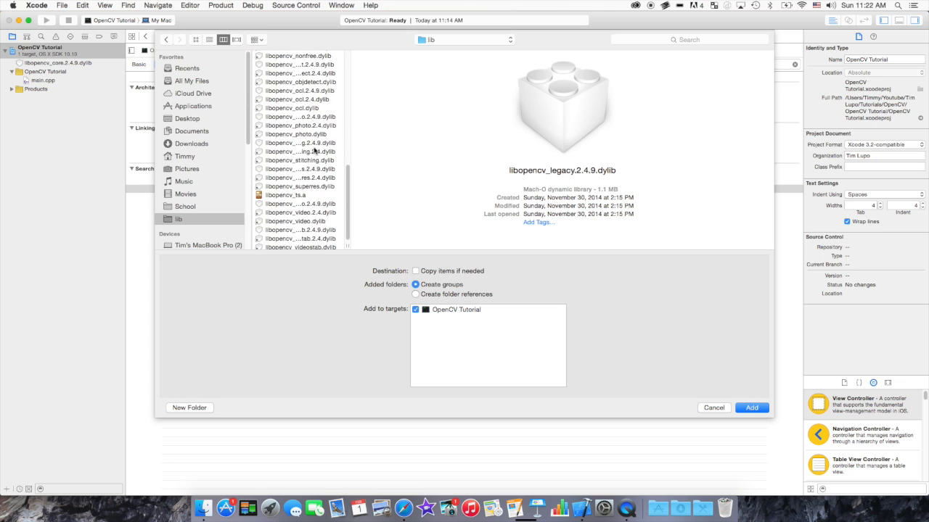
{"action": "left_click", "coordinate": [297, 77]}
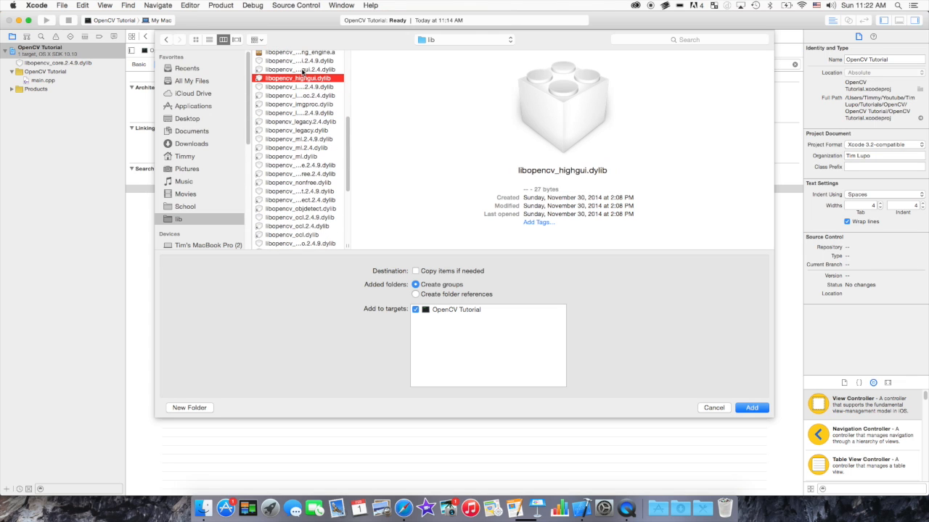
{"action": "left_click", "coordinate": [298, 60]}
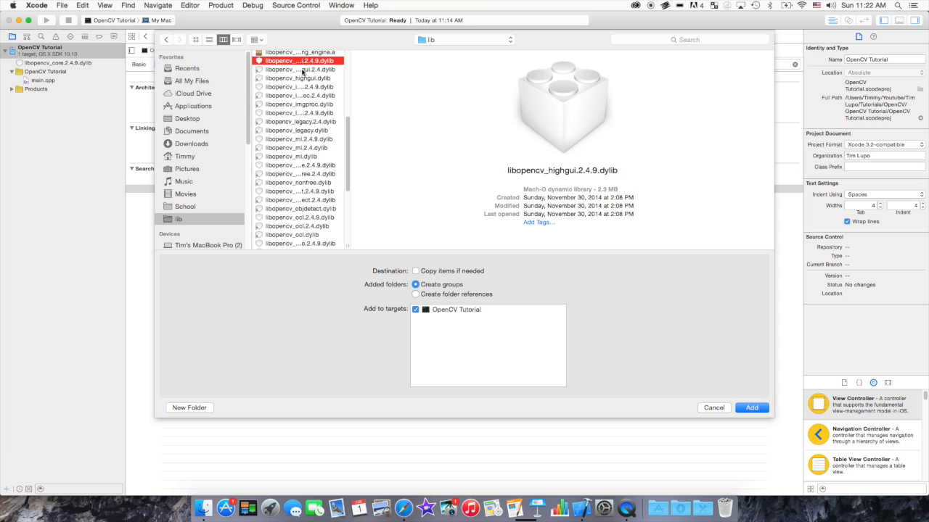
{"action": "scroll", "scroll_direction": "up", "scroll_amount": 3}
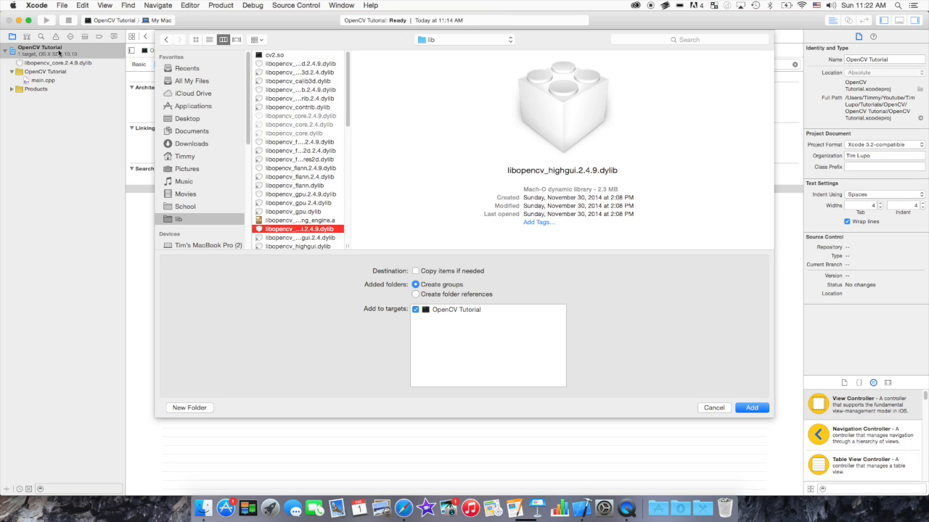
{"action": "scroll", "scroll_direction": "down", "scroll_amount": 3}
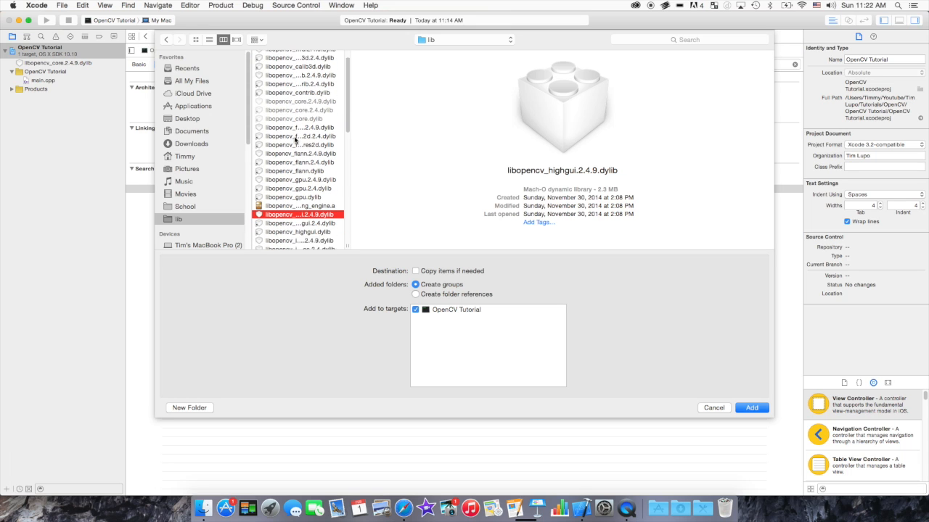
{"action": "left_click", "coordinate": [751, 407]}
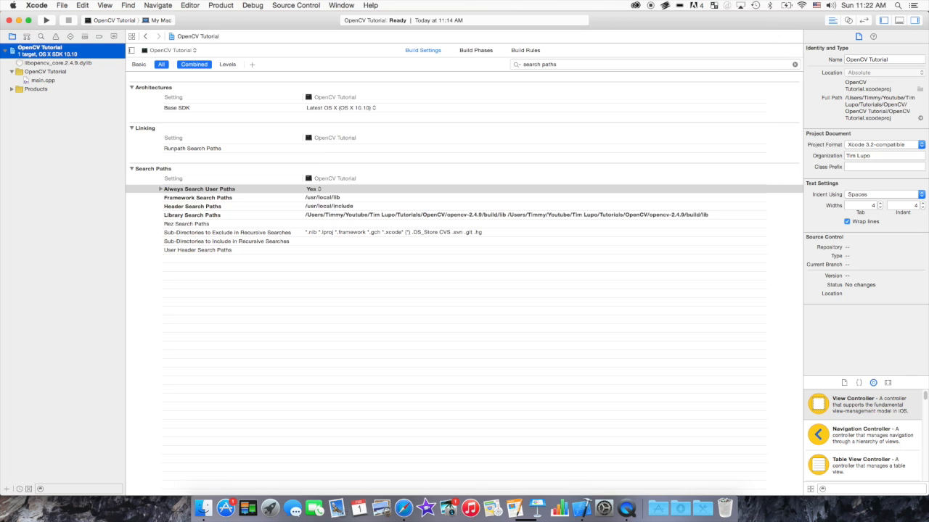
Reopen the Add Files sheet for the project on the OpenCV lib folder.
{"action": "right_click", "coordinate": [39, 47]}
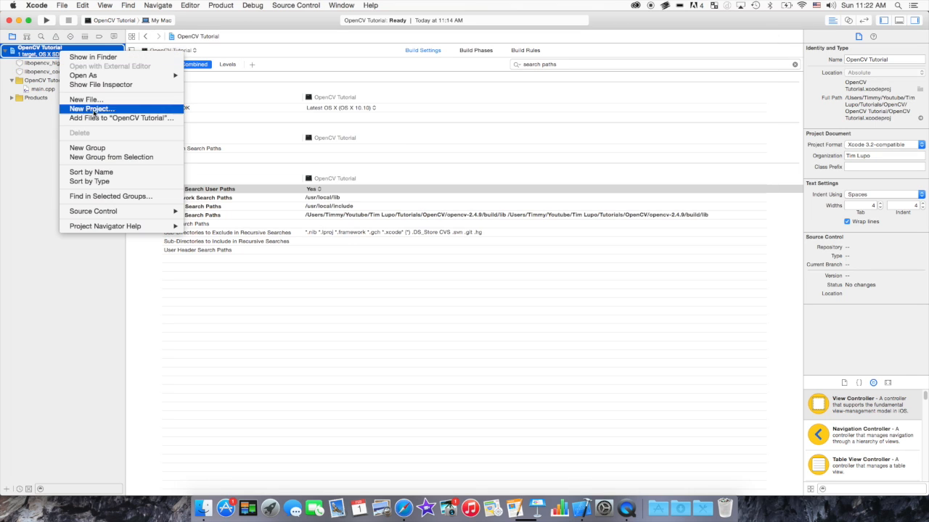
{"action": "left_click", "coordinate": [121, 118]}
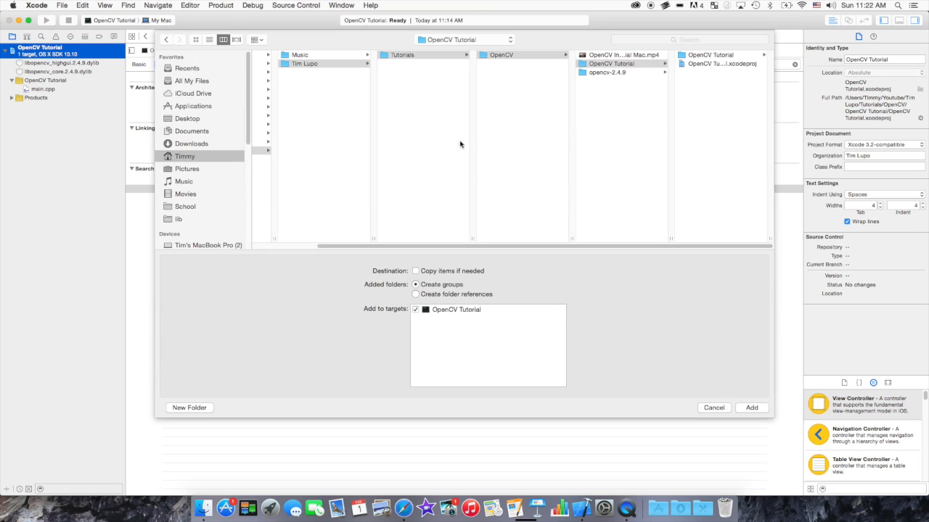
{"action": "left_click", "coordinate": [179, 219]}
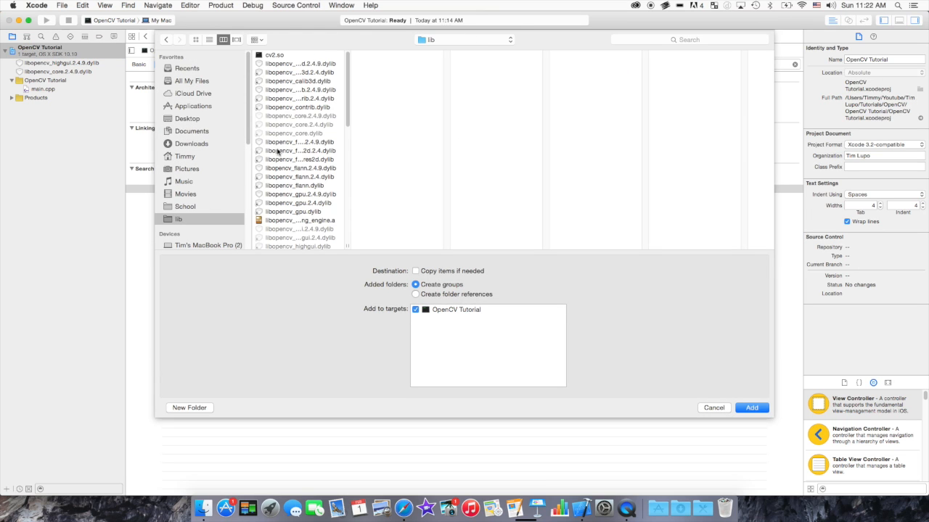
{"action": "left_click", "coordinate": [305, 150]}
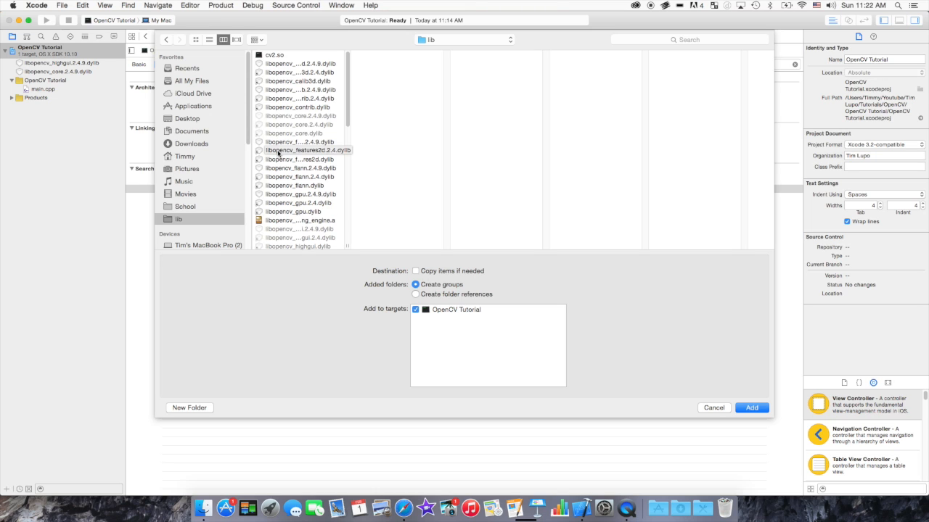
{"action": "scroll", "scroll_direction": "down", "scroll_amount": 3}
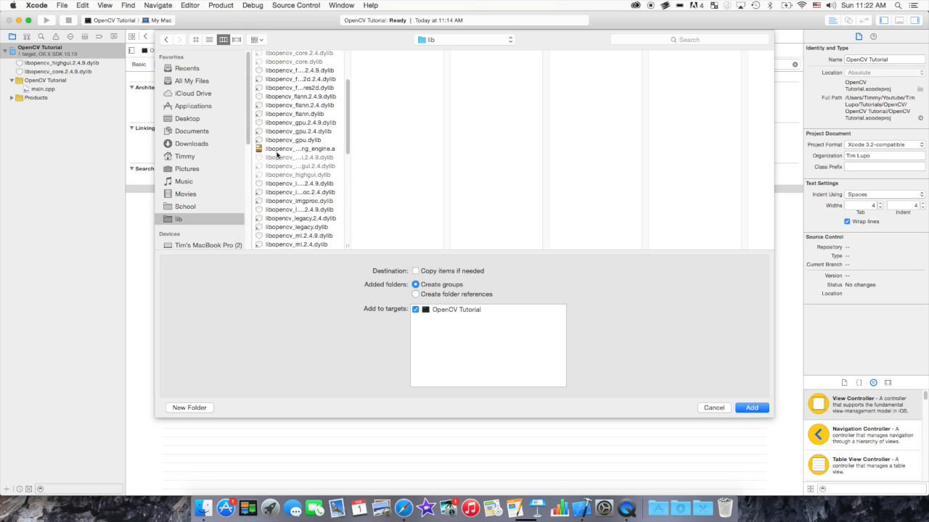
Select libopencv_imgproc.2.4.9.dylib after trying the legacy and unversioned imgproc files.
{"action": "left_click", "coordinate": [297, 118]}
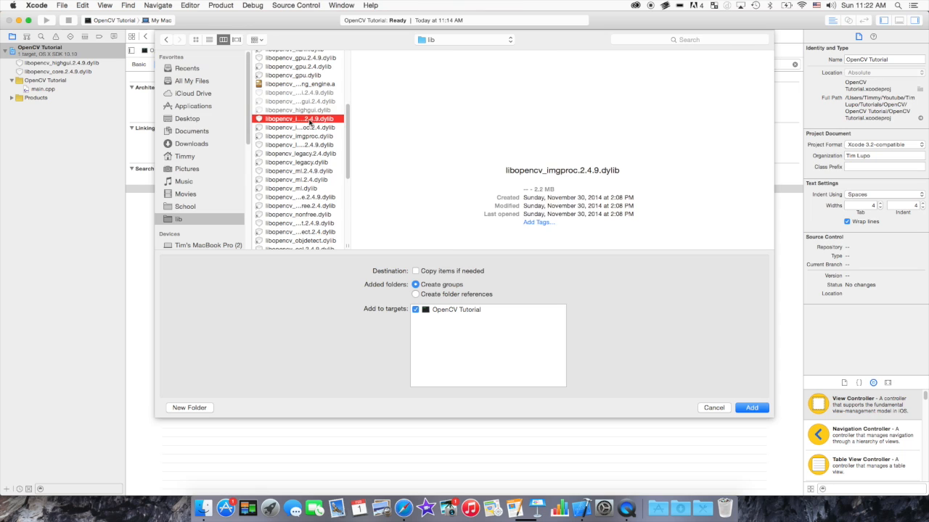
{"action": "left_click", "coordinate": [298, 118]}
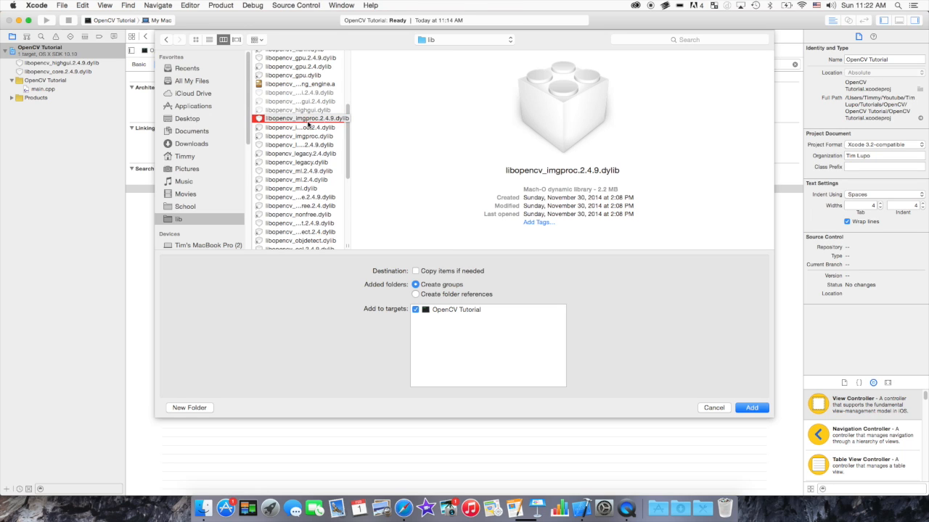
{"action": "left_click", "coordinate": [298, 153]}
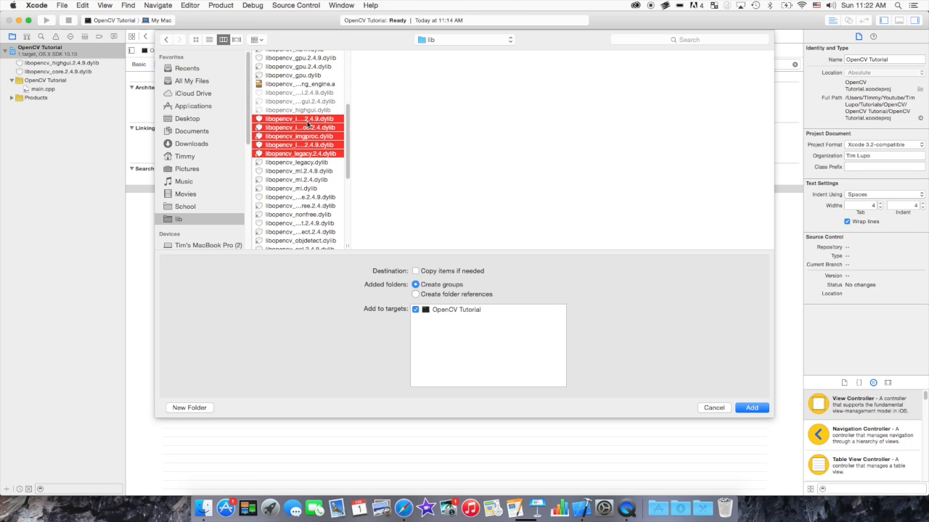
{"action": "left_click", "coordinate": [296, 162]}
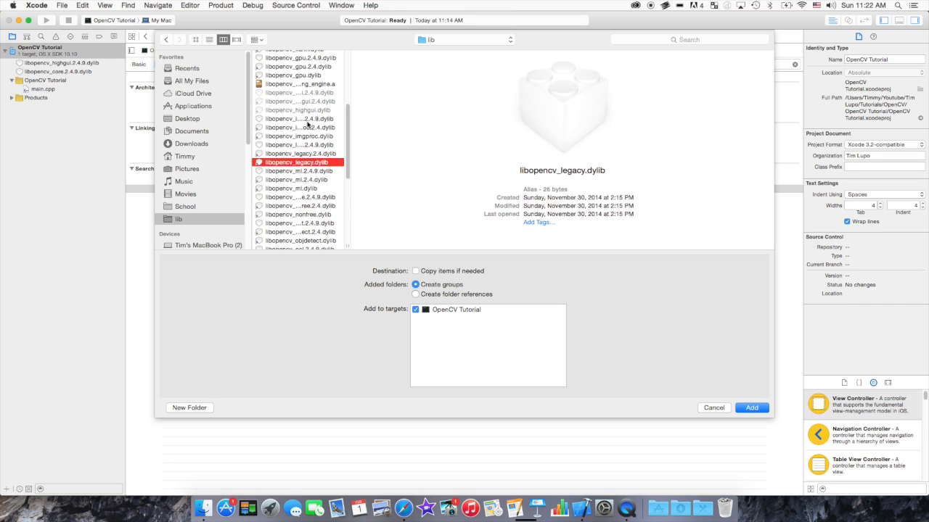
{"action": "left_click", "coordinate": [300, 135]}
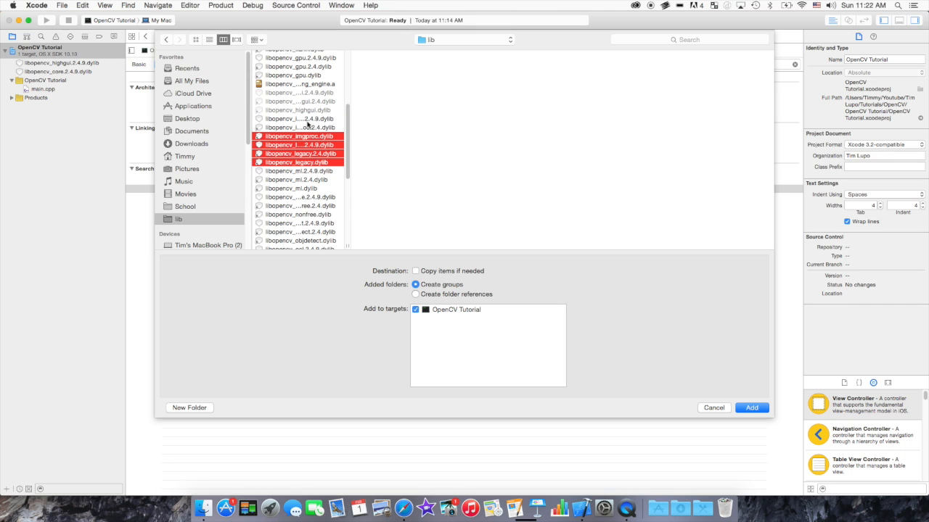
{"action": "left_click", "coordinate": [297, 118]}
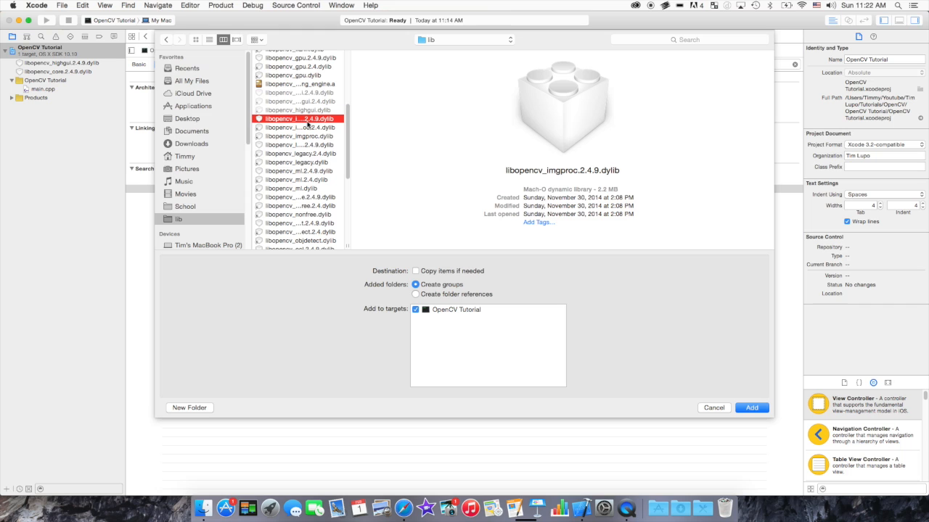
{"action": "scroll", "scroll_direction": "down", "scroll_amount": 3}
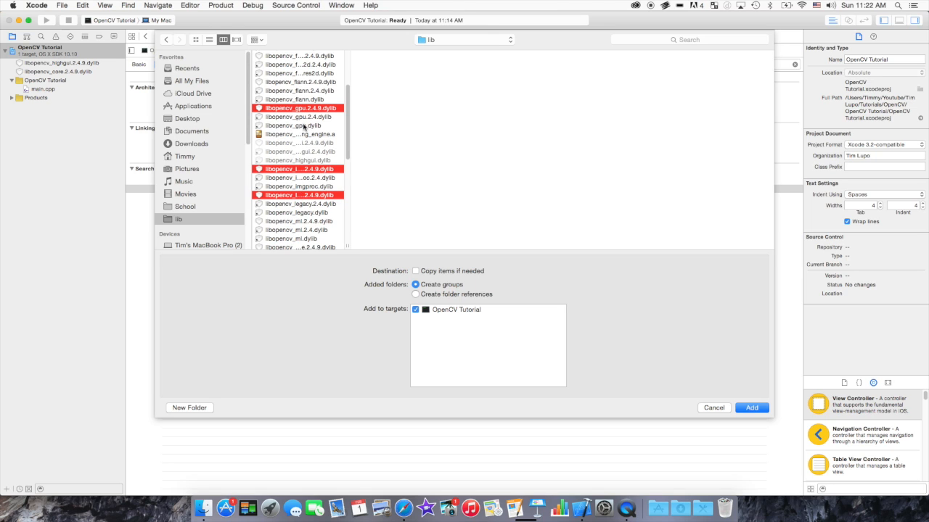
{"action": "left_click", "coordinate": [299, 187]}
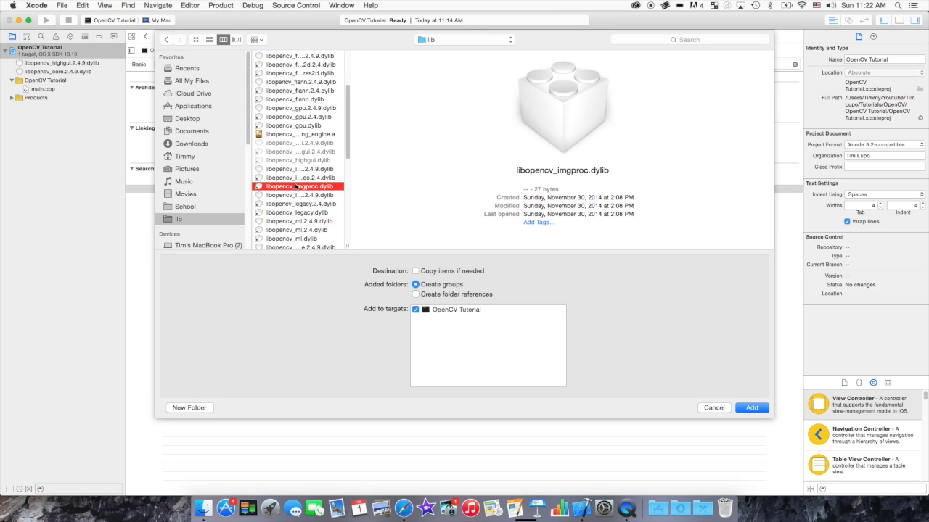
{"action": "left_click", "coordinate": [297, 169]}
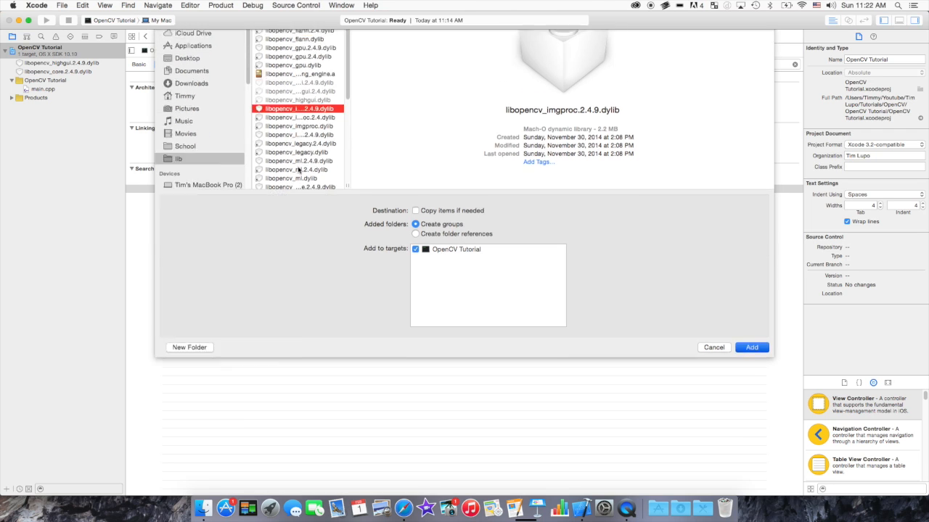
Add the imgproc 2.4.9 dylib to the project, then open main.cpp.
{"action": "left_click", "coordinate": [751, 347]}
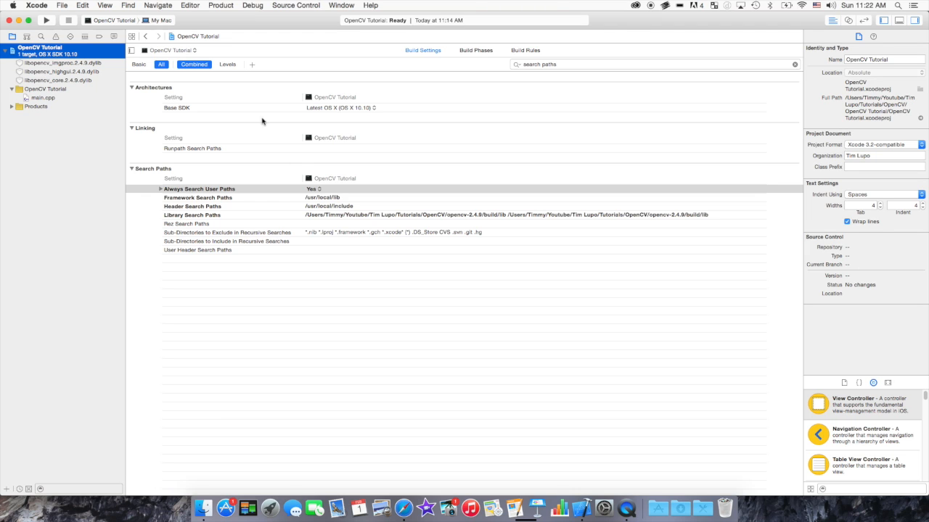
{"action": "left_click", "coordinate": [61, 71]}
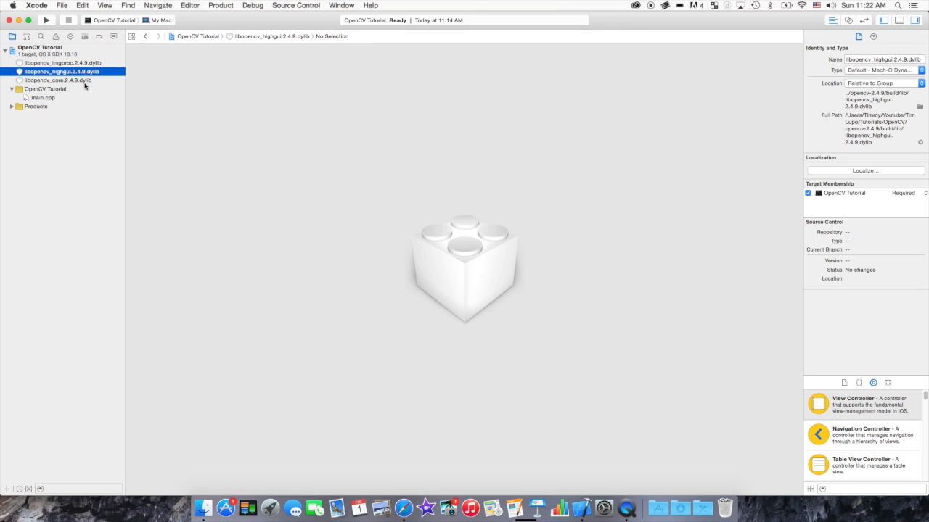
{"action": "left_click", "coordinate": [40, 47]}
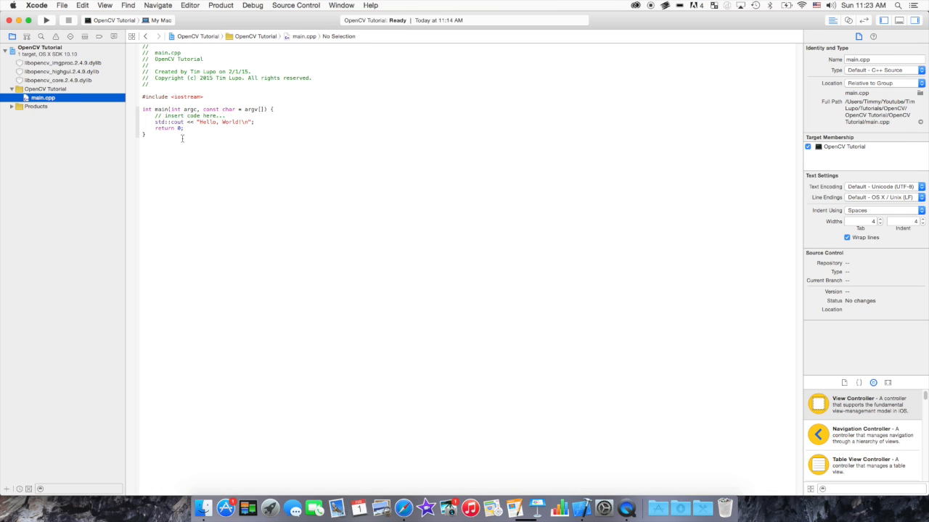
Replace the template code with #include <iostream> and opencv2/highgui/highgui.hpp.
{"action": "key", "text": "cmd+a"}
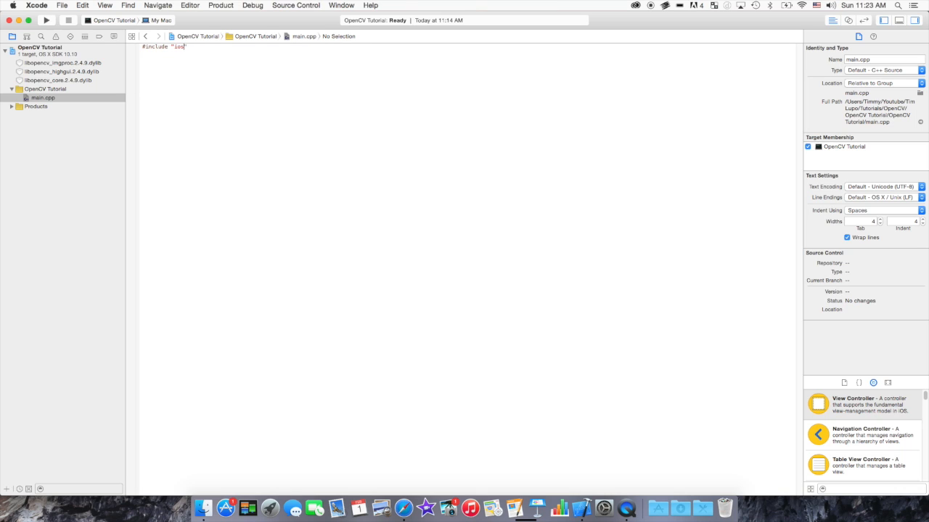
{"action": "type", "text": "tream"}
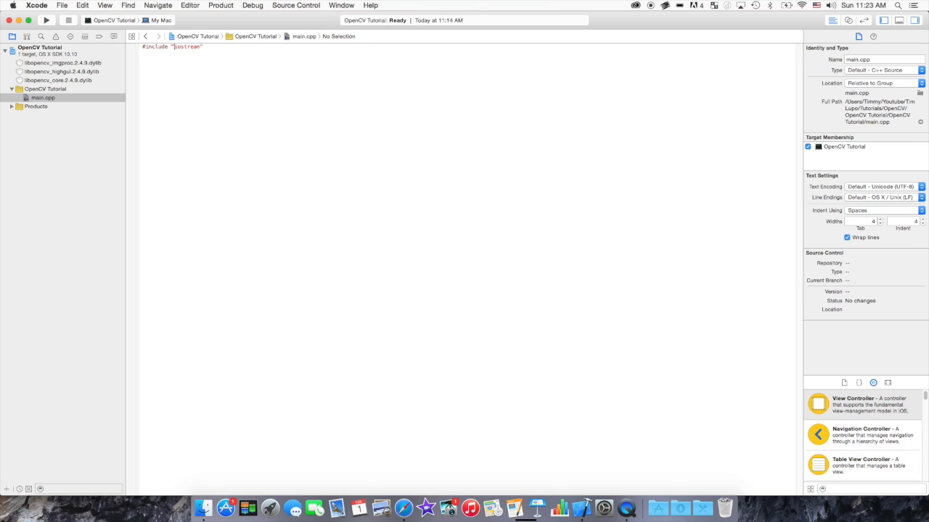
{"action": "type", "text": "<iostream>"}
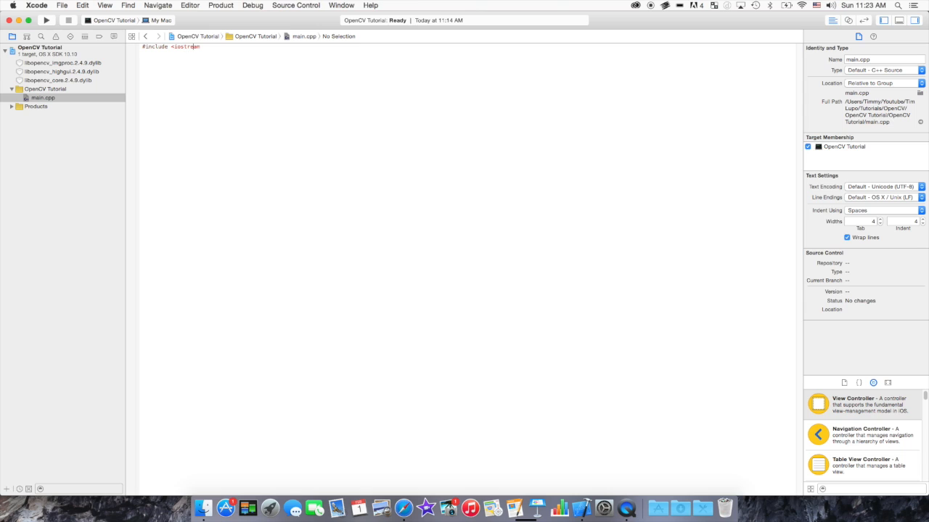
{"action": "type", "text": "m"}
{"action": "type", "text": "#include \"openc"}
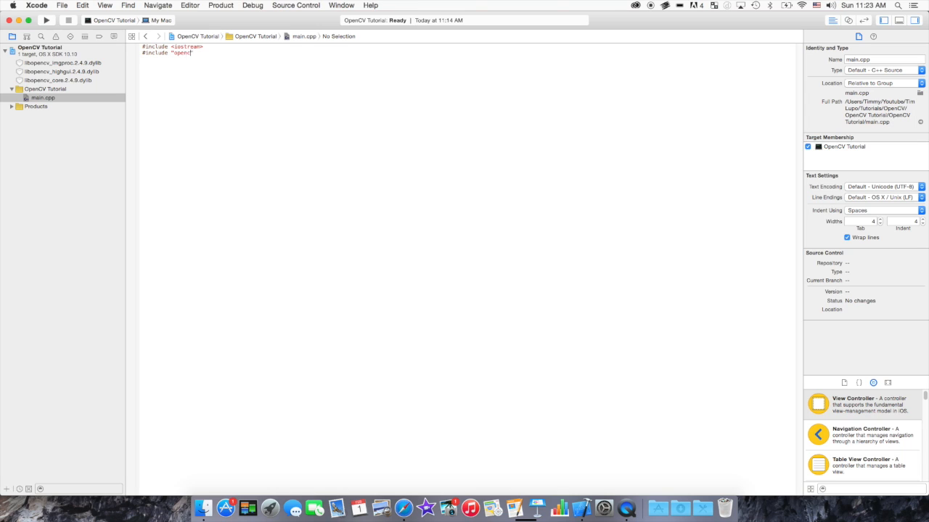
{"action": "type", "text": "2"}
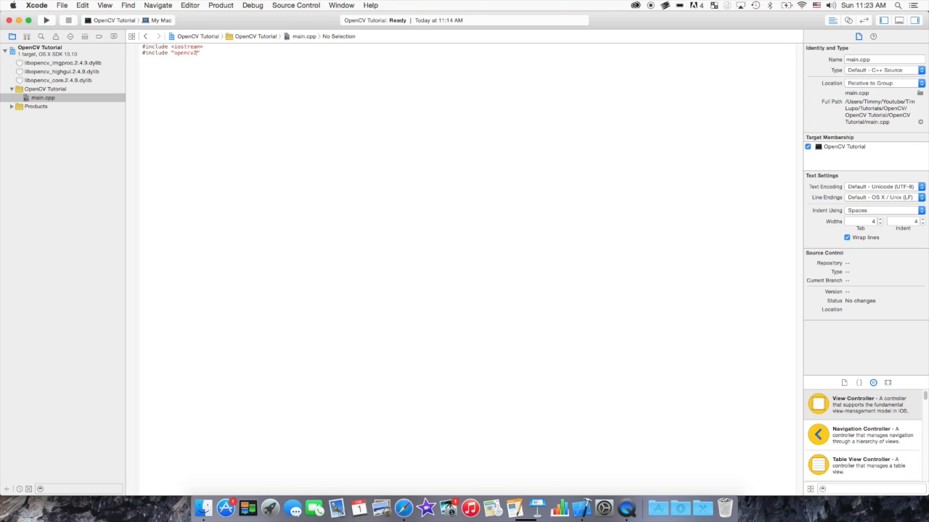
{"action": "type", "text": "/hh"}
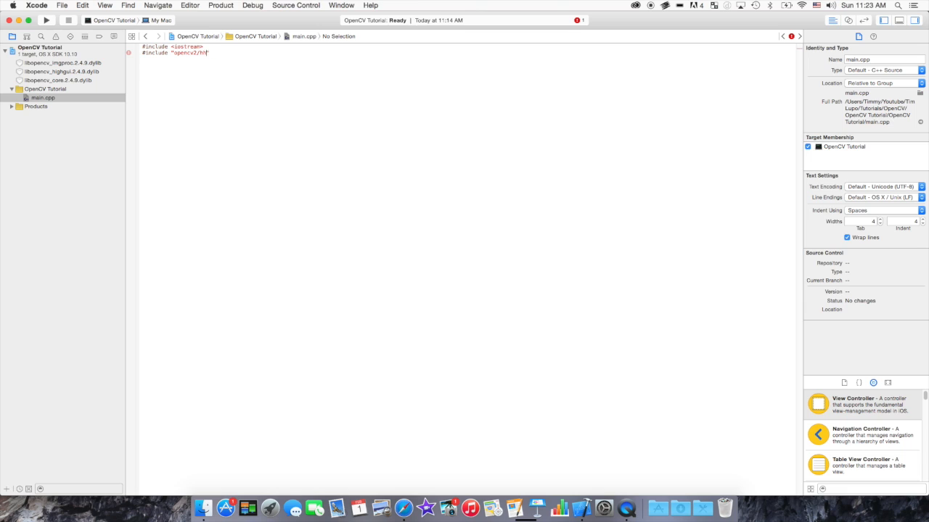
{"action": "type", "text": "ighgui/"}
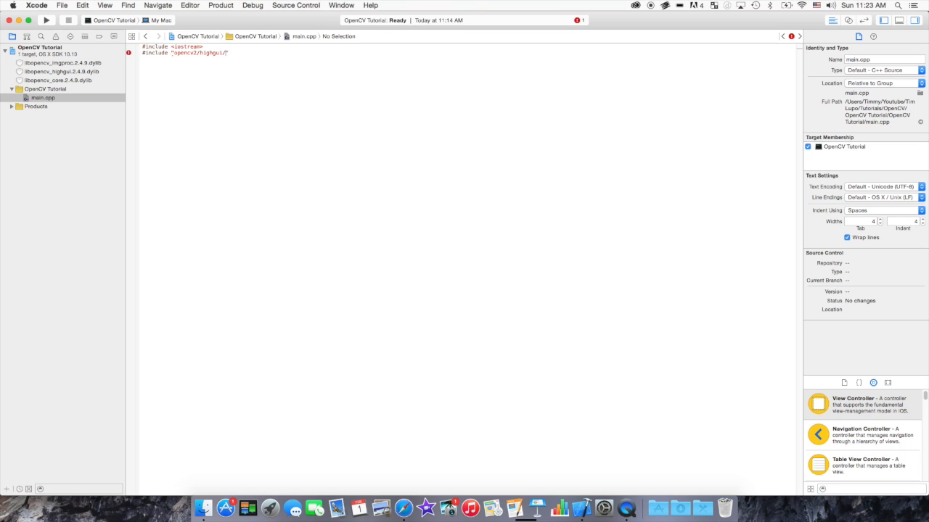
{"action": "type", "text": "highgui"}
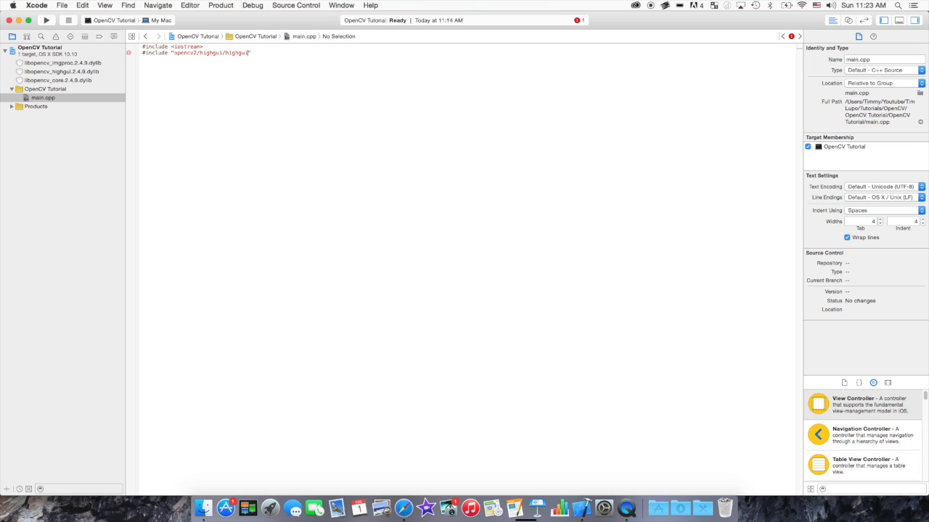
{"action": "type", "text": ".hpp"}
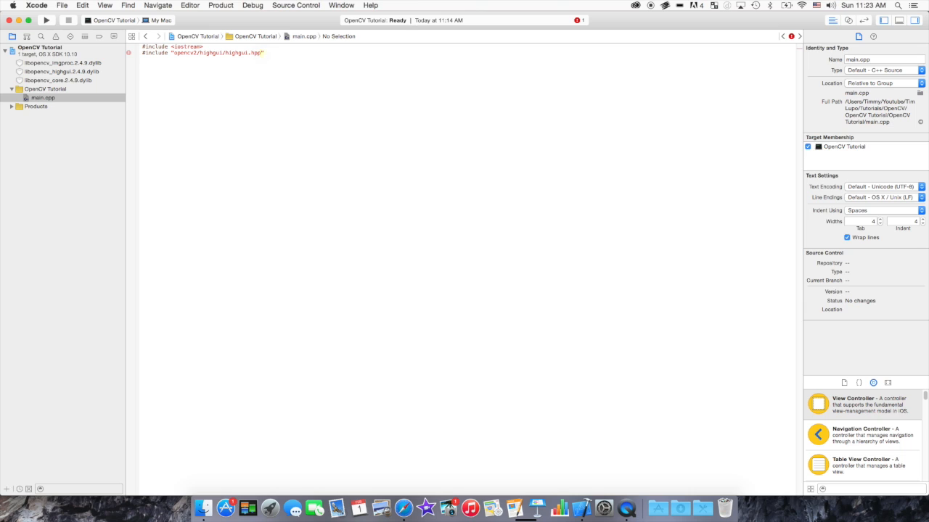
Edit duplicated include lines to opencv2/imgproc/imgproc.hpp and opencv2/core/core.hpp.
{"action": "left_click", "coordinate": [263, 52]}
{"action": "type", "text": "#include \"opencv2/imgproc/img.hpp\""}
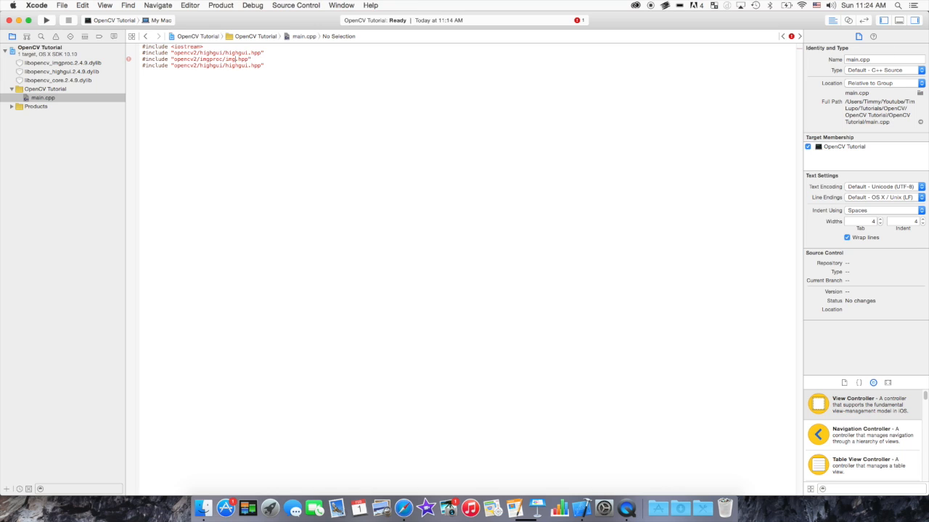
{"action": "double_click", "coordinate": [212, 65]}
{"action": "type", "text": "core"}
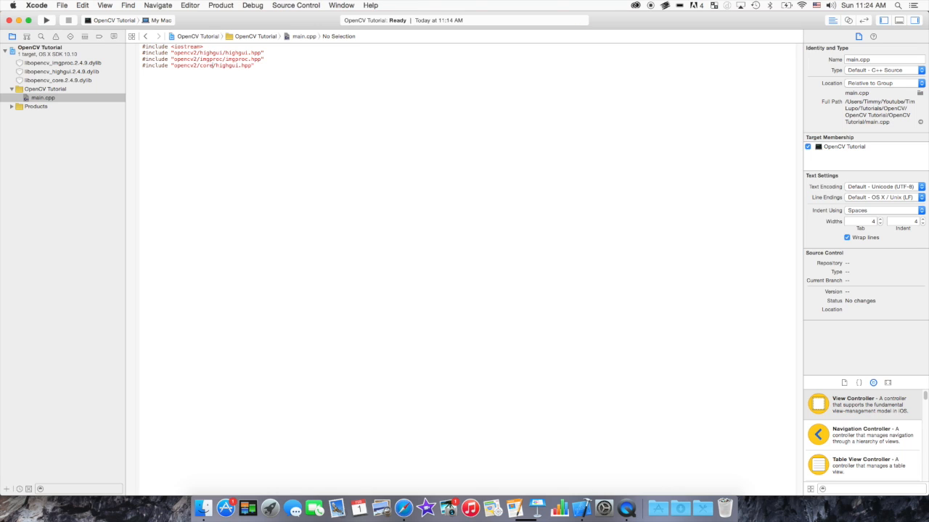
{"action": "double_click", "coordinate": [232, 65]}
{"action": "type", "text": "core"}
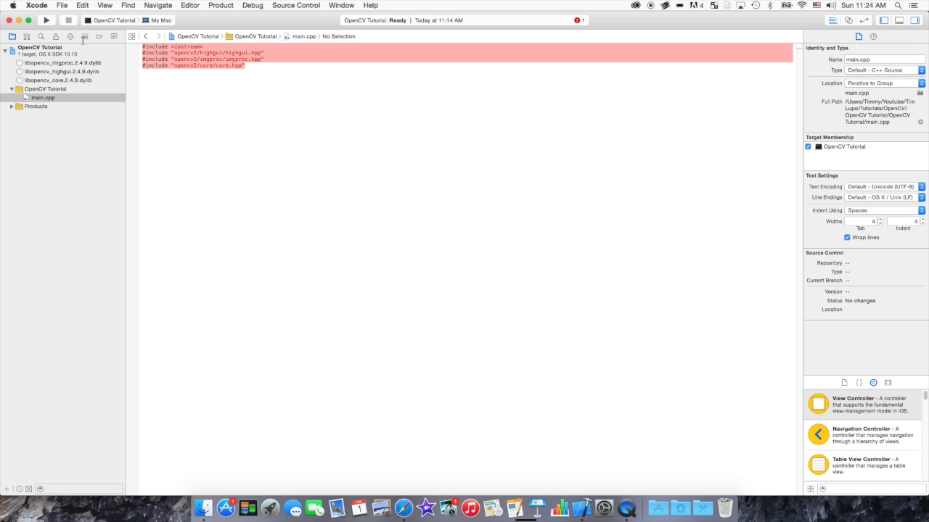
{"action": "left_click", "coordinate": [260, 69]}
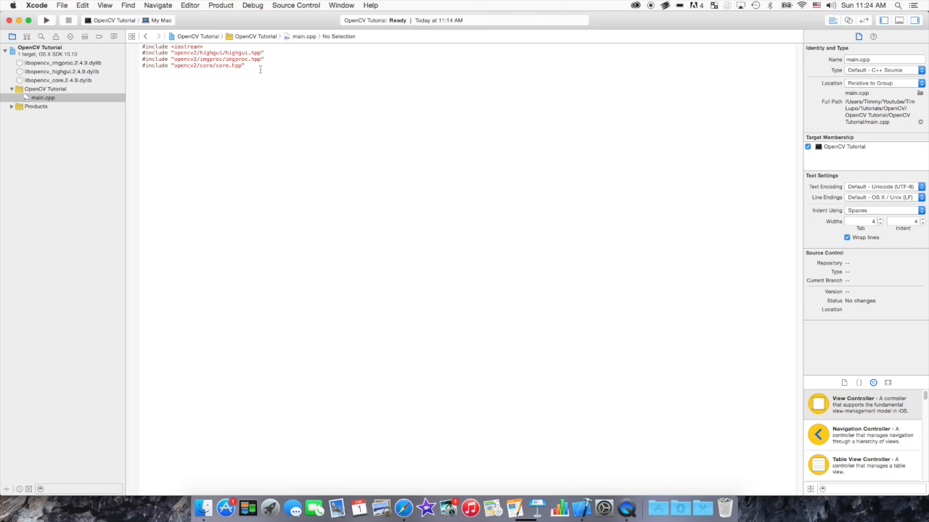
Build, then write int main() { cv::VideoCapture cap(0); } in main.cpp.
{"action": "left_click", "coordinate": [46, 20]}
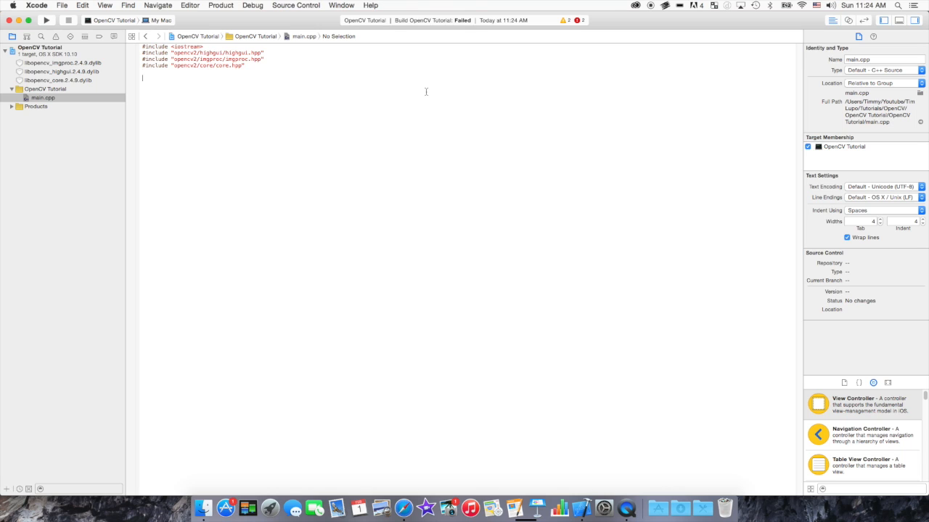
{"action": "type", "text": "int main("}
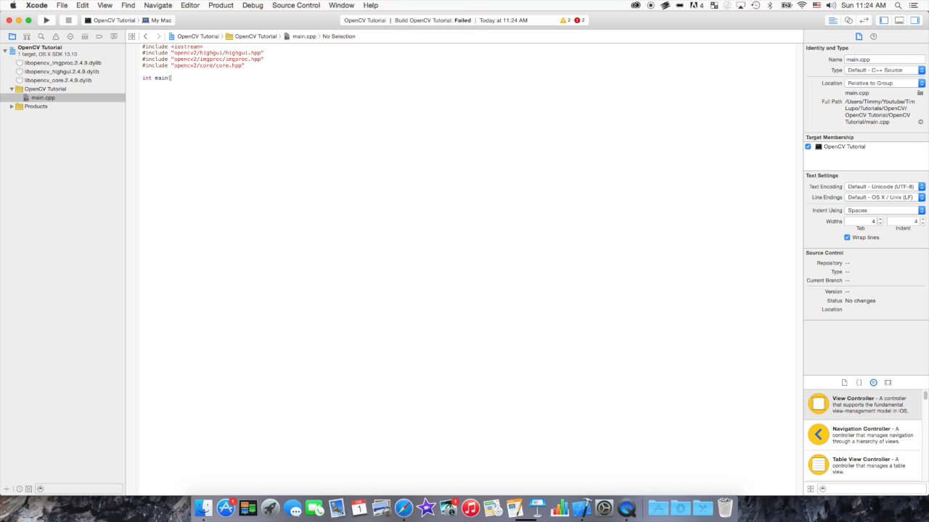
{"action": "type", "text": "(){"}
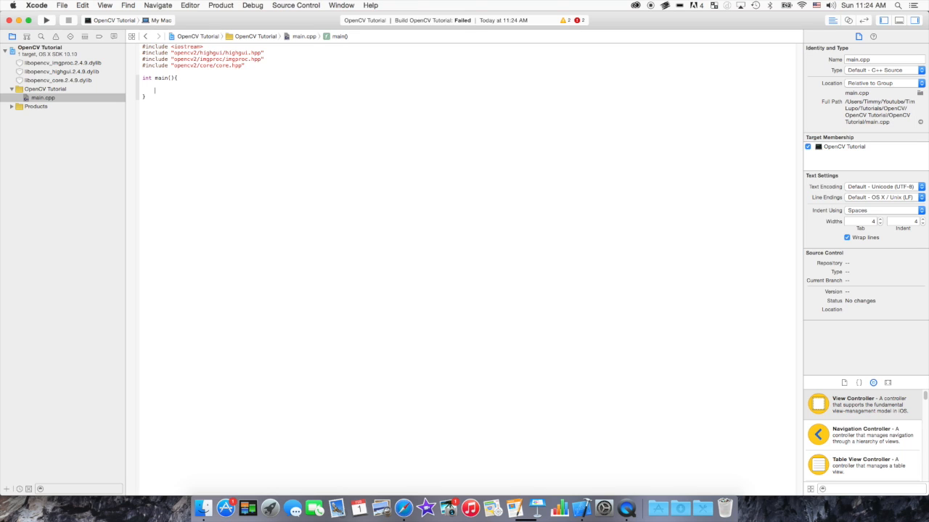
{"action": "type", "text": "class"}
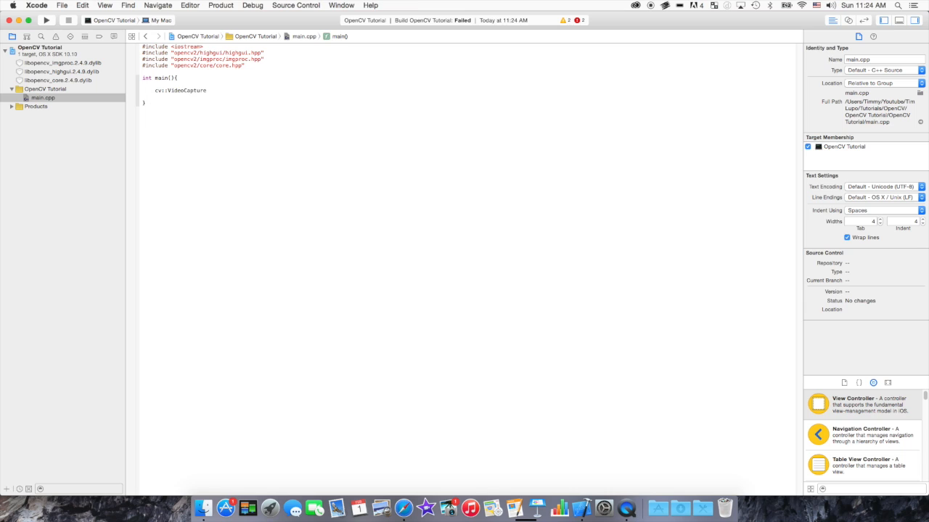
{"action": "type", "text": "cap"}
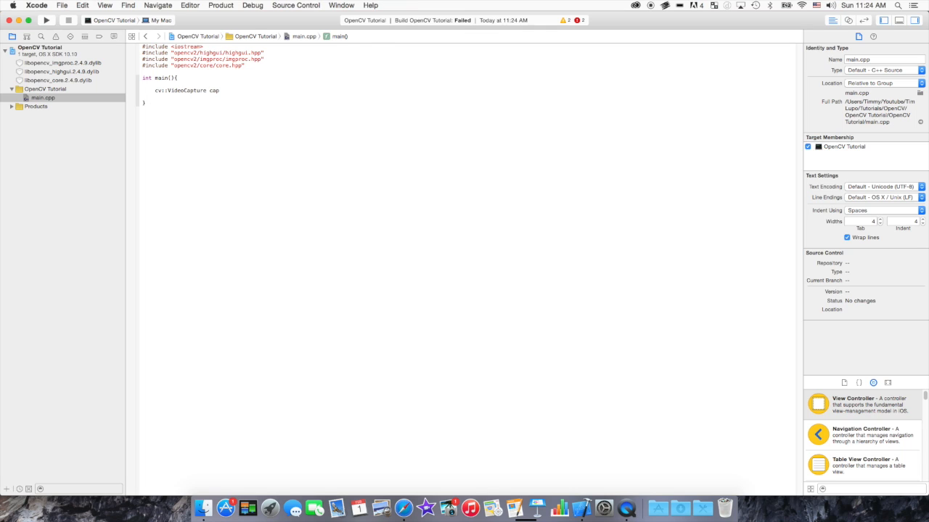
{"action": "type", "text": "(0);"}
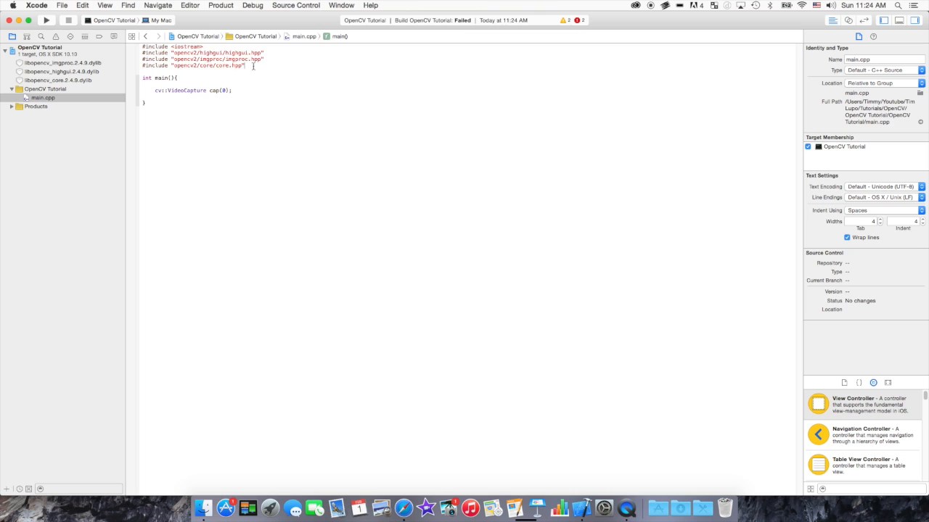
{"action": "double_click", "coordinate": [159, 90]}
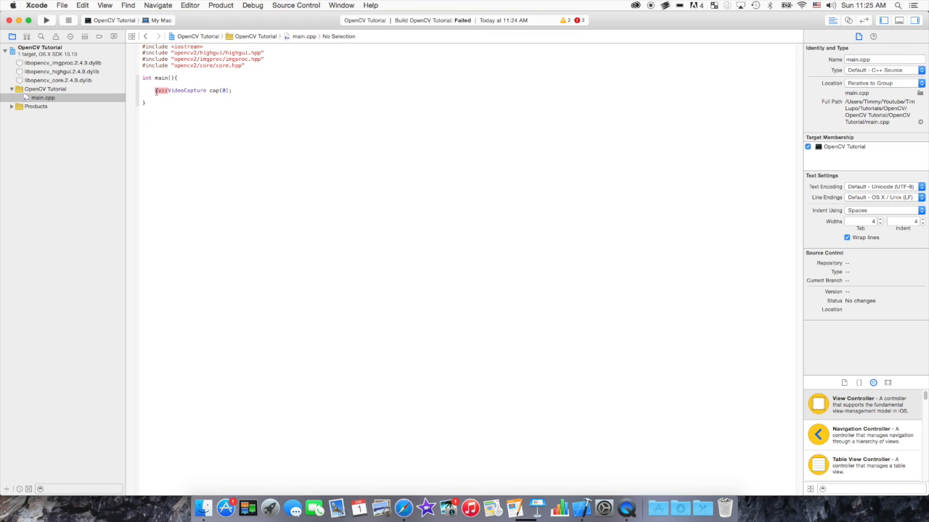
{"action": "left_click", "coordinate": [67, 20]}
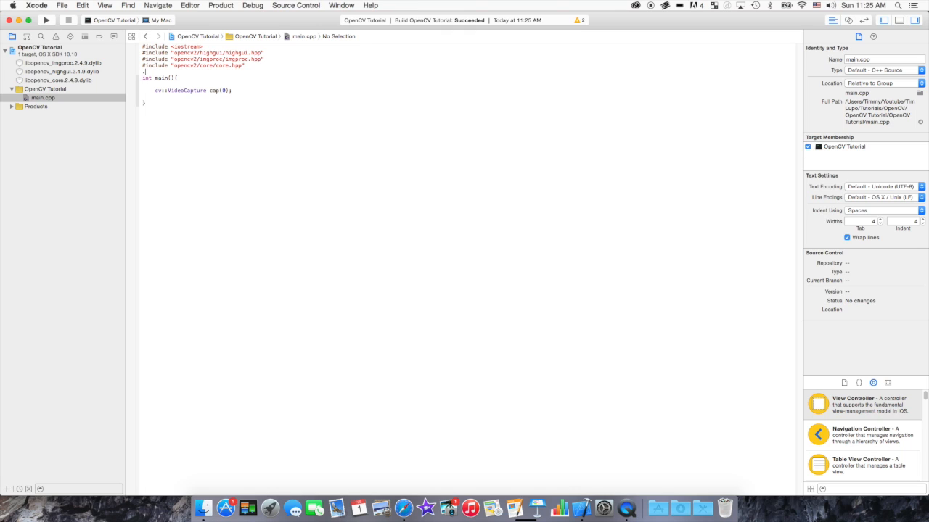
Insert using namespace cv; and shorten the declaration to VideoCapture cap(0).
{"action": "type", "text": "using namespace"}
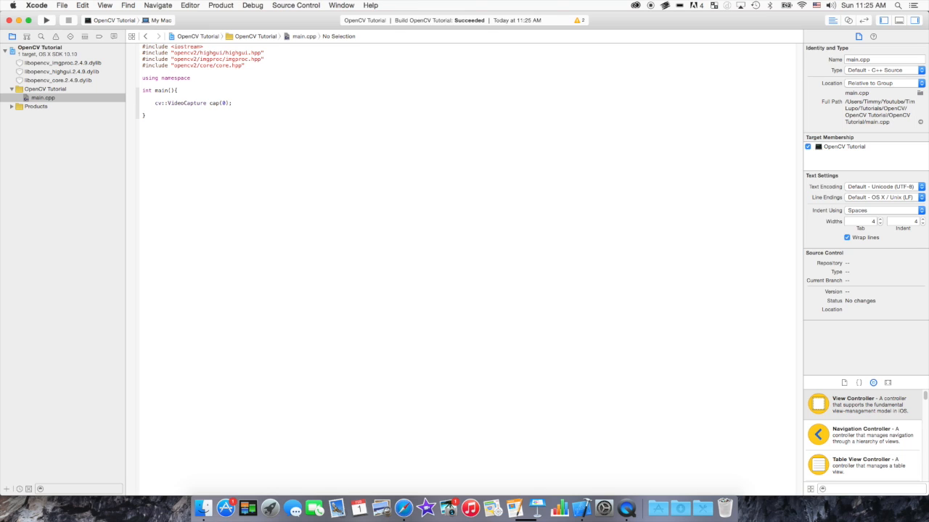
{"action": "type", "text": "cv;"}
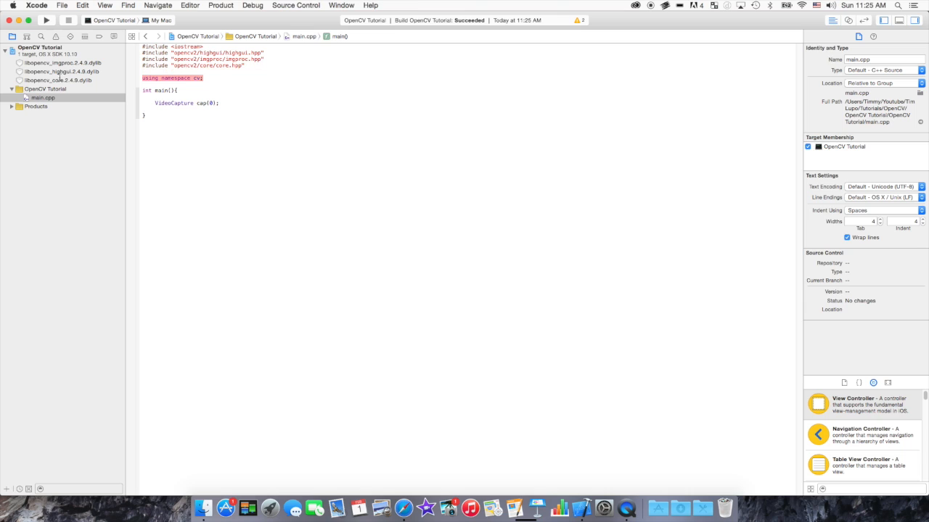
{"action": "left_click", "coordinate": [155, 102]}
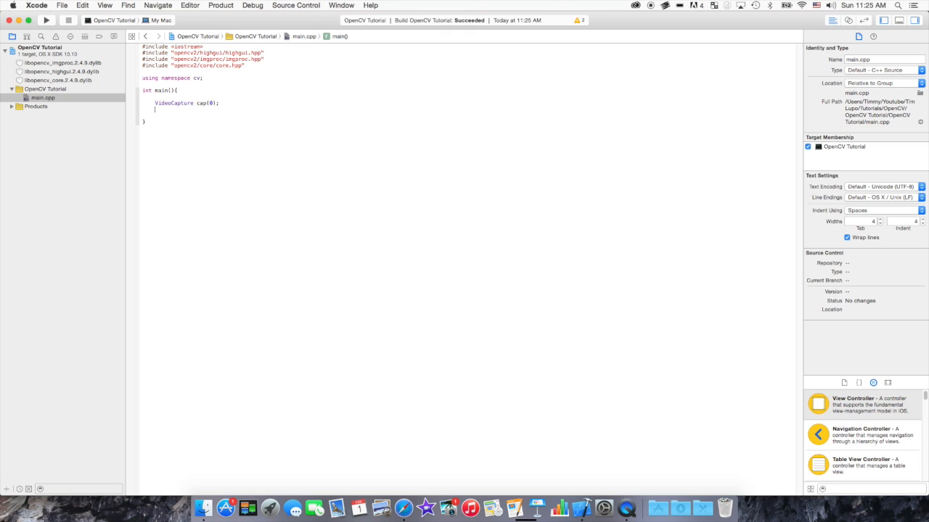
Start a while (true) loop that declares Mat Webcam.
{"action": "type", "text": "while"}
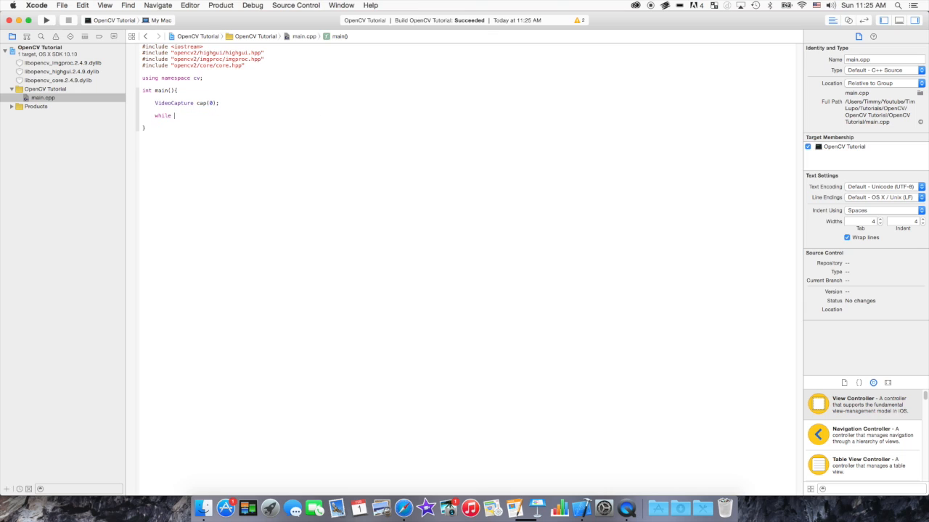
{"action": "type", "text": "(true)"}
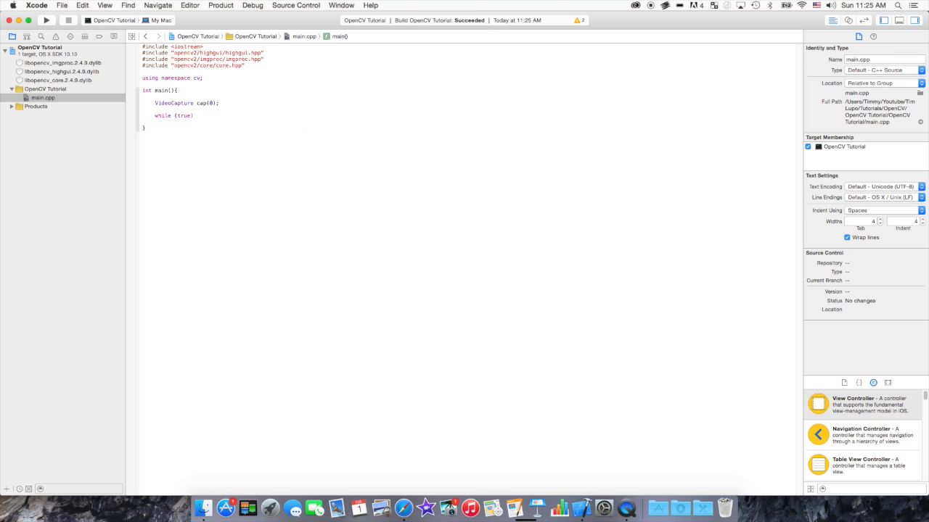
{"action": "type", "text": "{"}
{"action": "type", "text": "cv::Mat"}
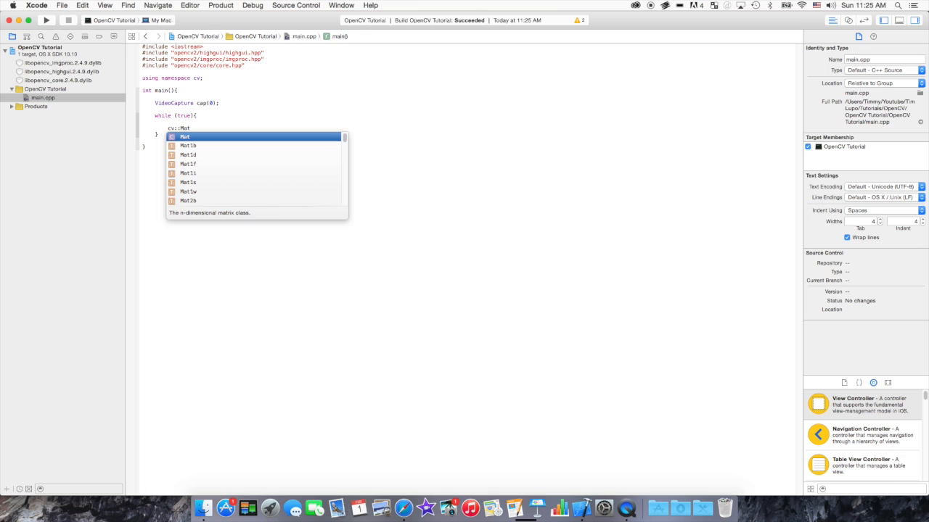
{"action": "type", "text": "WE"}
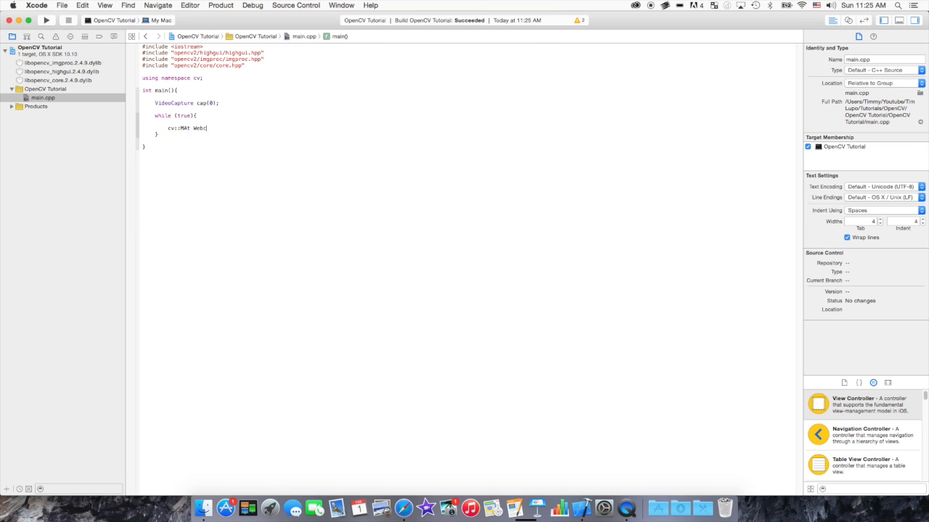
{"action": "type", "text": "am;"}
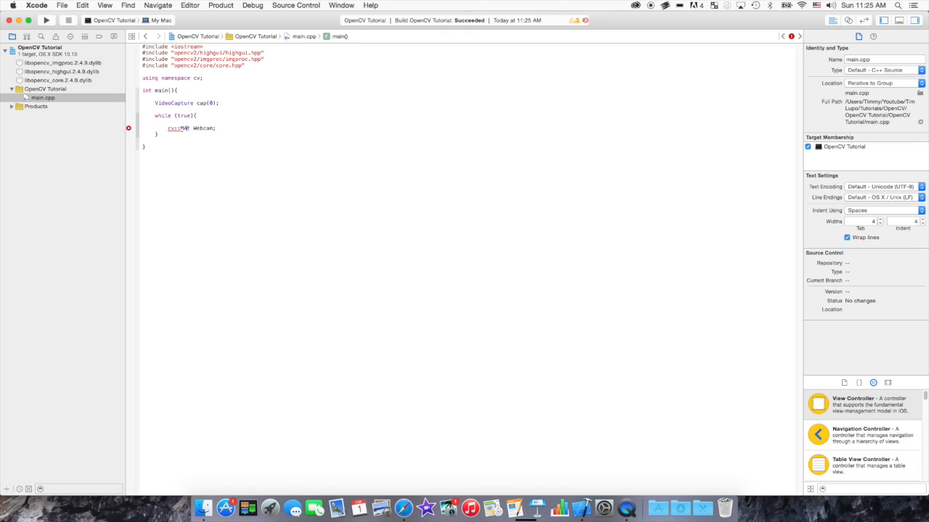
{"action": "type", "text": "Mat"}
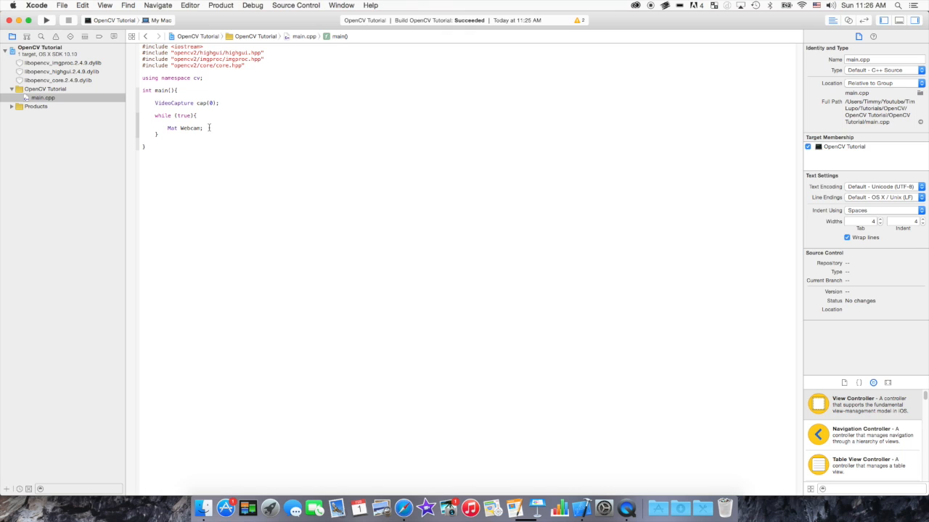
Inside the loop, call cap.read(Webcam) and imshow("Webcam", Webcam).
{"action": "double_click", "coordinate": [185, 128]}
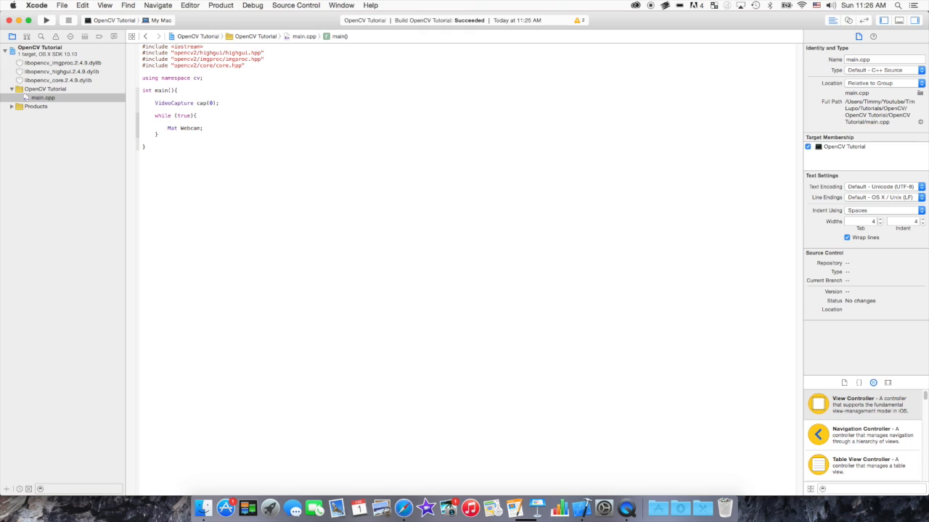
{"action": "double_click", "coordinate": [172, 128]}
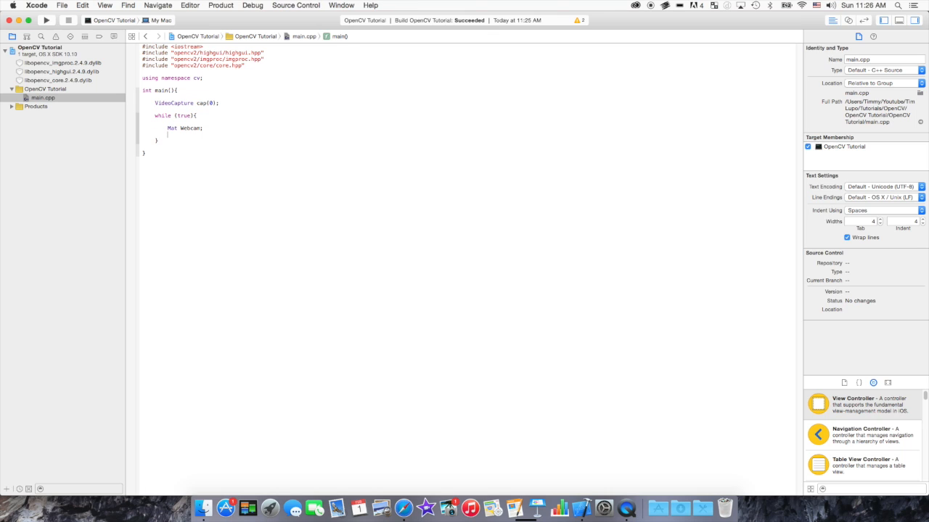
{"action": "type", "text": "cap.read(Webcam);"}
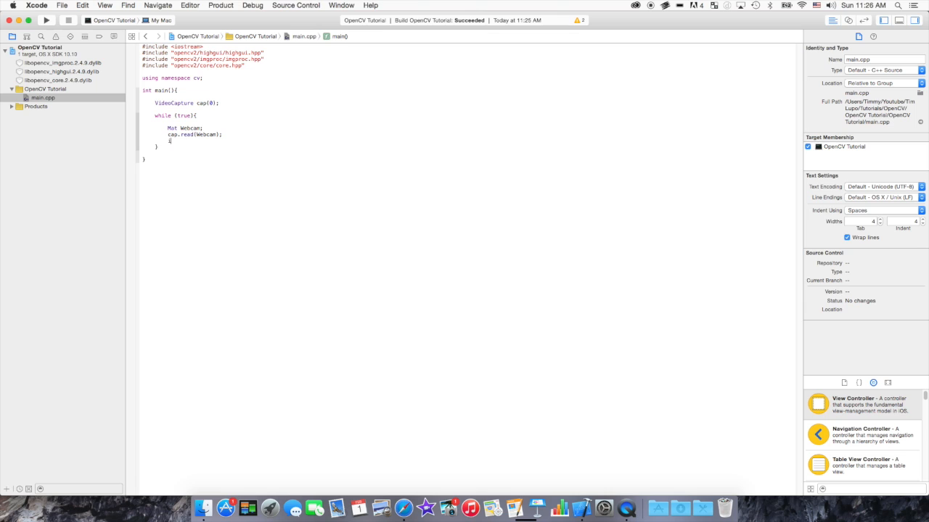
{"action": "type", "text": "imshow(\""}
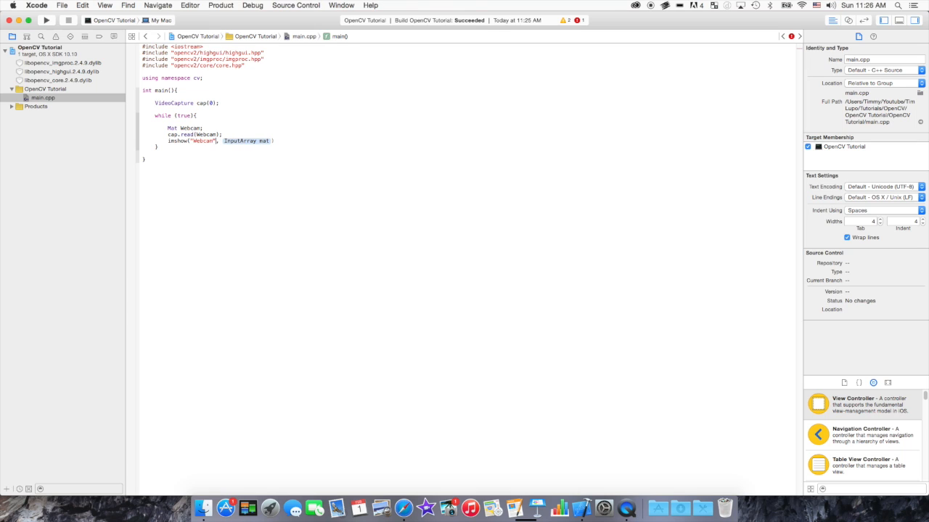
{"action": "type", "text": "Webcam"}
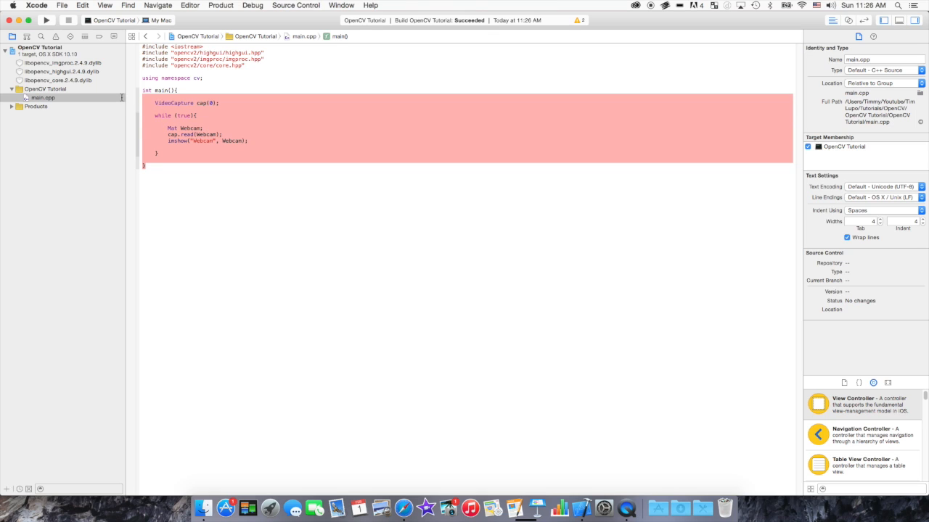
{"action": "double_click", "coordinate": [173, 102]}
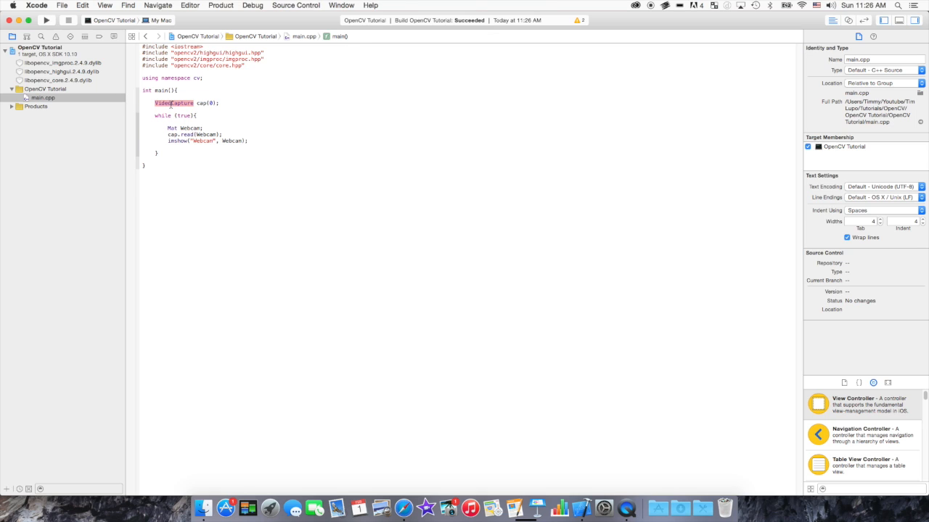
{"action": "double_click", "coordinate": [202, 103]}
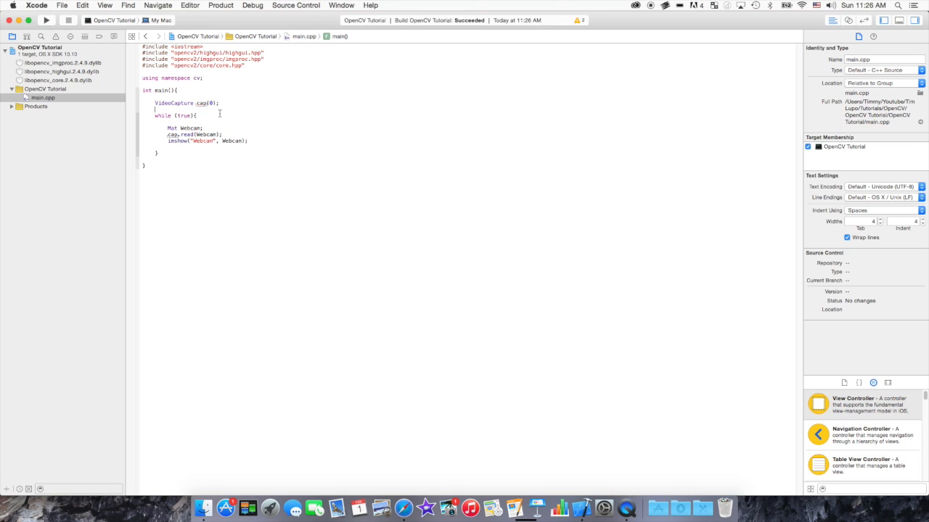
{"action": "double_click", "coordinate": [201, 102]}
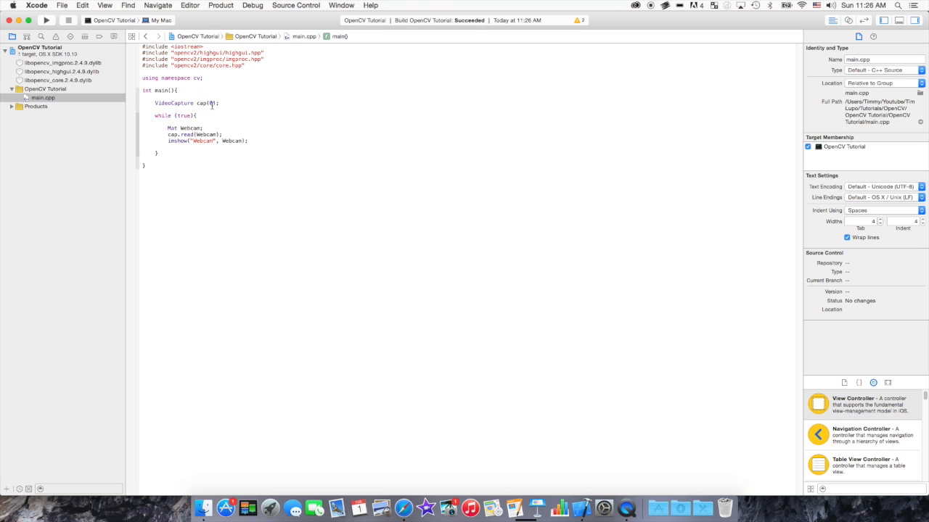
{"action": "double_click", "coordinate": [172, 129]}
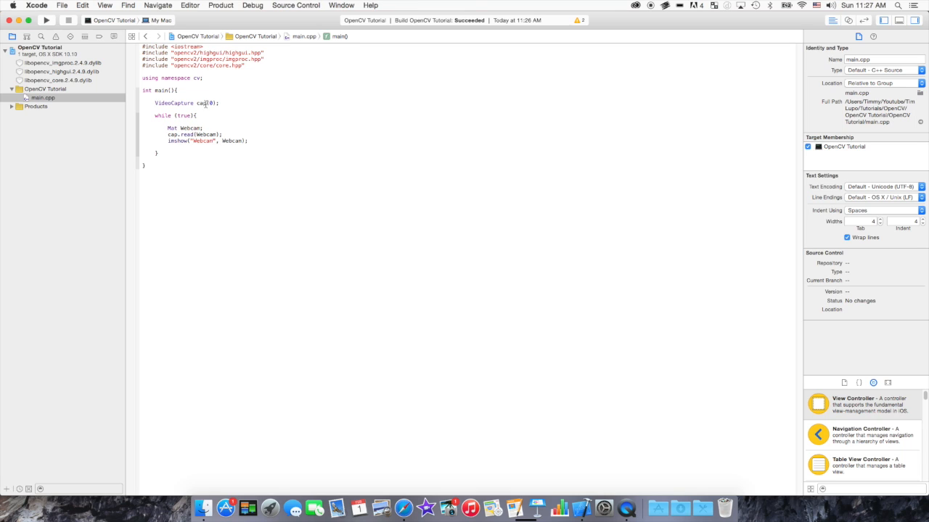
{"action": "double_click", "coordinate": [204, 103]}
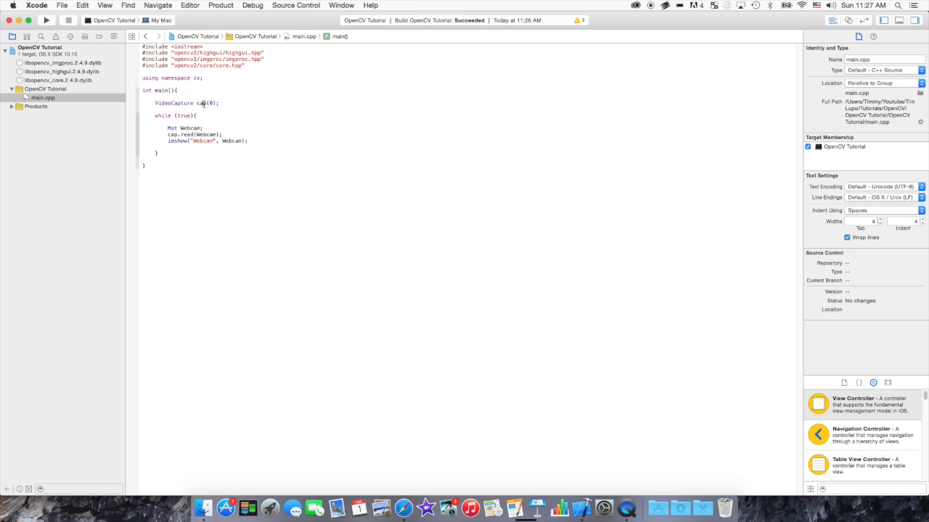
{"action": "double_click", "coordinate": [172, 134]}
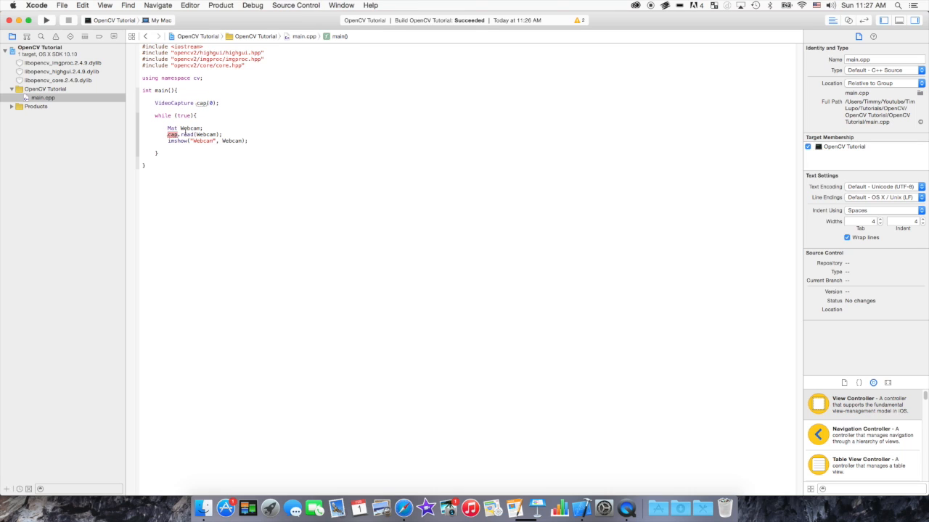
{"action": "double_click", "coordinate": [206, 134]}
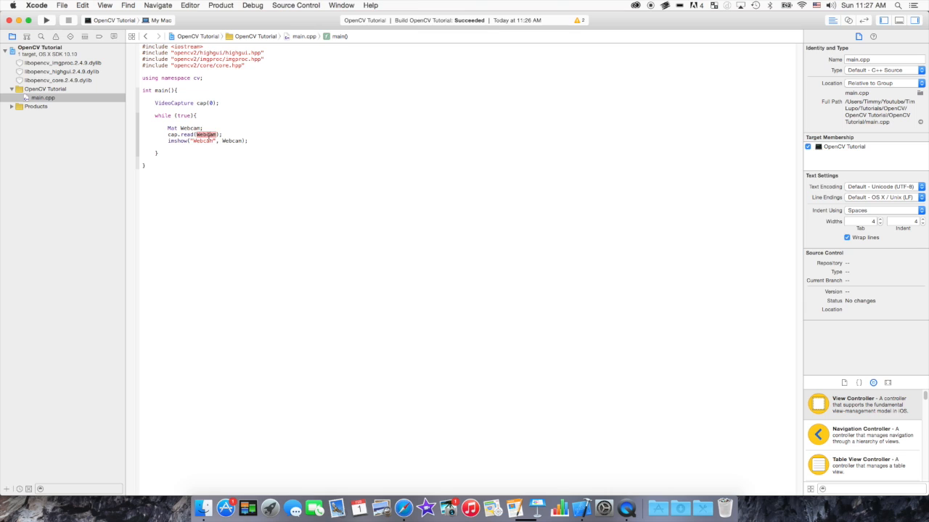
{"action": "mouse_move", "coordinate": [209, 108]}
{"action": "type", "text": "ld"}
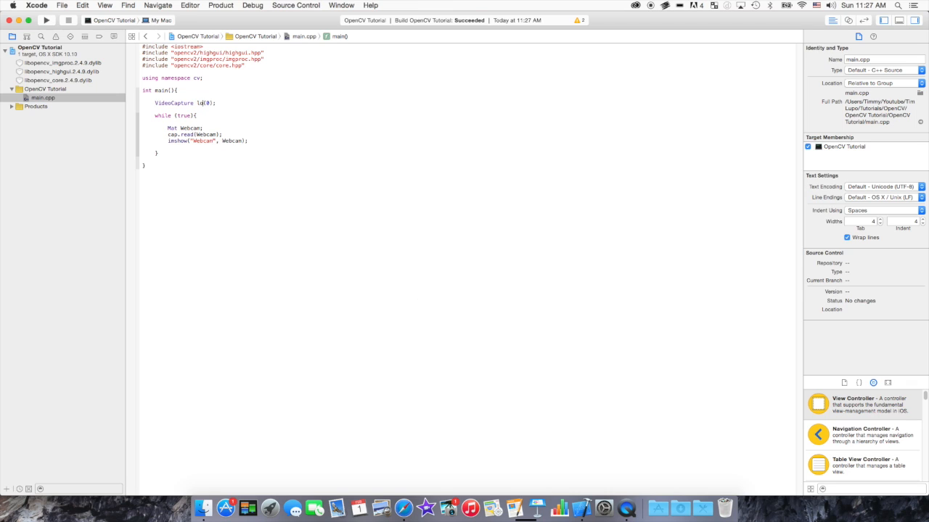
{"action": "double_click", "coordinate": [201, 102]}
{"action": "type", "text": "cap"}
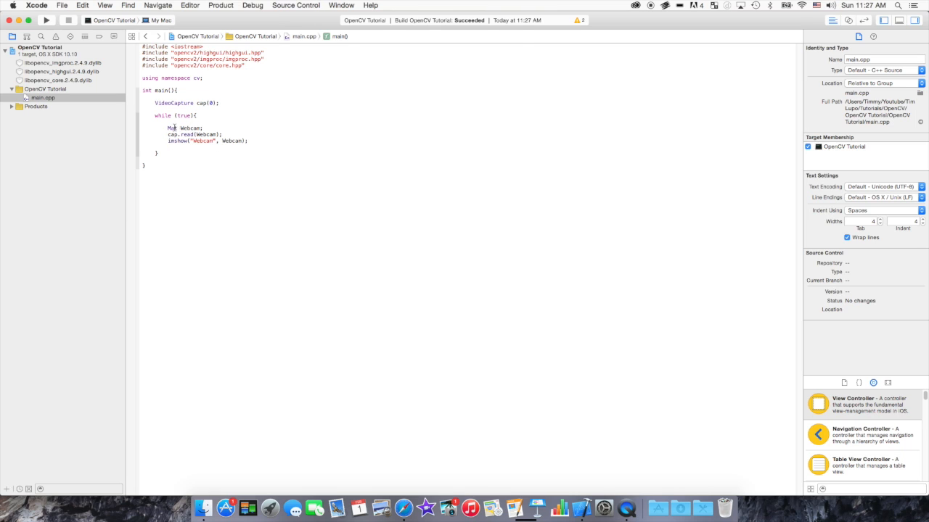
{"action": "double_click", "coordinate": [185, 128]}
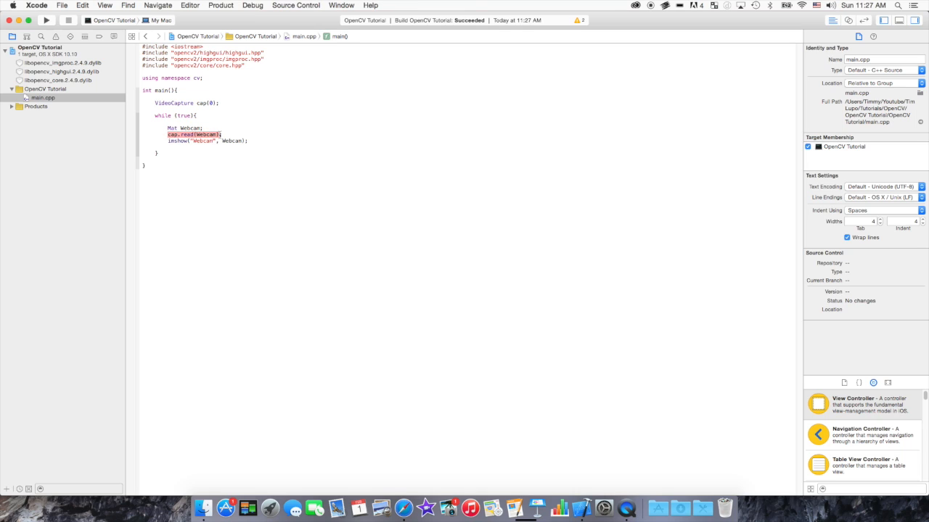
{"action": "double_click", "coordinate": [161, 102]}
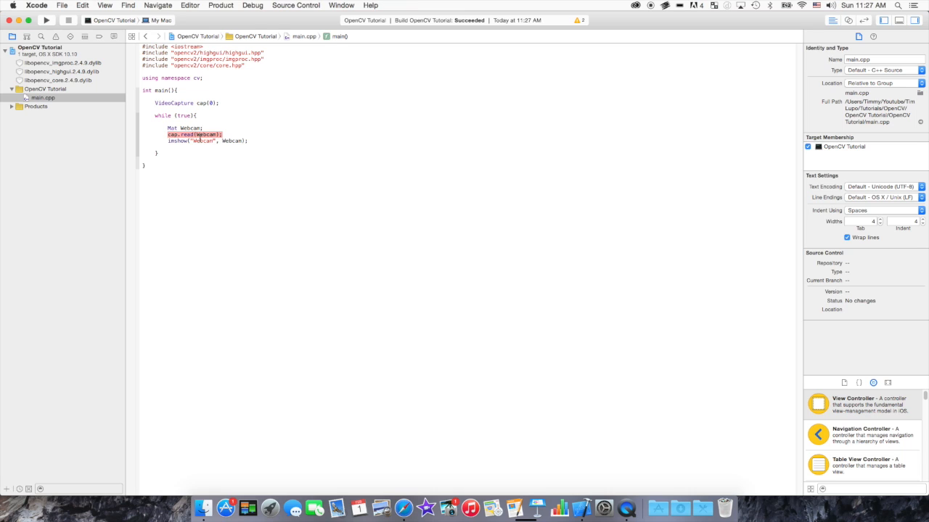
{"action": "mouse_move", "coordinate": [187, 129]}
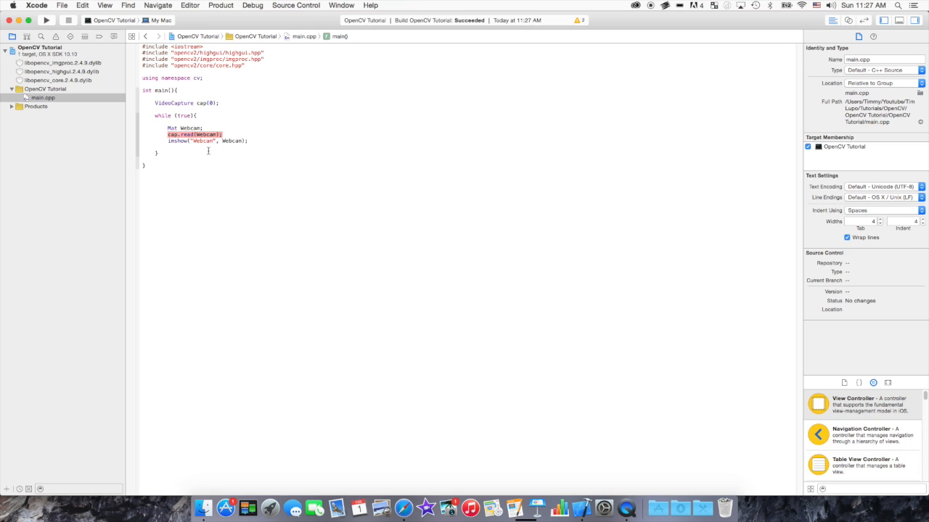
{"action": "mouse_move", "coordinate": [185, 143]}
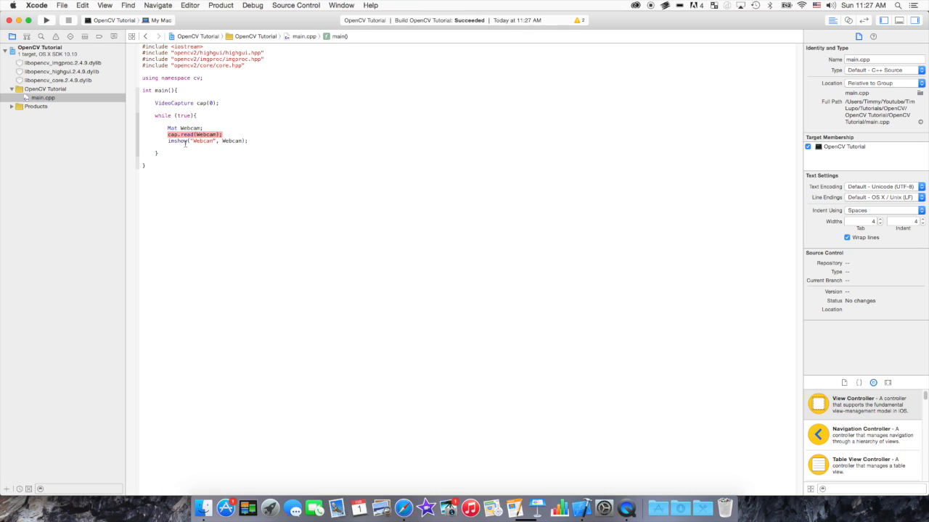
{"action": "left_click", "coordinate": [201, 141]}
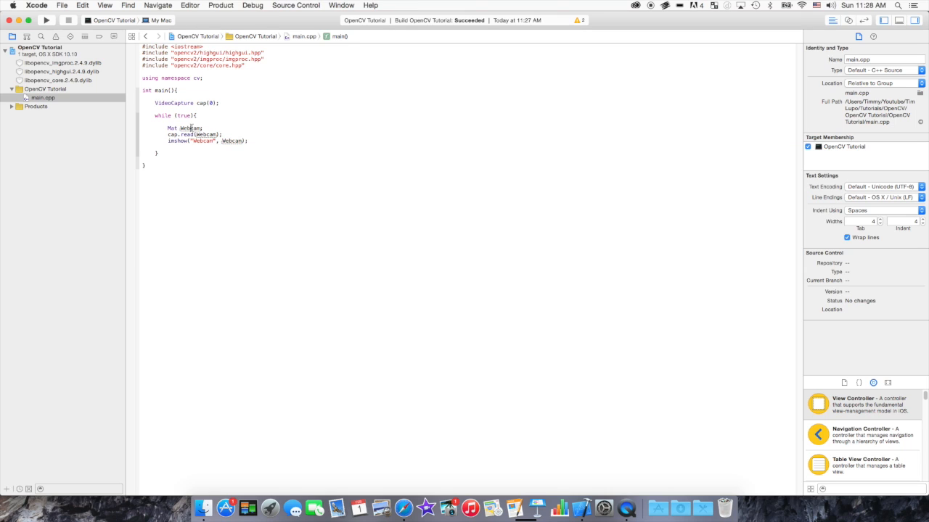
{"action": "double_click", "coordinate": [190, 128]}
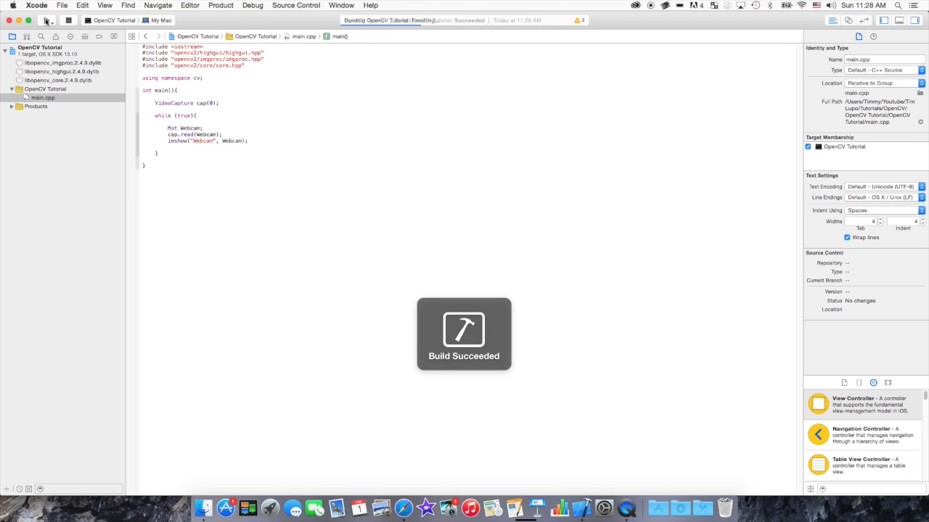
Run the OpenCV Tutorial project and reveal its live Webcam window via Mission Control.
{"action": "left_click", "coordinate": [45, 19]}
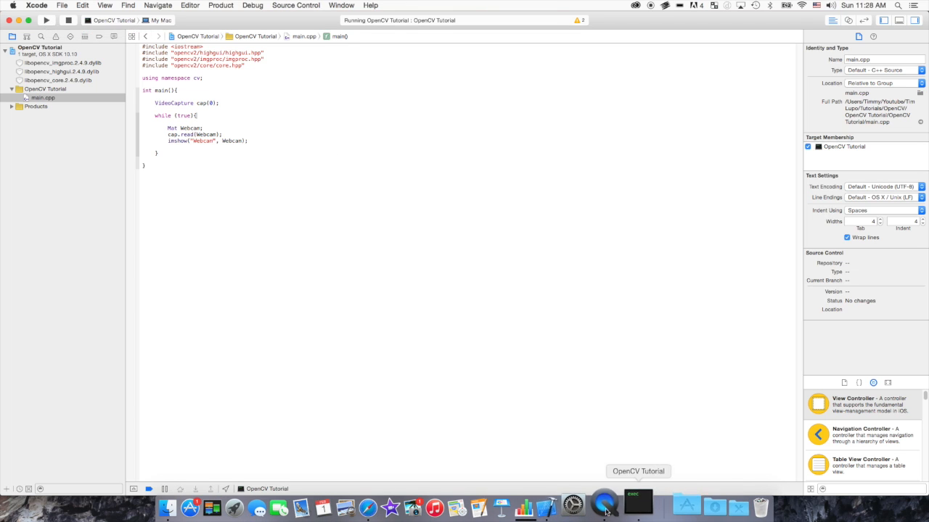
{"action": "left_click", "coordinate": [234, 508]}
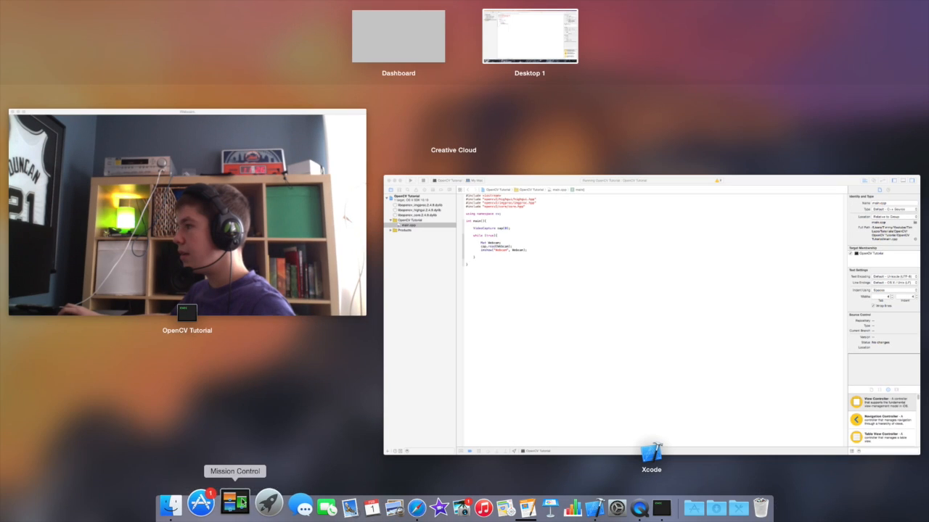